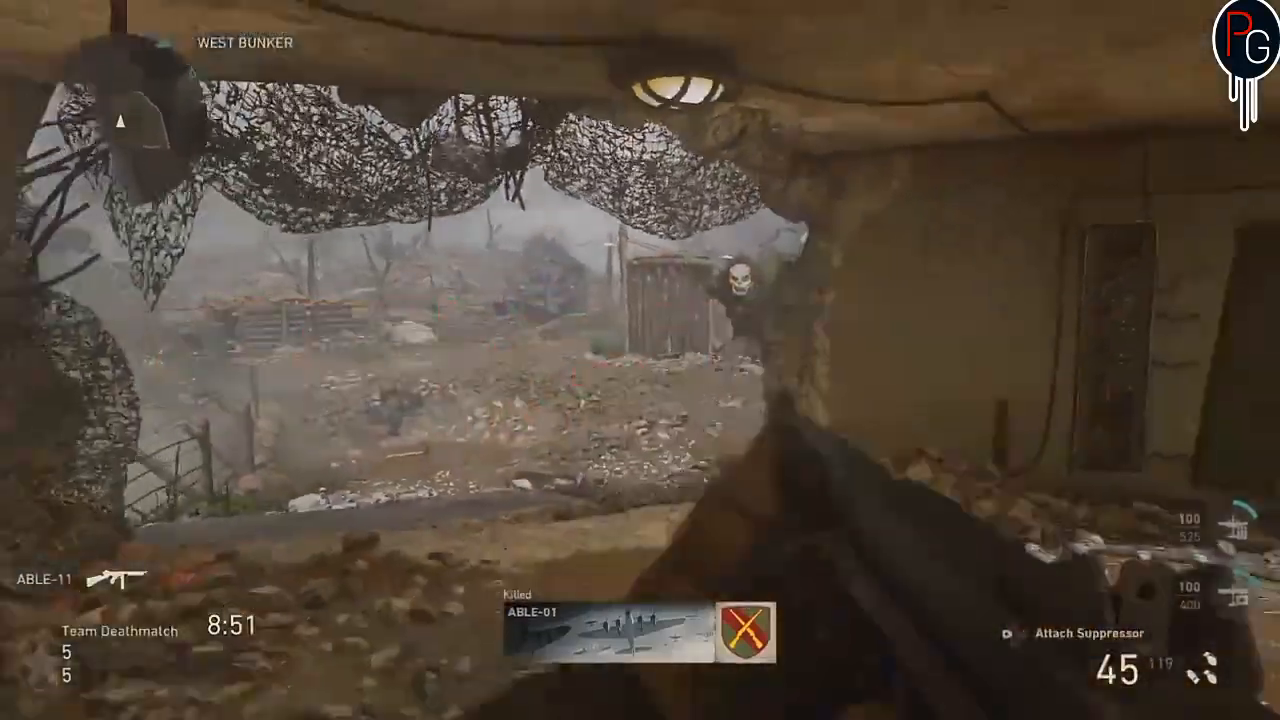
mouse_move(640, 360)
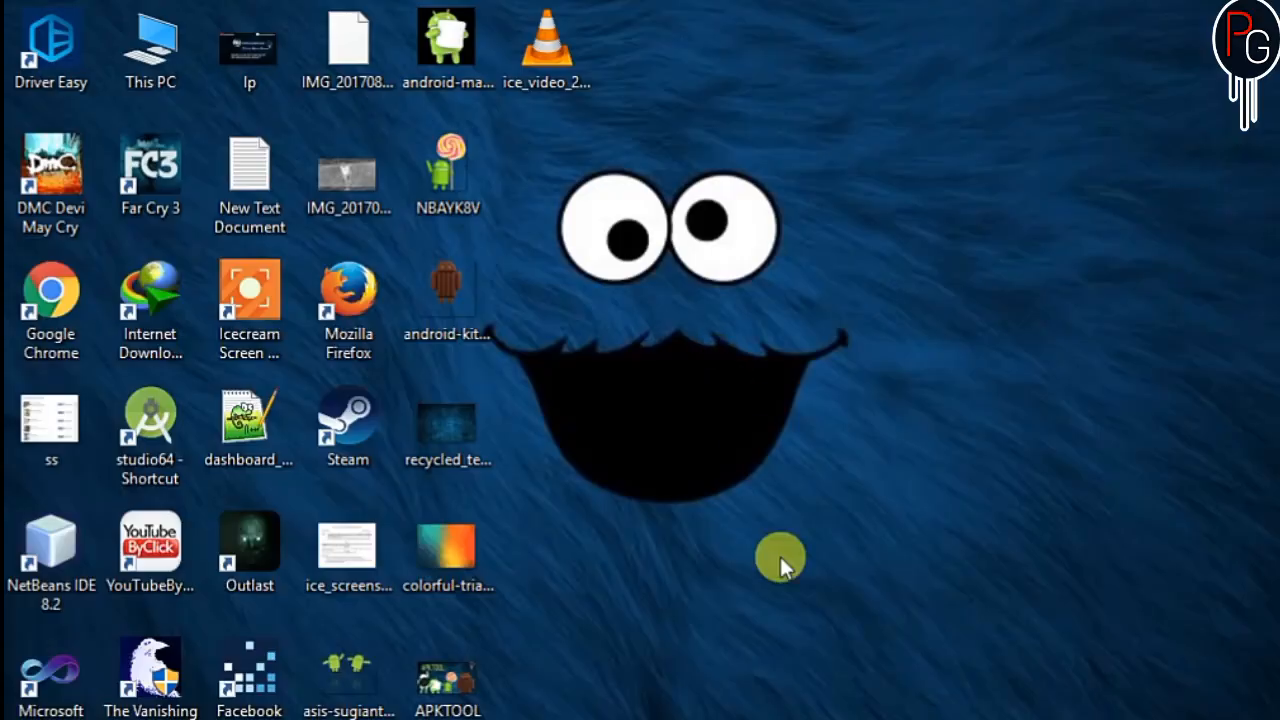
Launch Google Chrome from its desktop shortcut
double_click(50, 290)
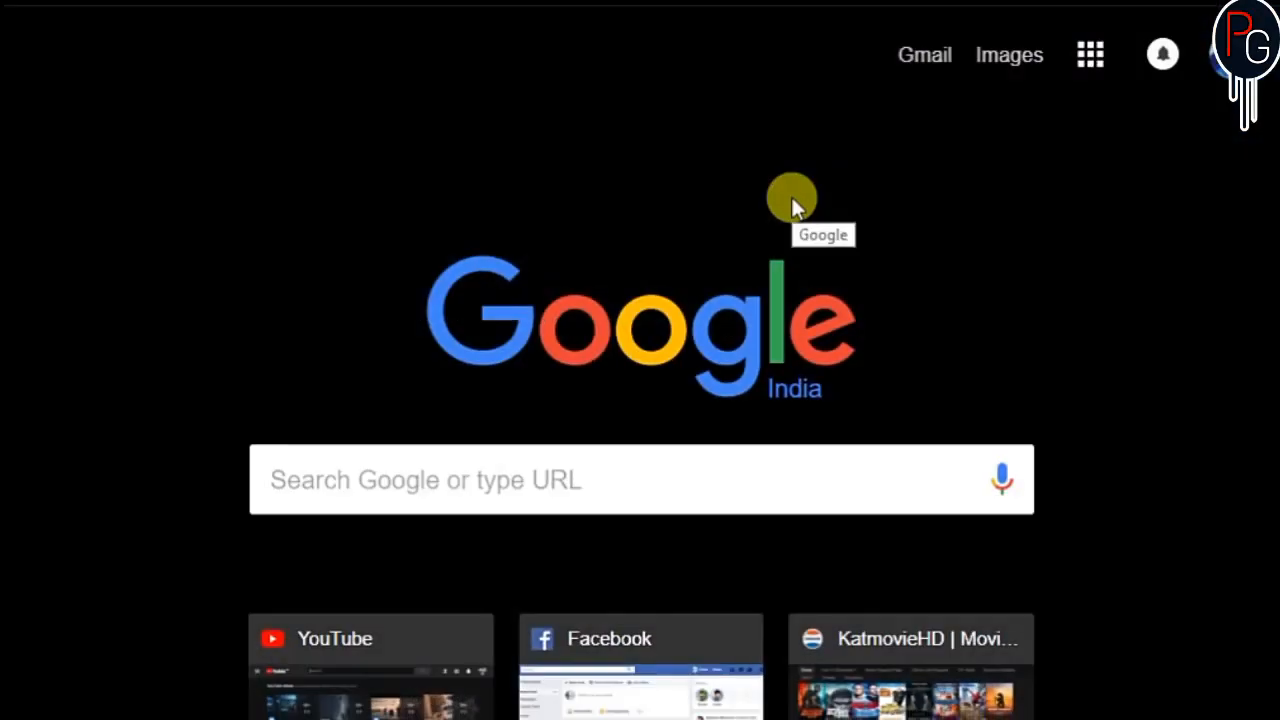
mouse_move(407, 560)
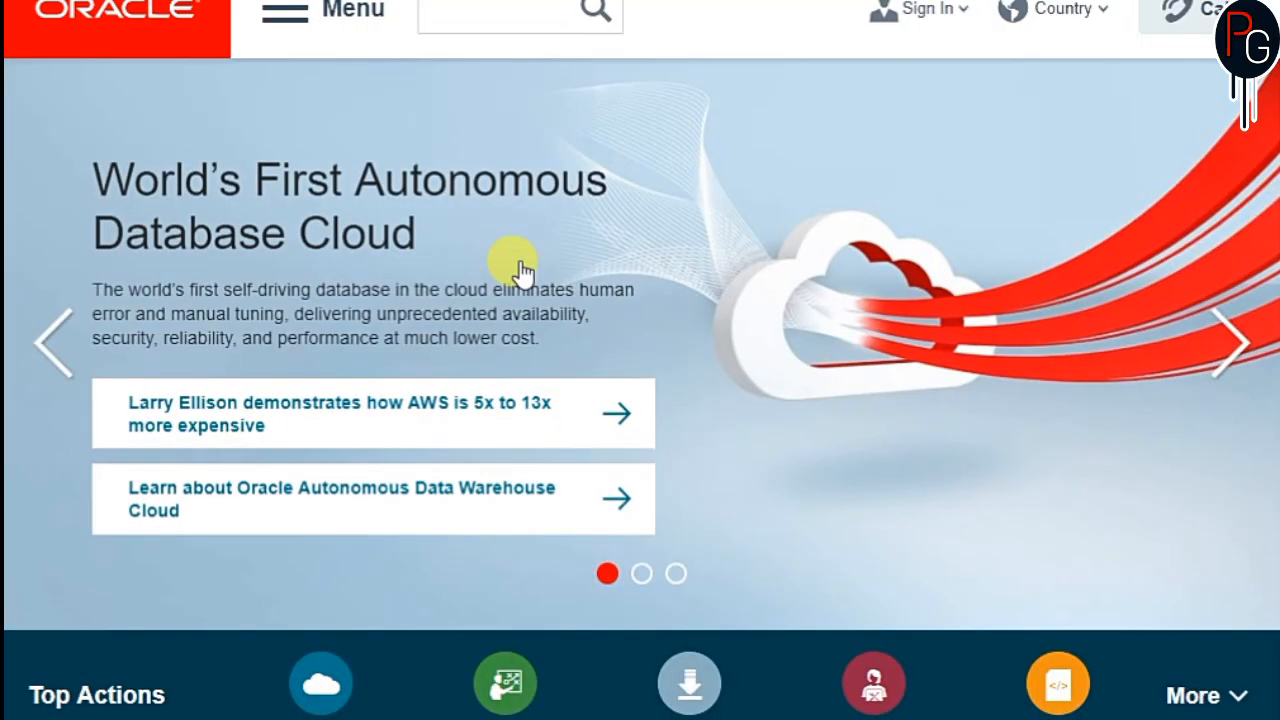
Go from Oracle's menu to the Java Runtime Environment page and its Windows download
left_click(285, 15)
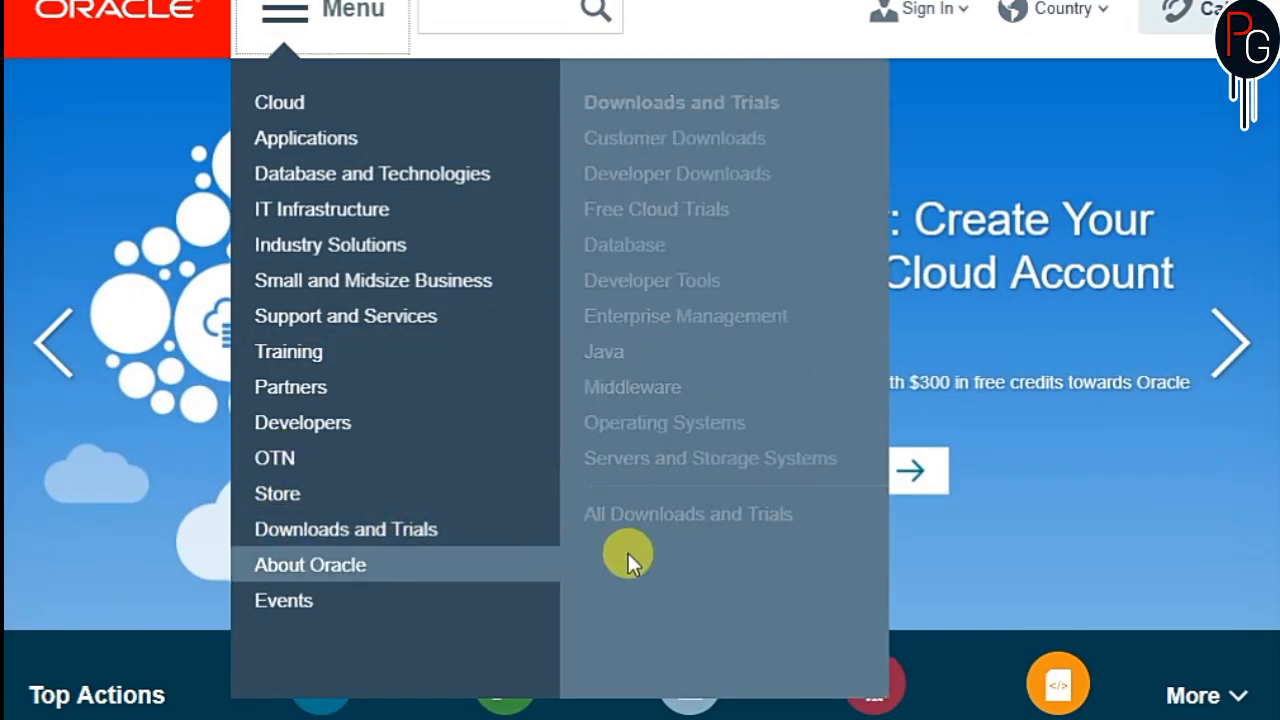
mouse_move(604, 351)
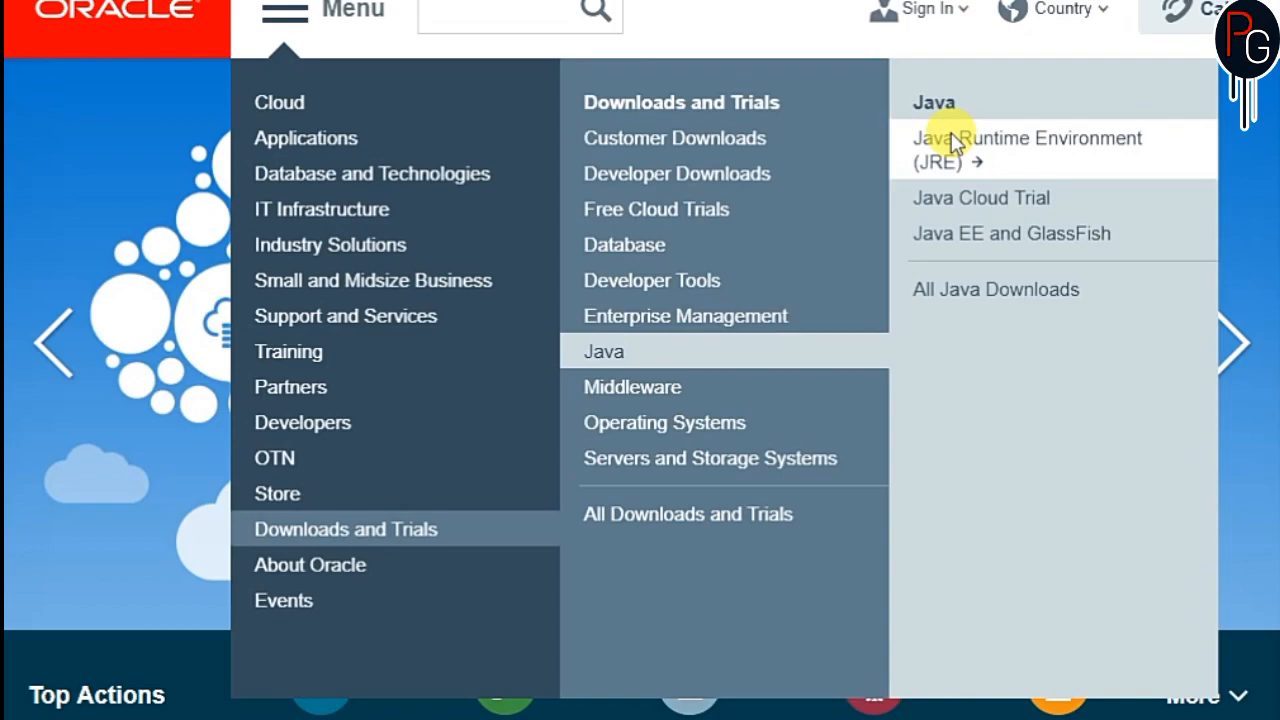
left_click(1027, 138)
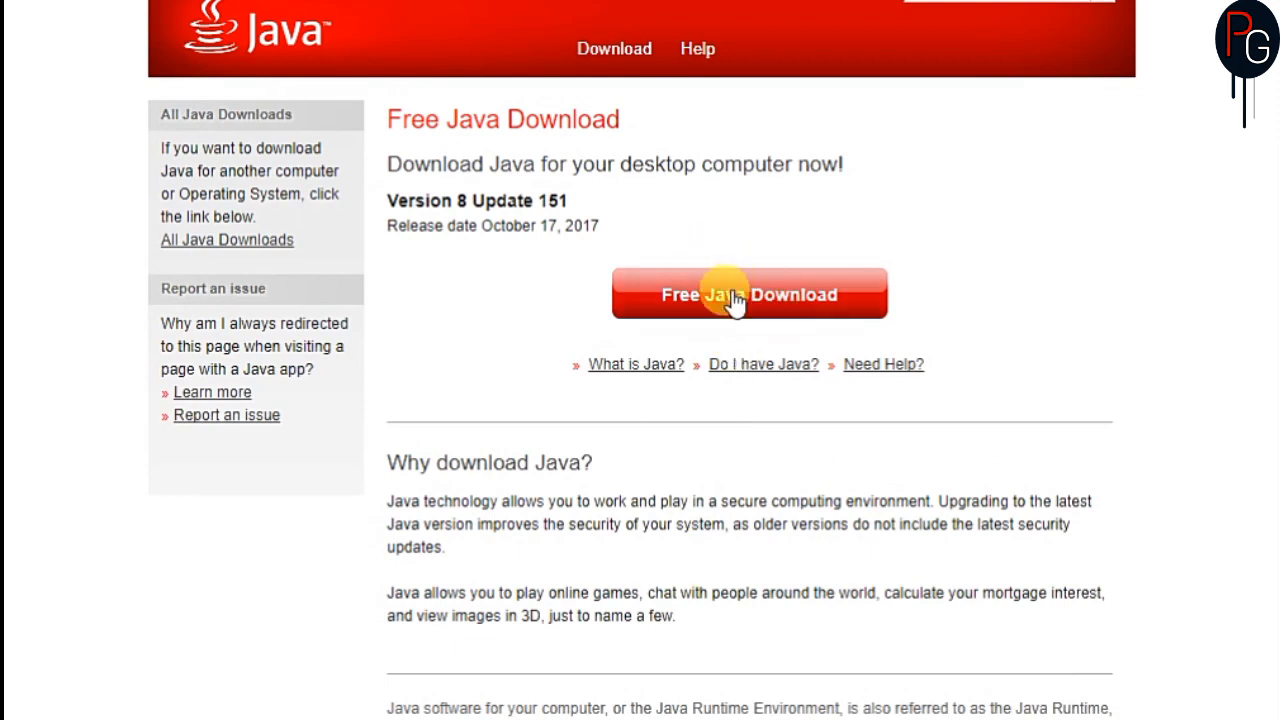
left_click(749, 293)
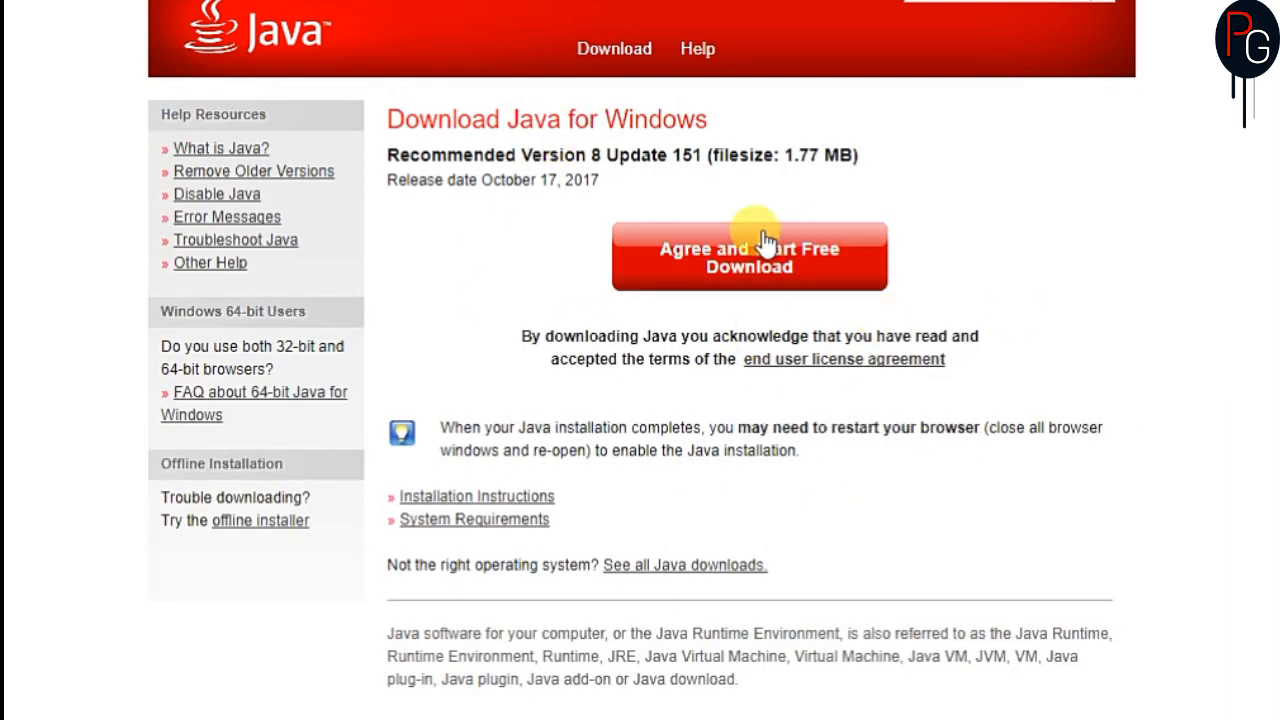
mouse_move(990, 180)
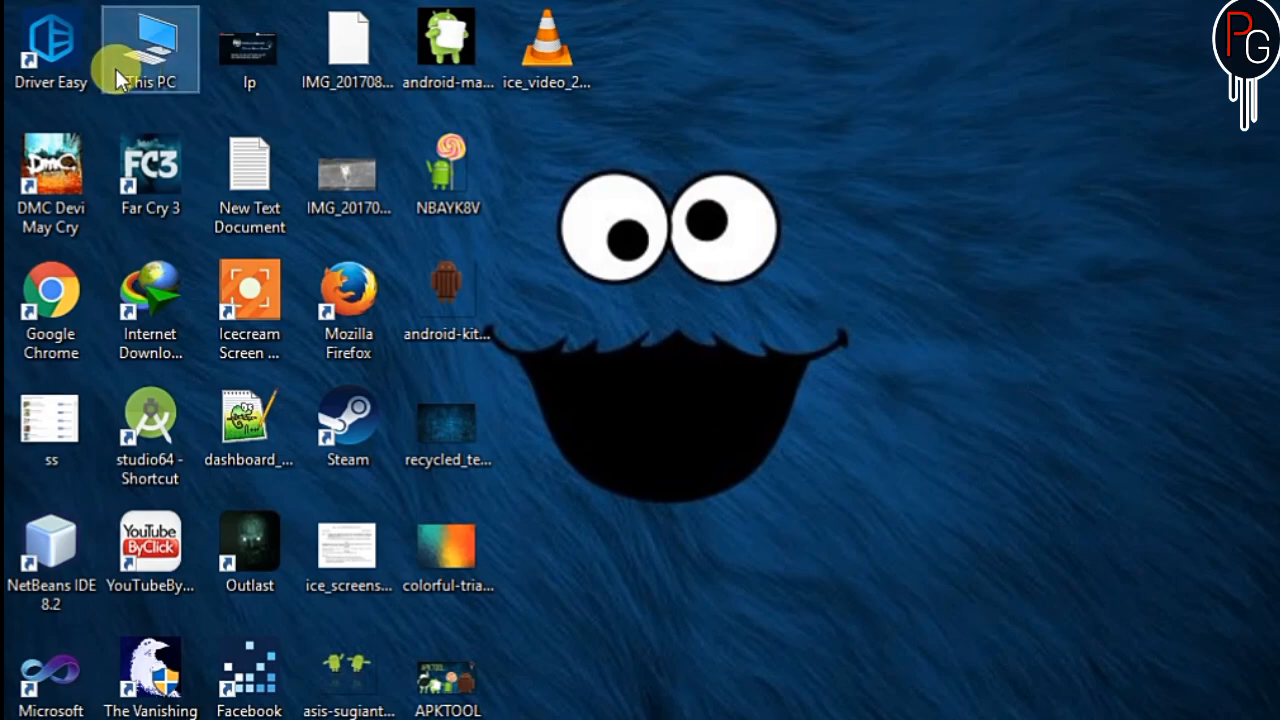
Check the C: drive Java folder for jdk1.8.0_144 and jre1.8.0_144, then return to Chrome
double_click(149, 42)
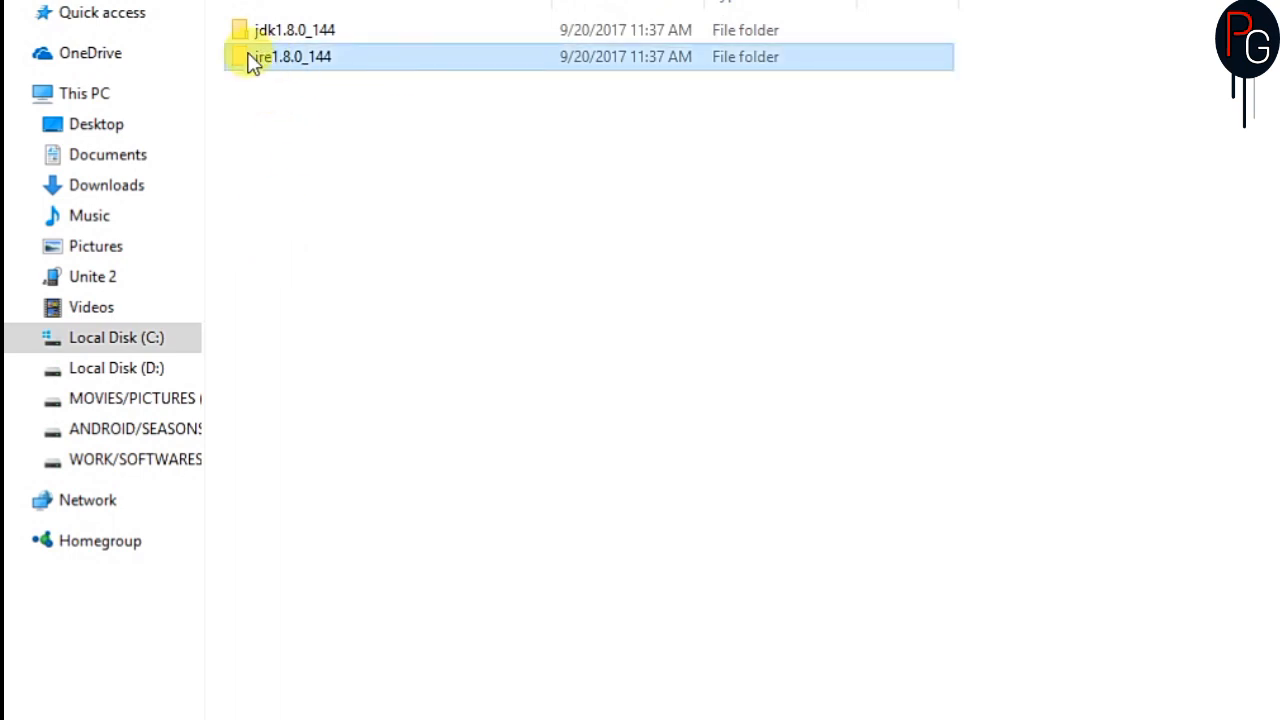
double_click(290, 56)
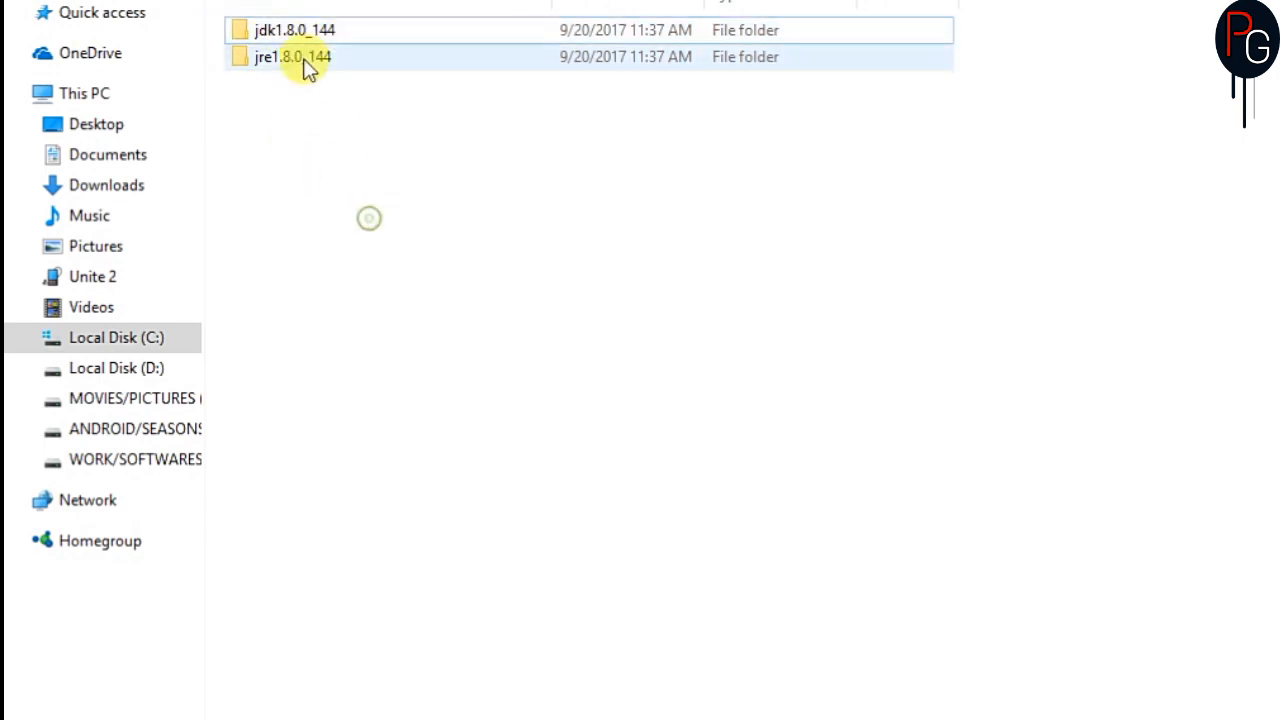
left_click(293, 57)
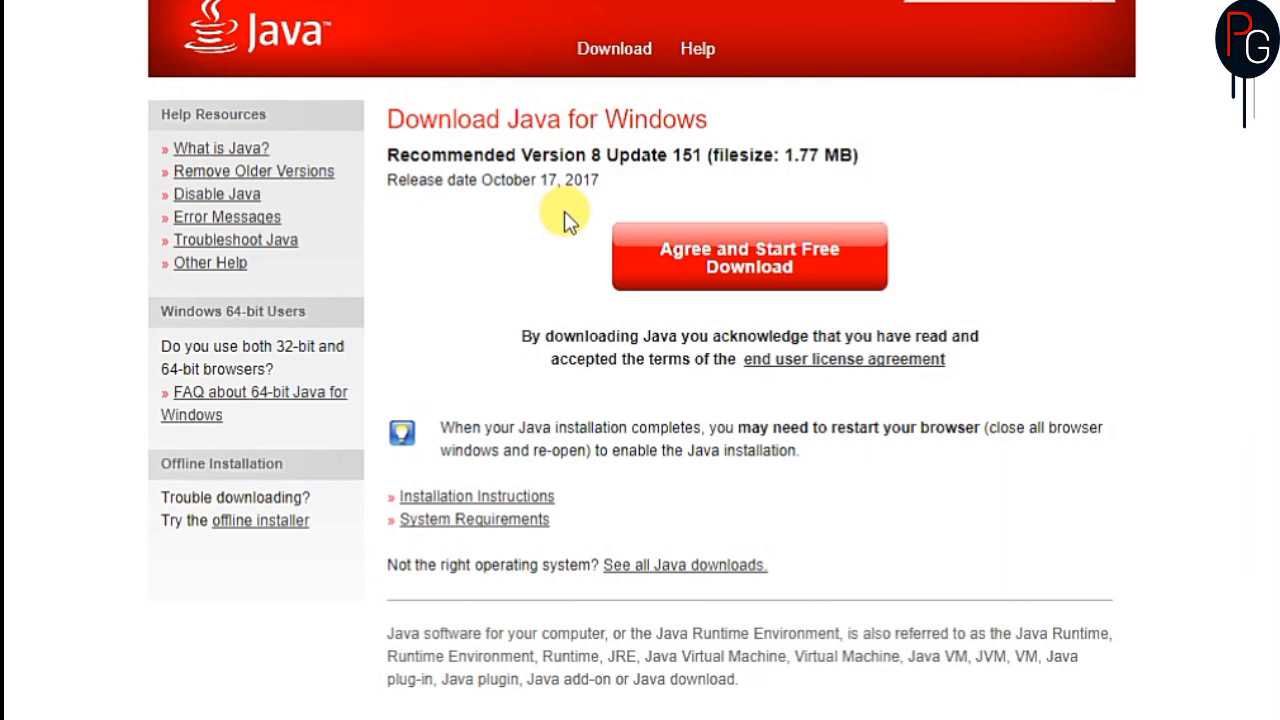
mouse_move(833, 413)
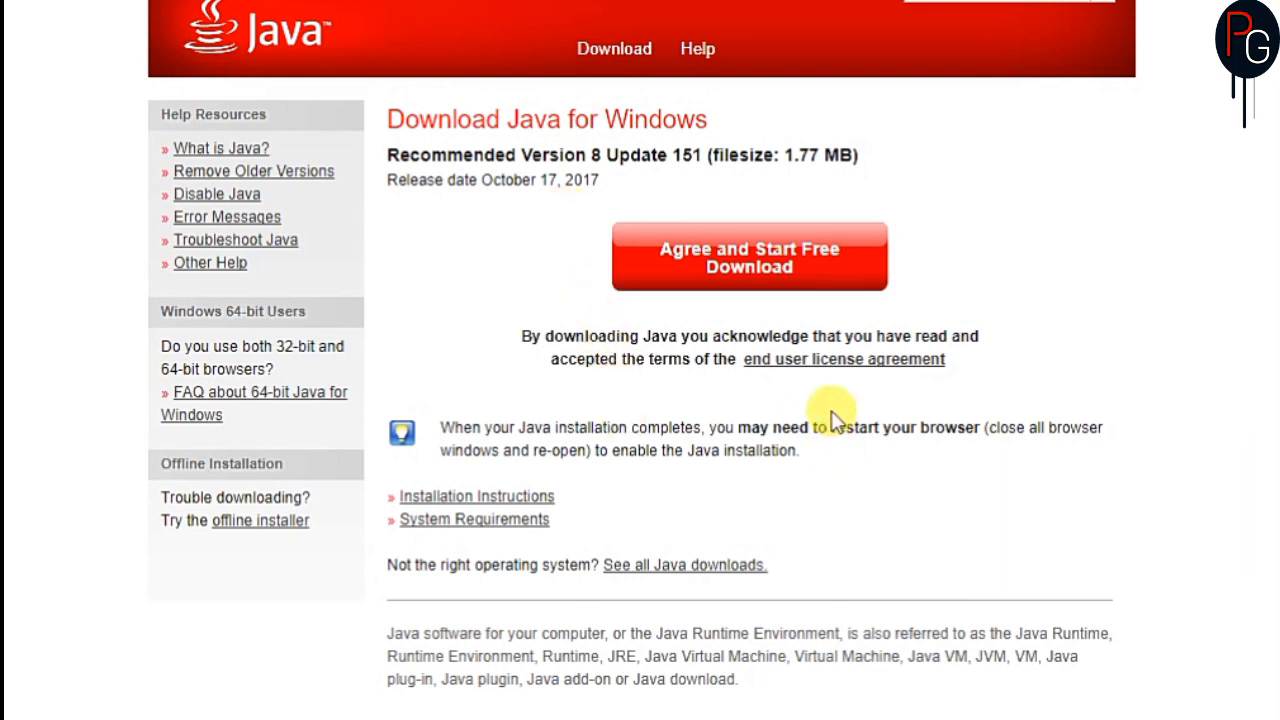
Open 'See all Java downloads', then the 'Looking for the JDK?' page showing the JDK downloads link
left_click(683, 564)
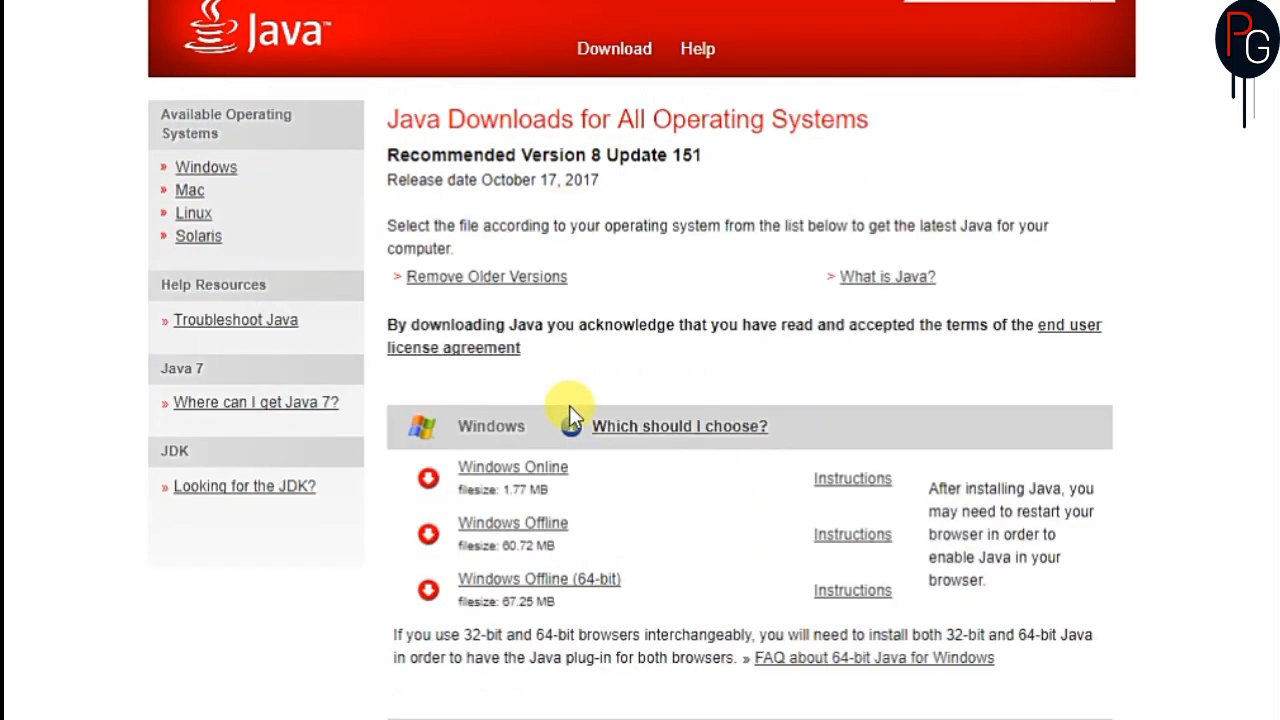
mouse_move(395, 460)
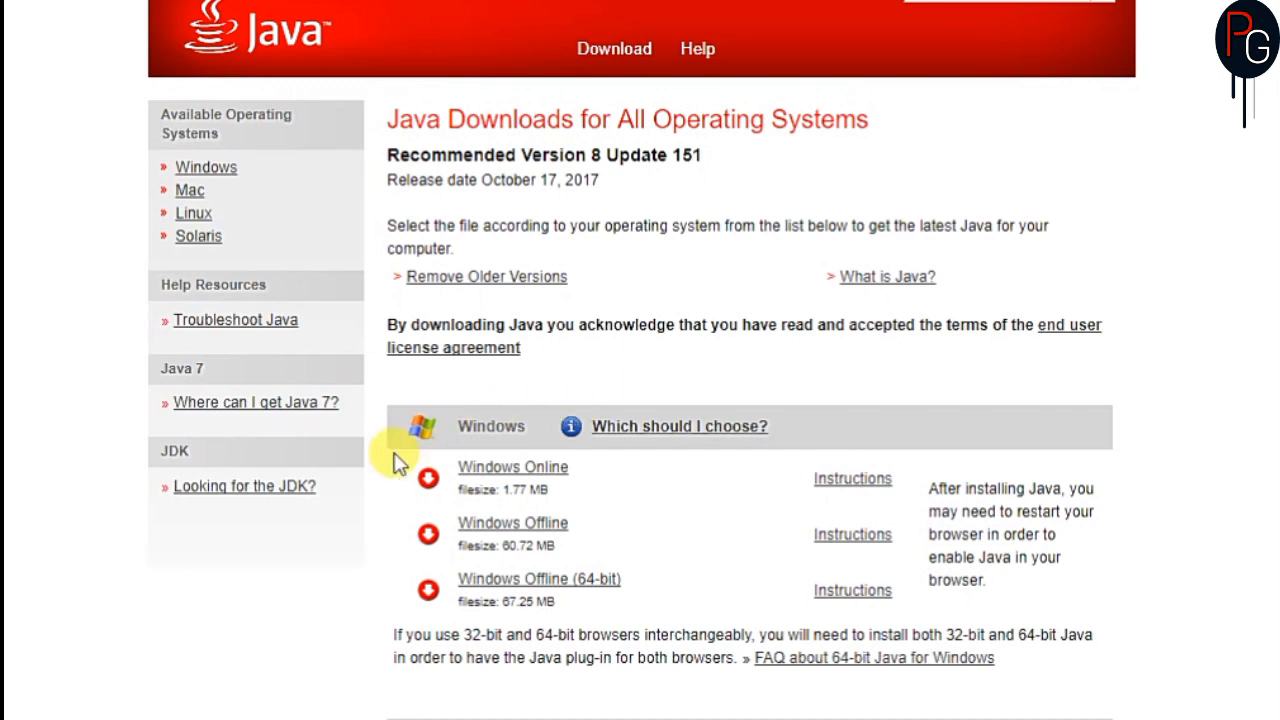
left_click(243, 486)
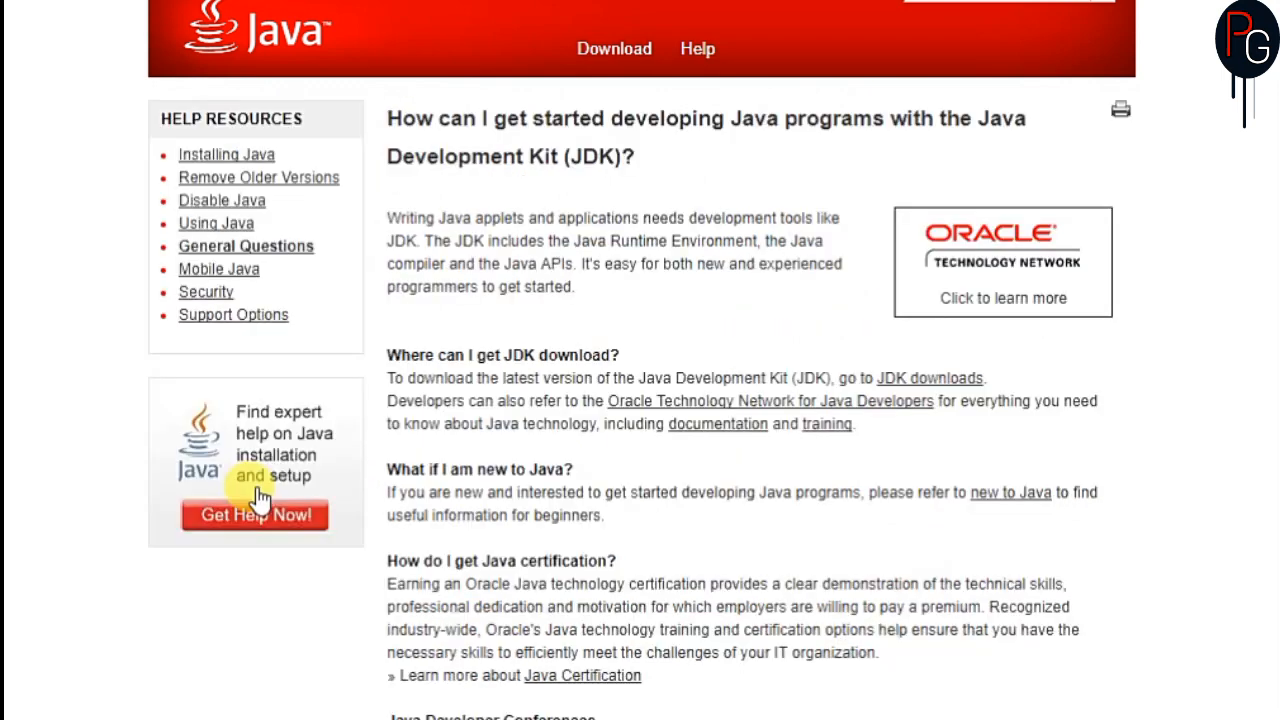
scroll("down", 3)
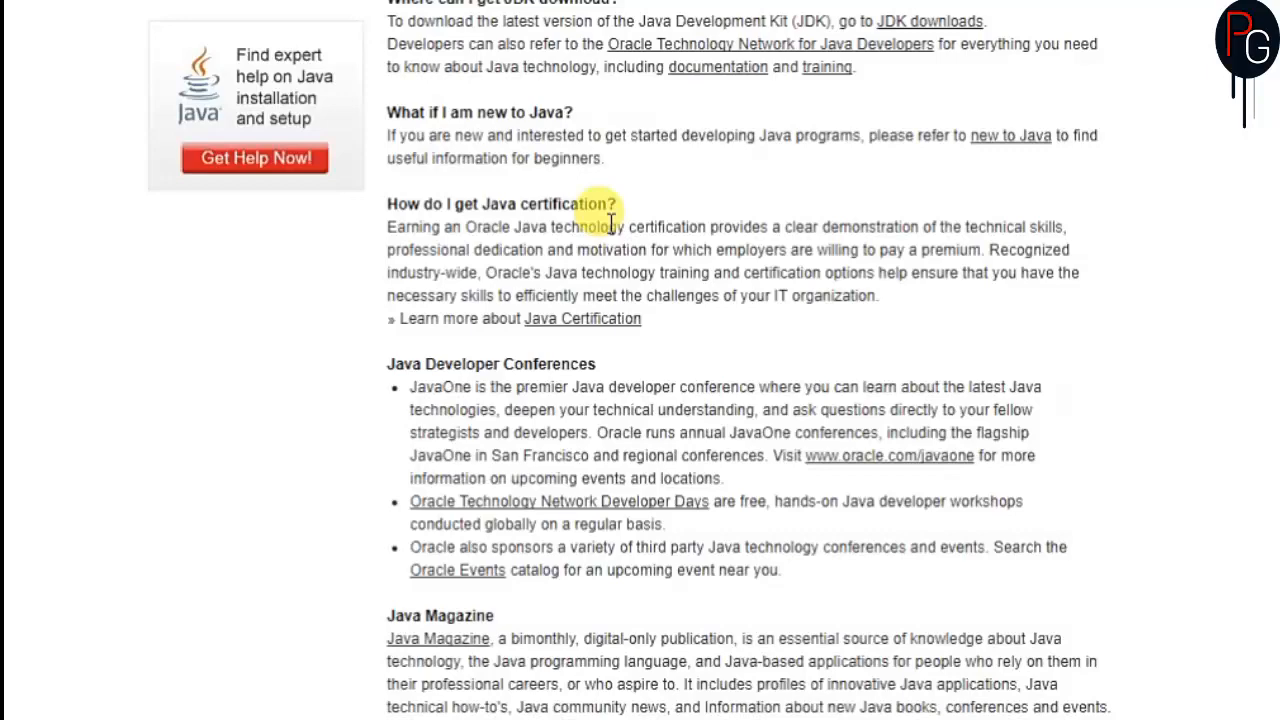
scroll("up", 3)
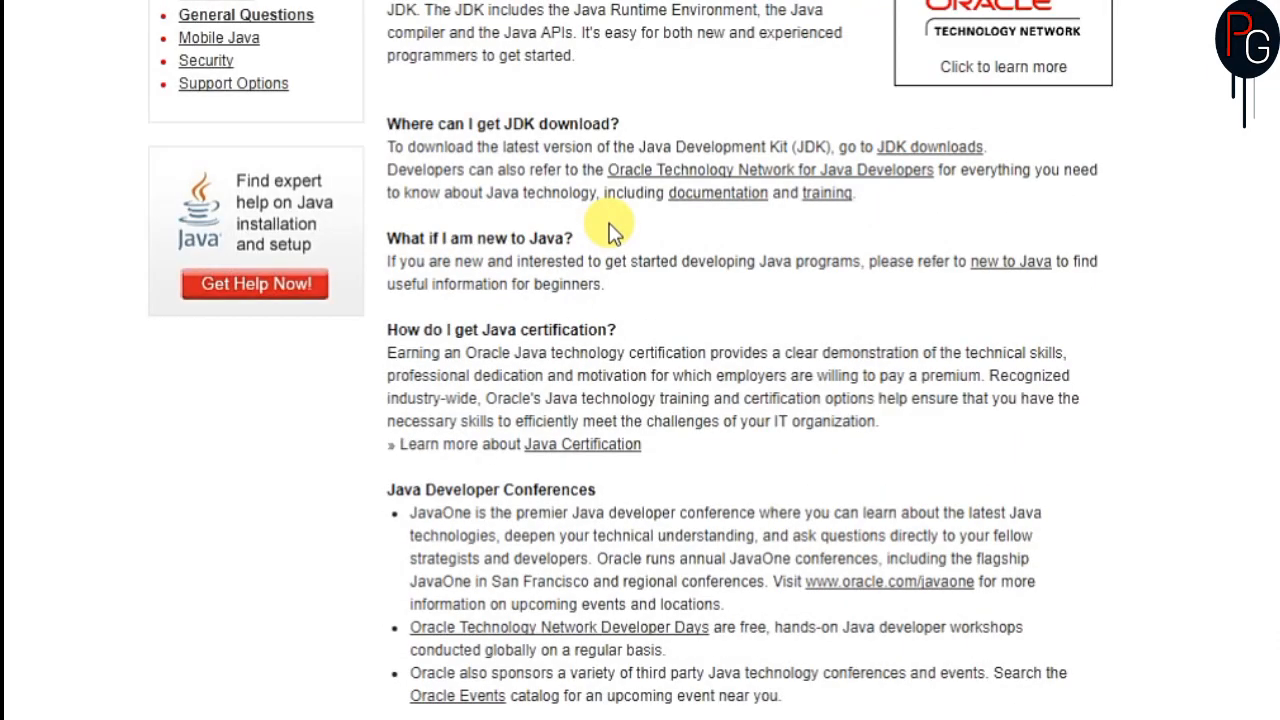
mouse_move(929, 146)
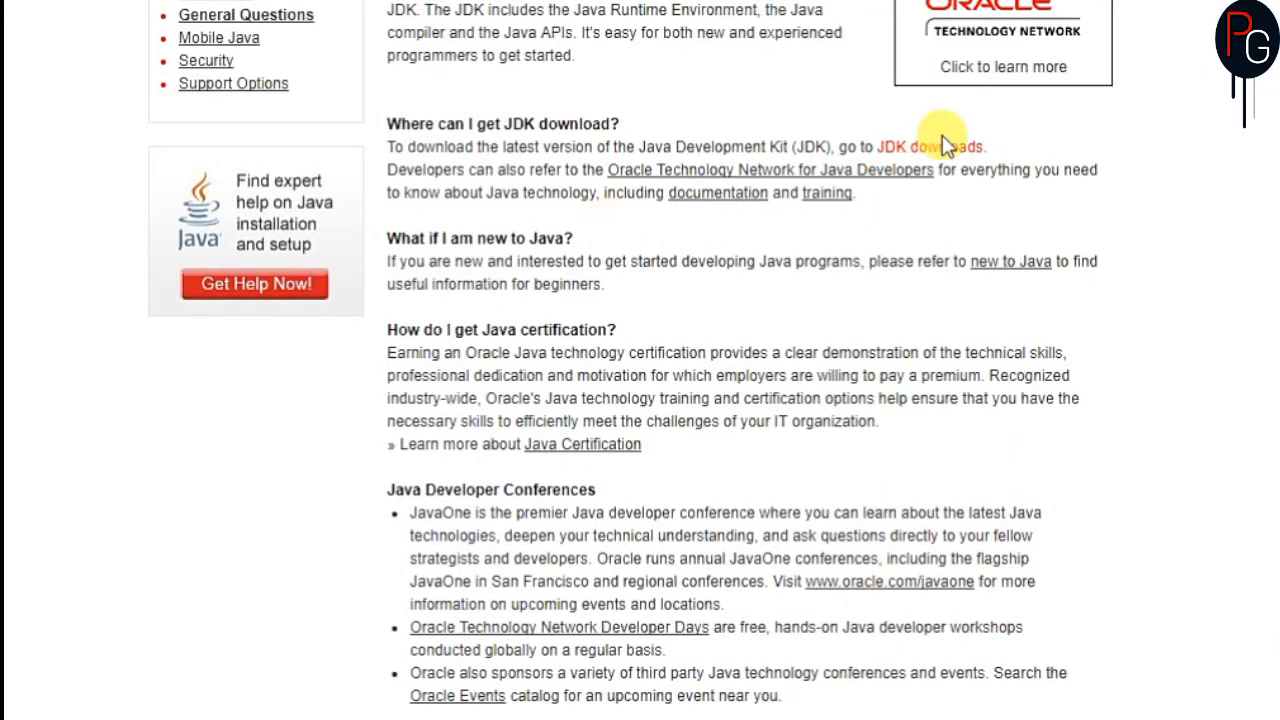
scroll("up", 3)
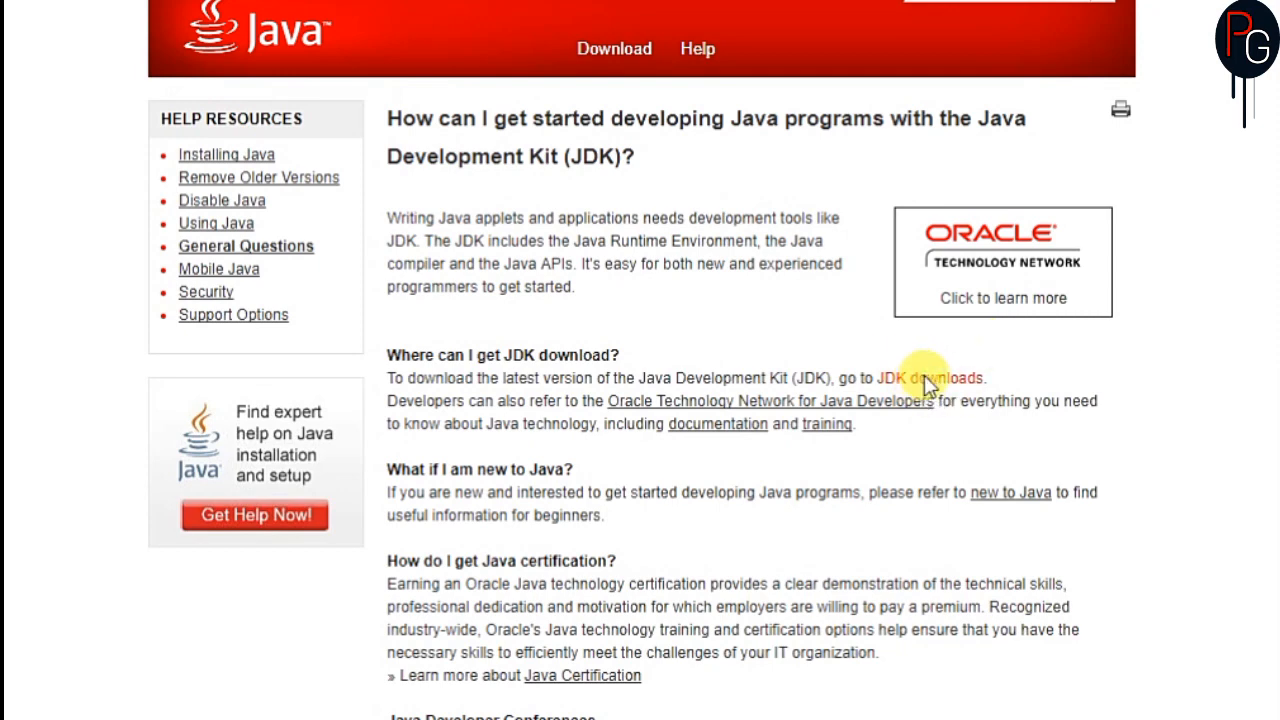
Open JDK downloads, pick Java SE 9.0.1, and accept its license agreement
left_click(932, 378)
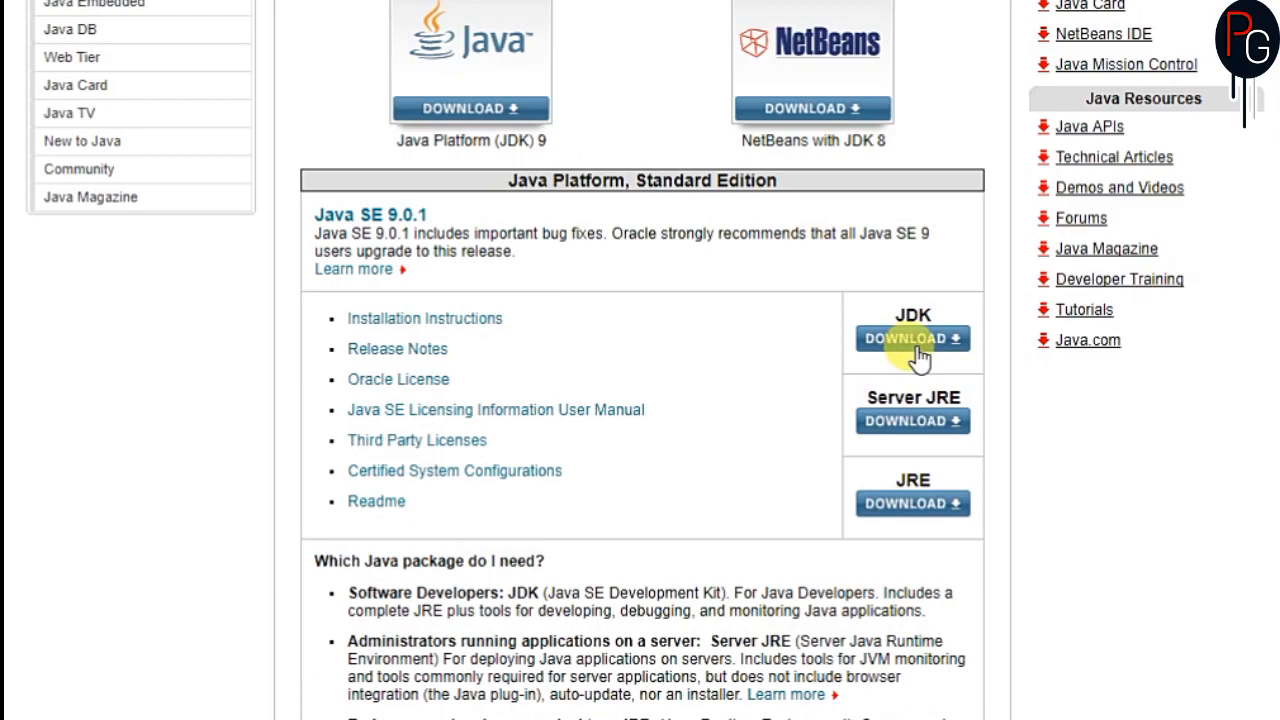
mouse_move(900, 317)
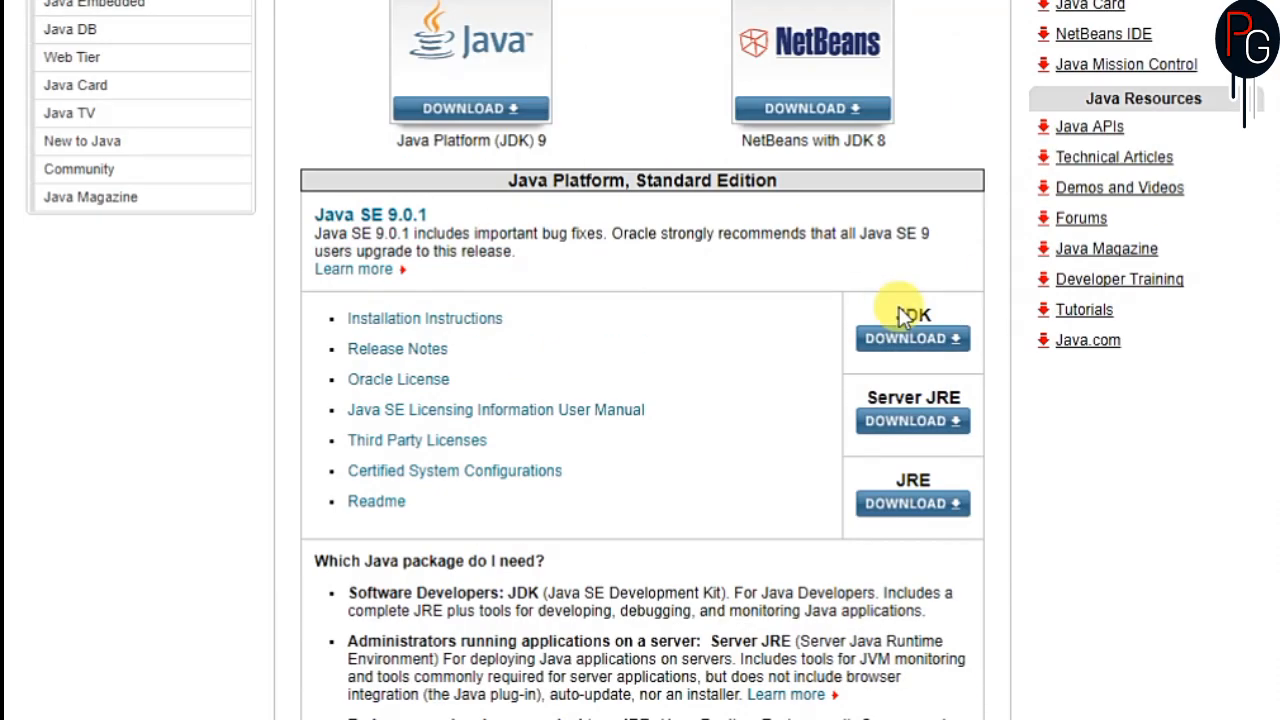
scroll("down", 3)
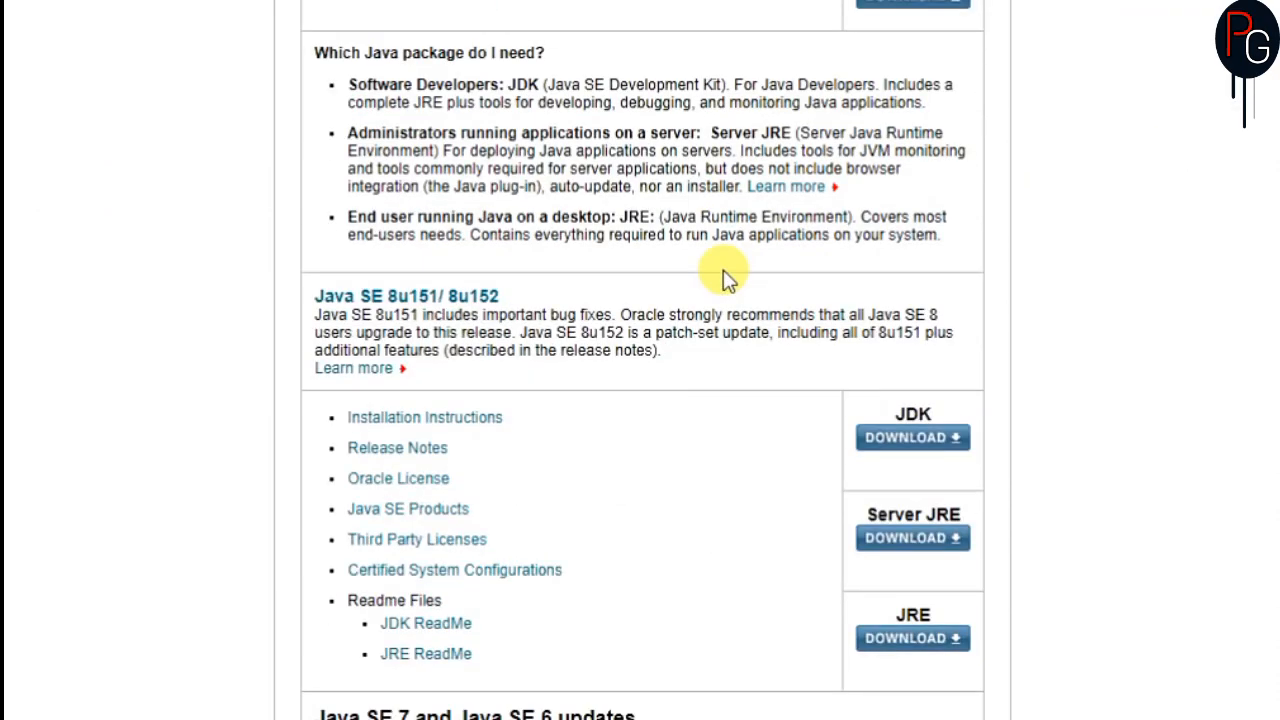
scroll("up", 3)
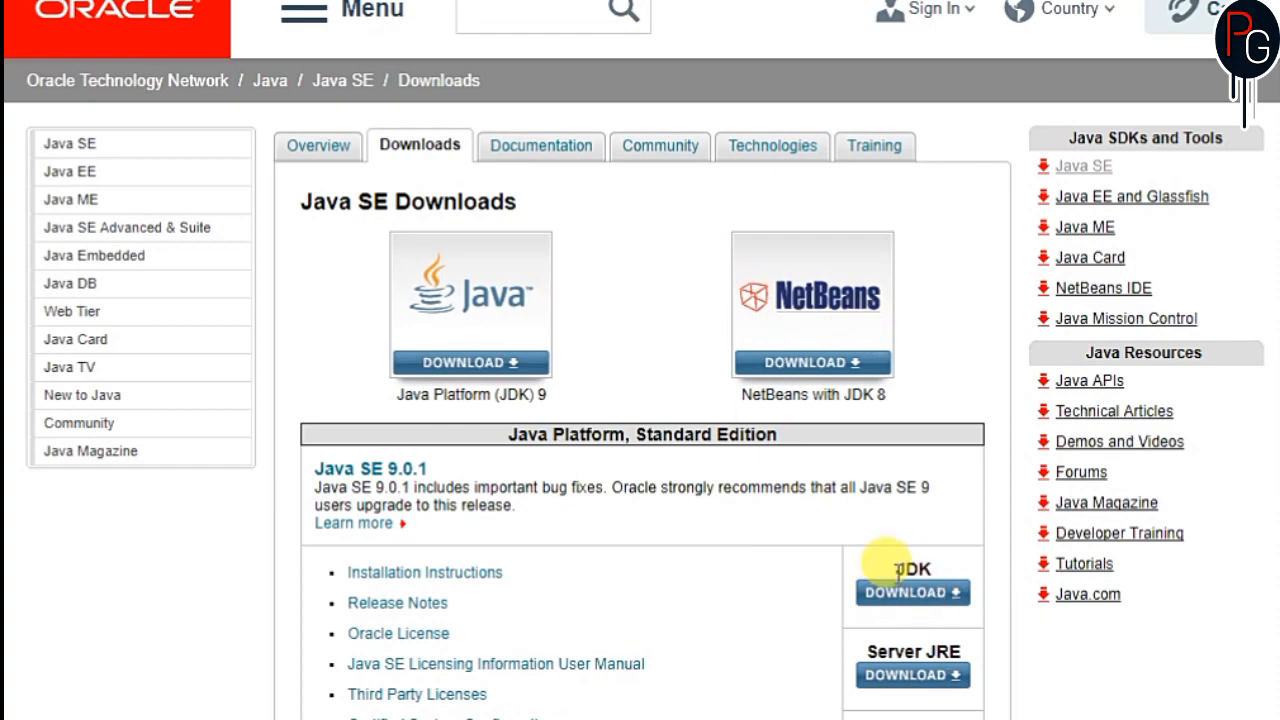
scroll("down", 3)
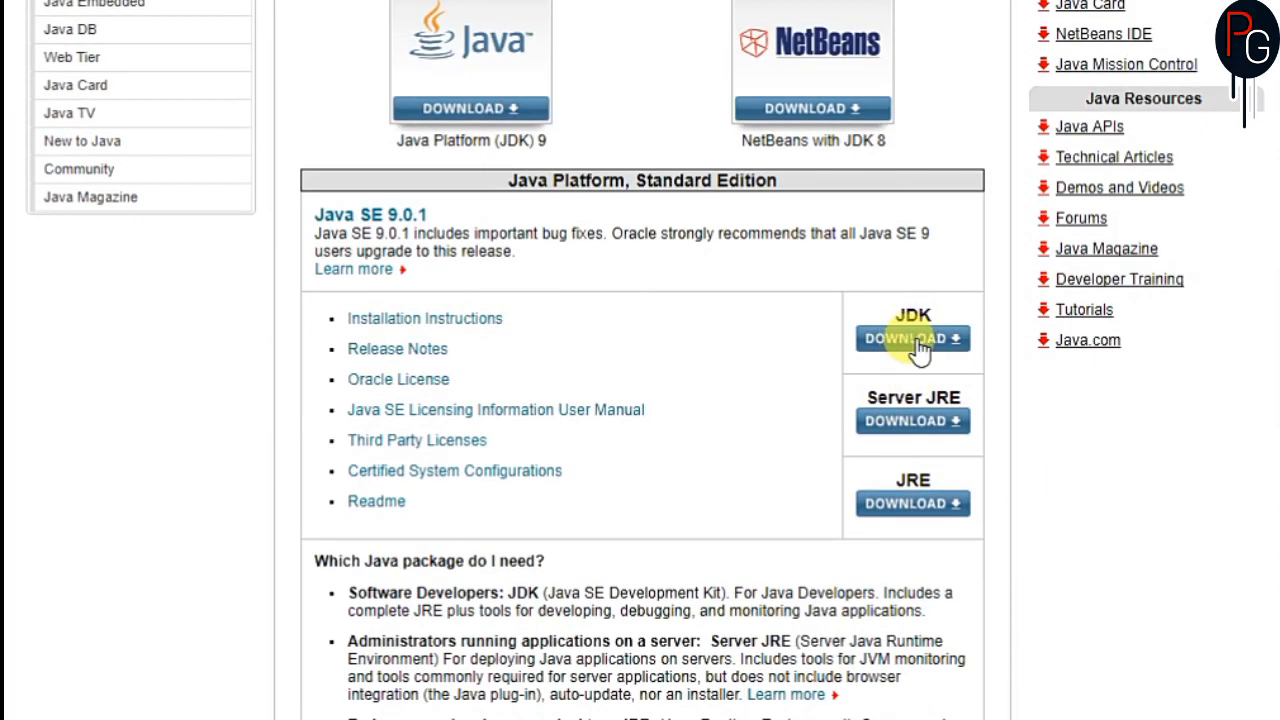
left_click(911, 338)
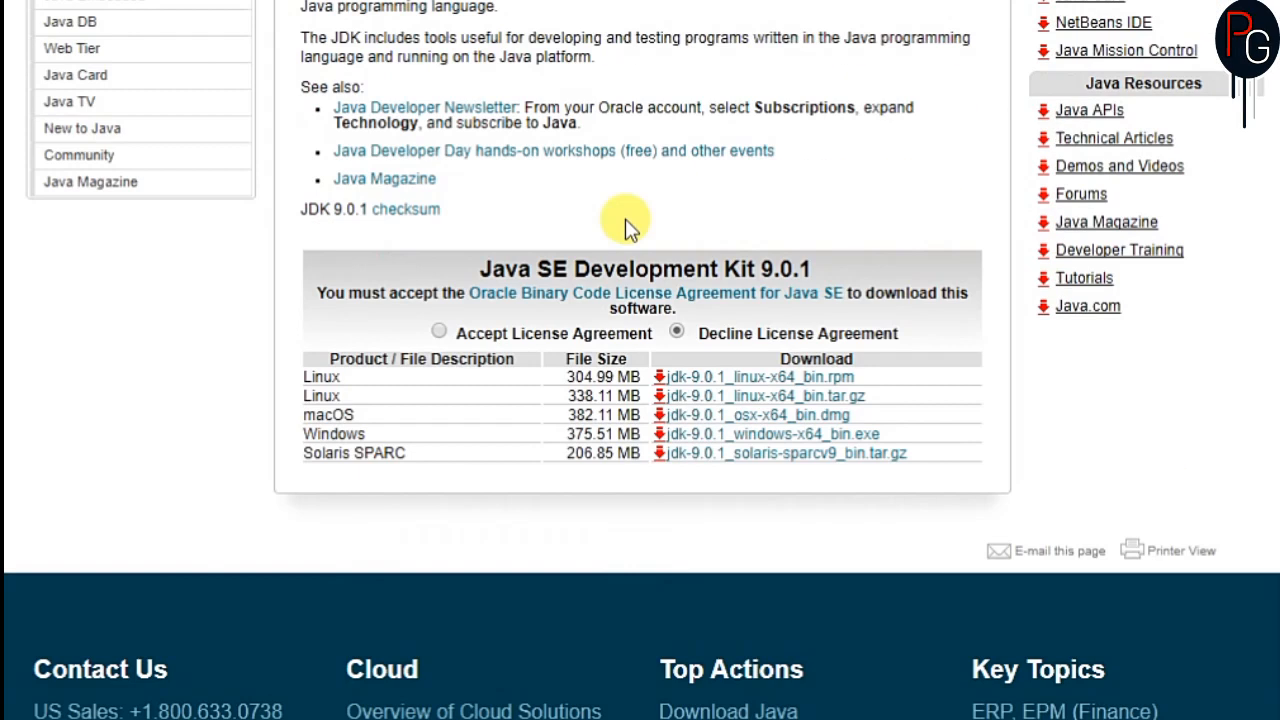
left_click(439, 330)
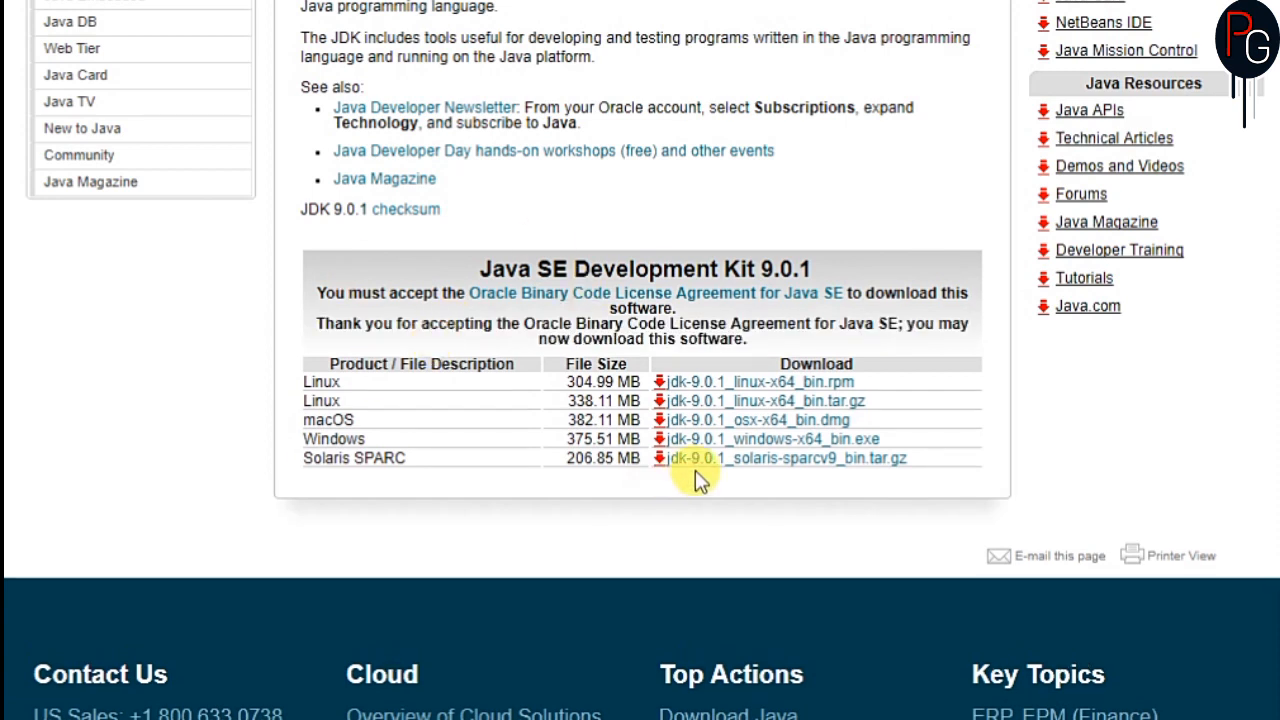
mouse_move(770, 439)
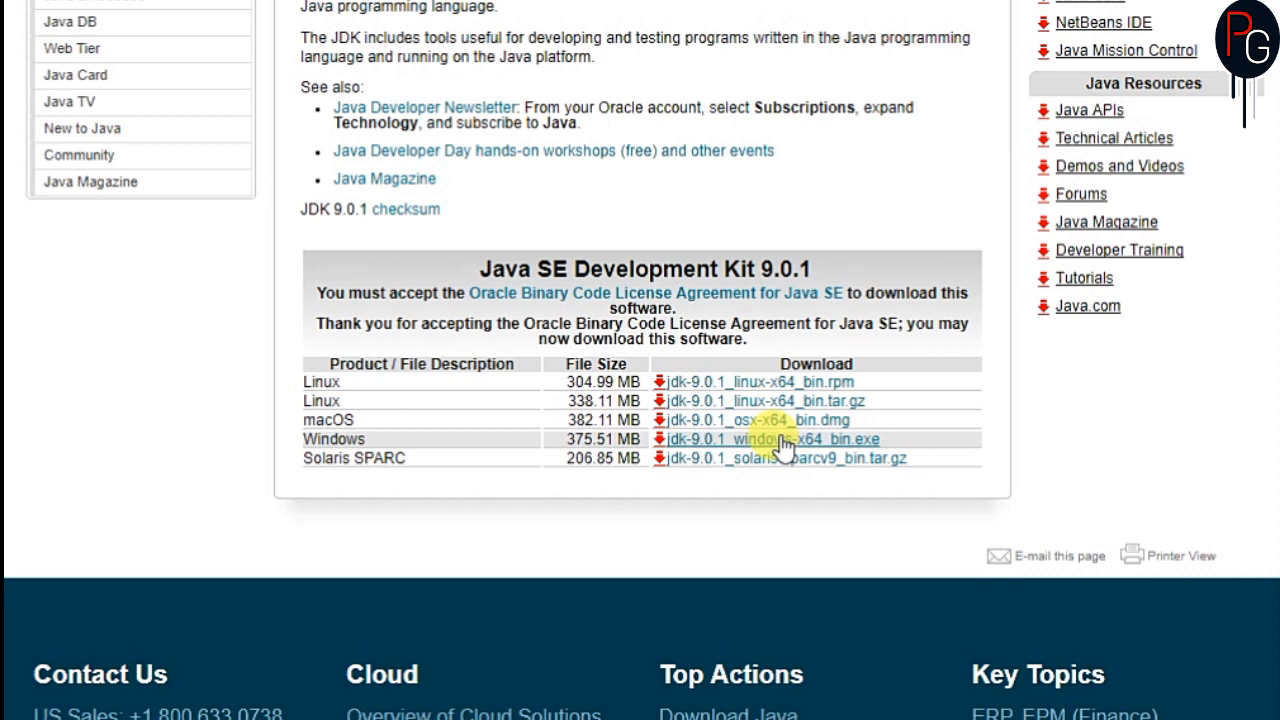
scroll("up", 3)
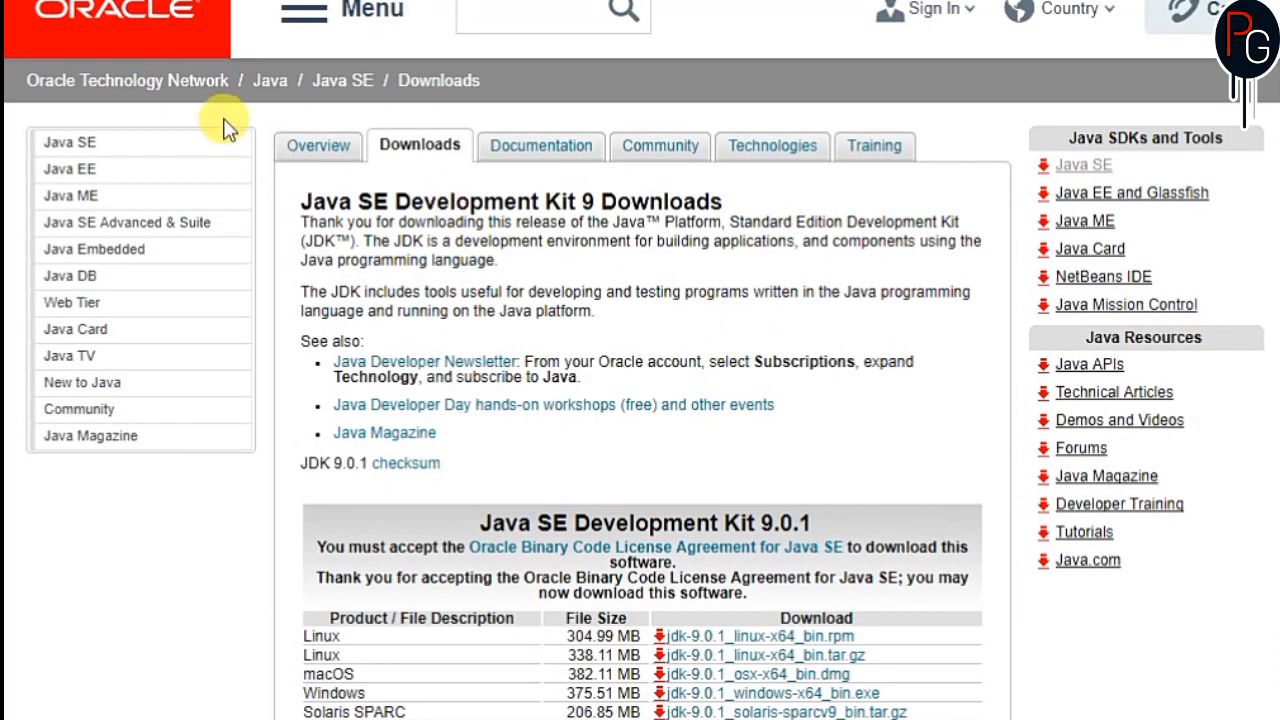
Open the Java SE 8u151 JDK download page and accept its license agreement
scroll("down", 3)
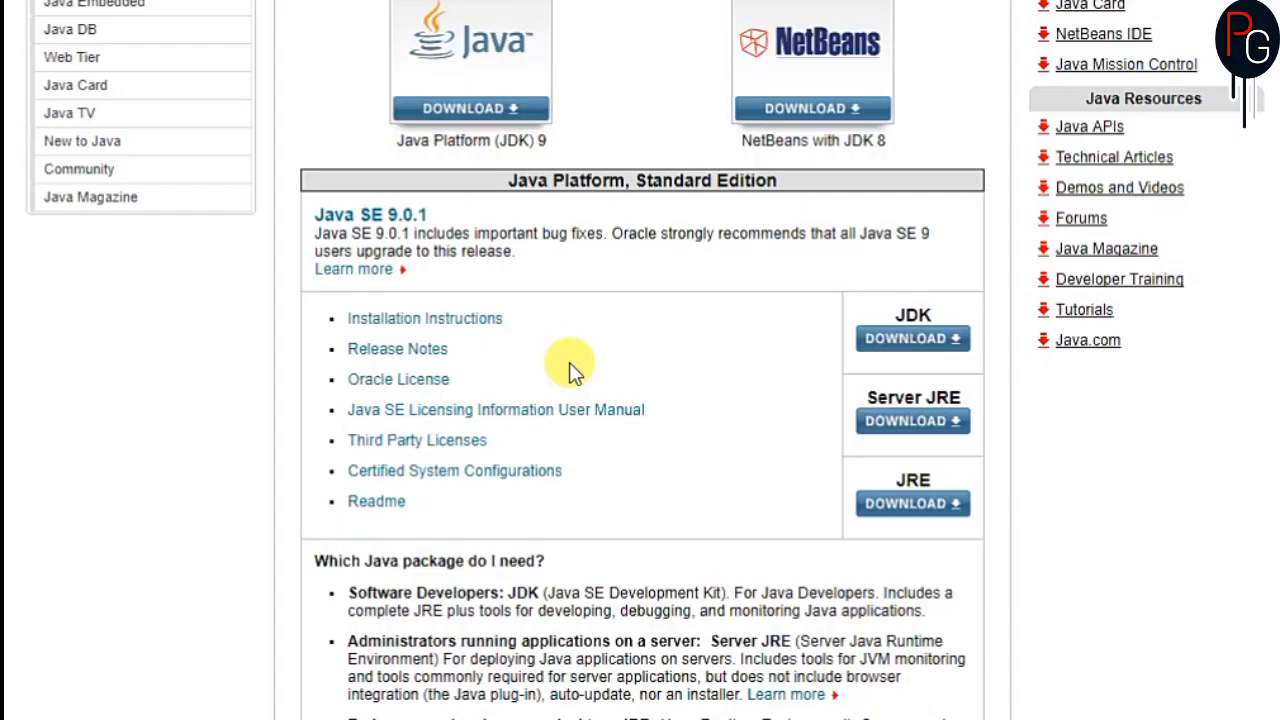
scroll("down", 3)
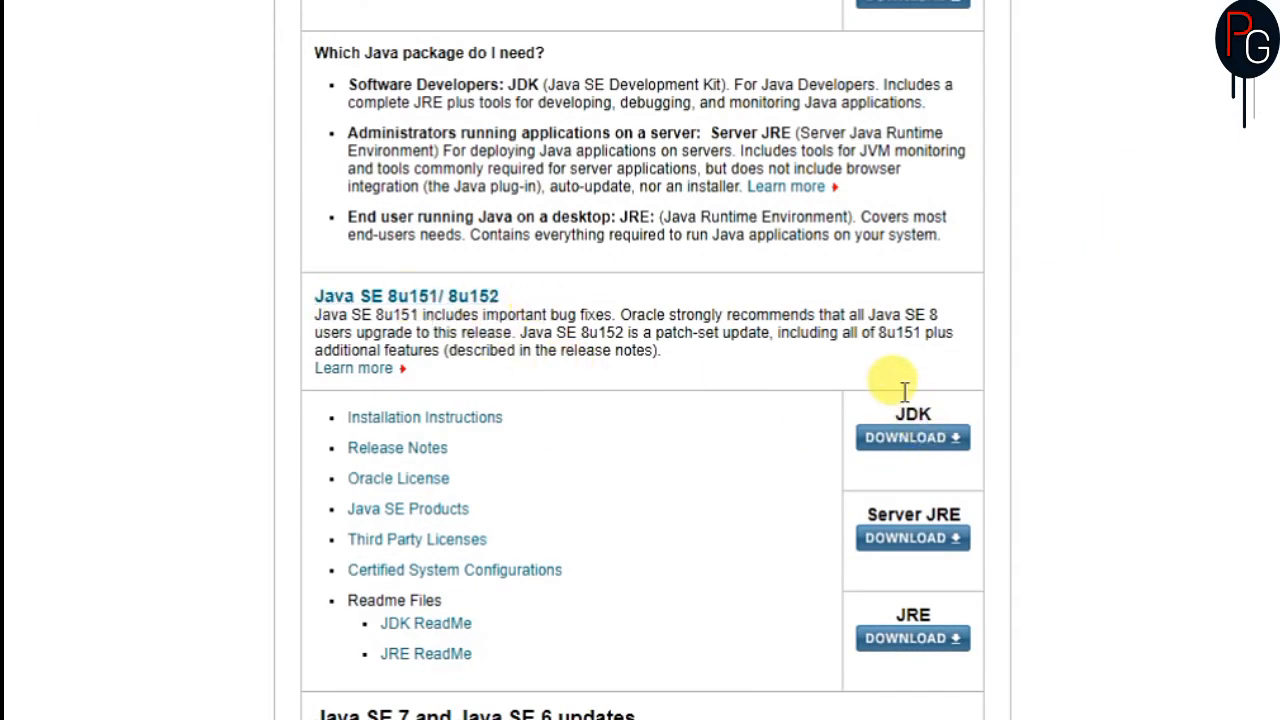
left_click(911, 437)
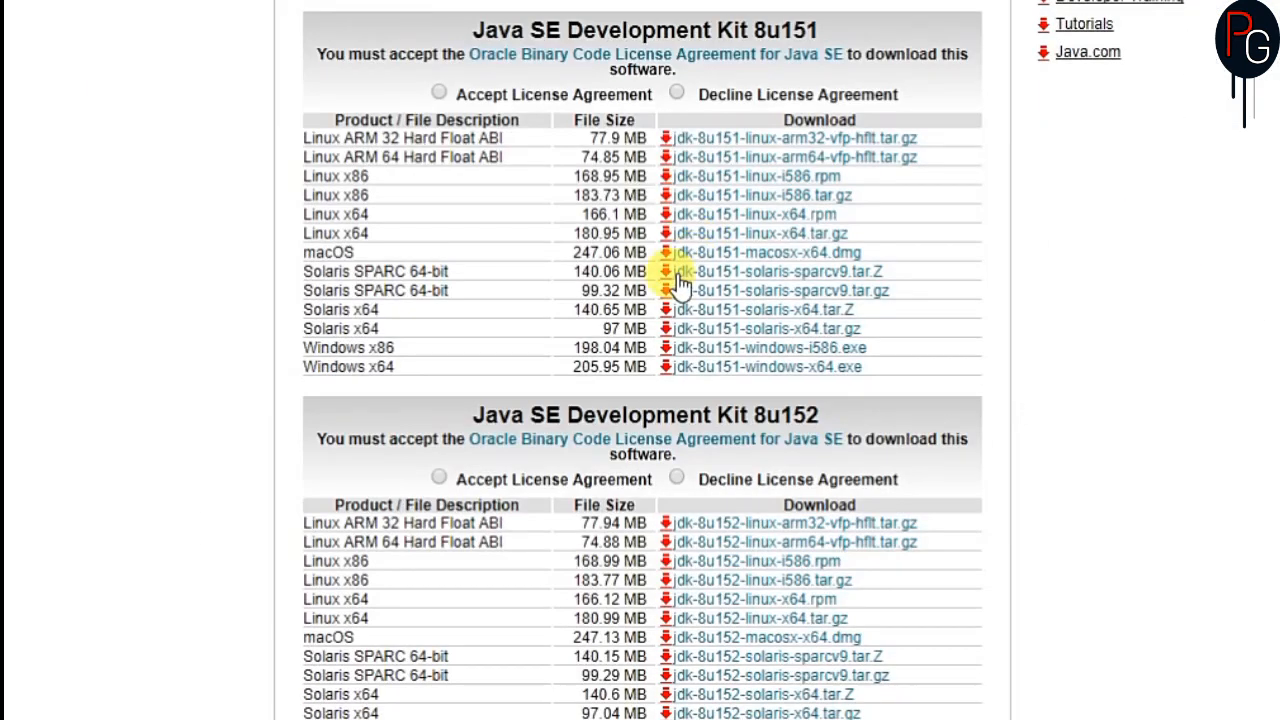
left_click(439, 94)
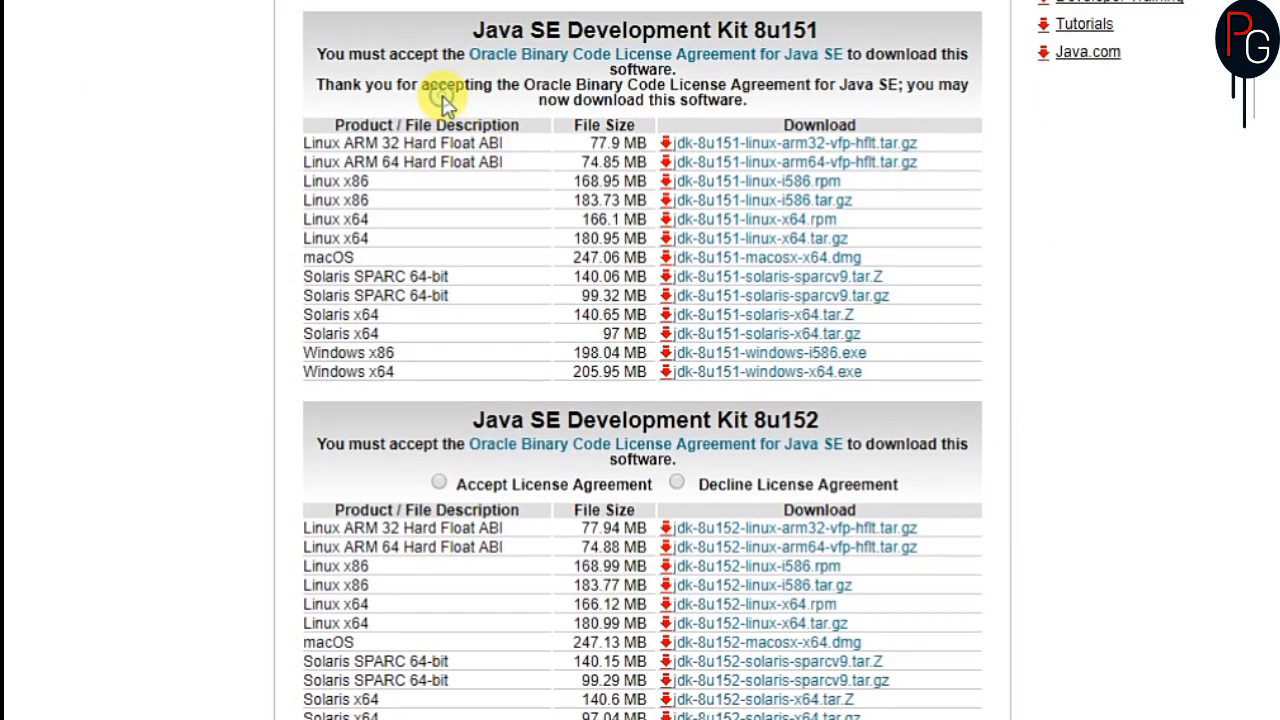
mouse_move(800, 380)
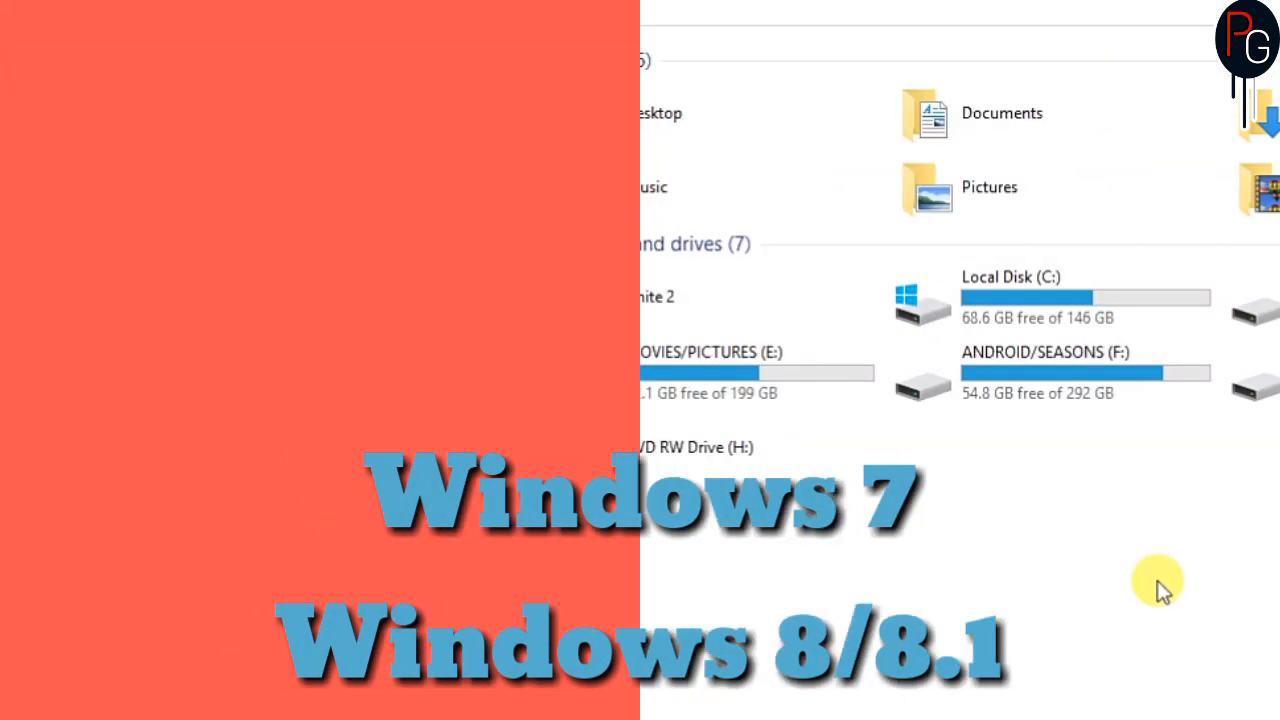
Open the Environment Variables editor from this computer's advanced system settings
right_click(605, 555)
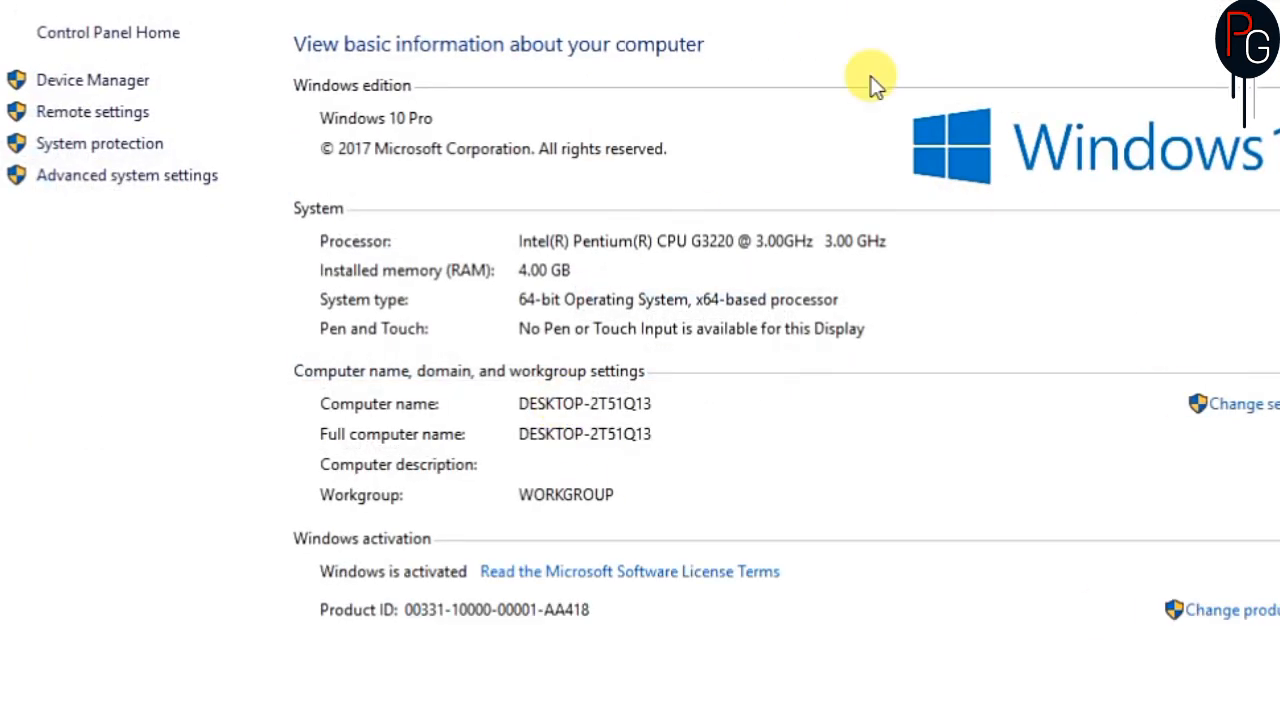
mouse_move(228, 110)
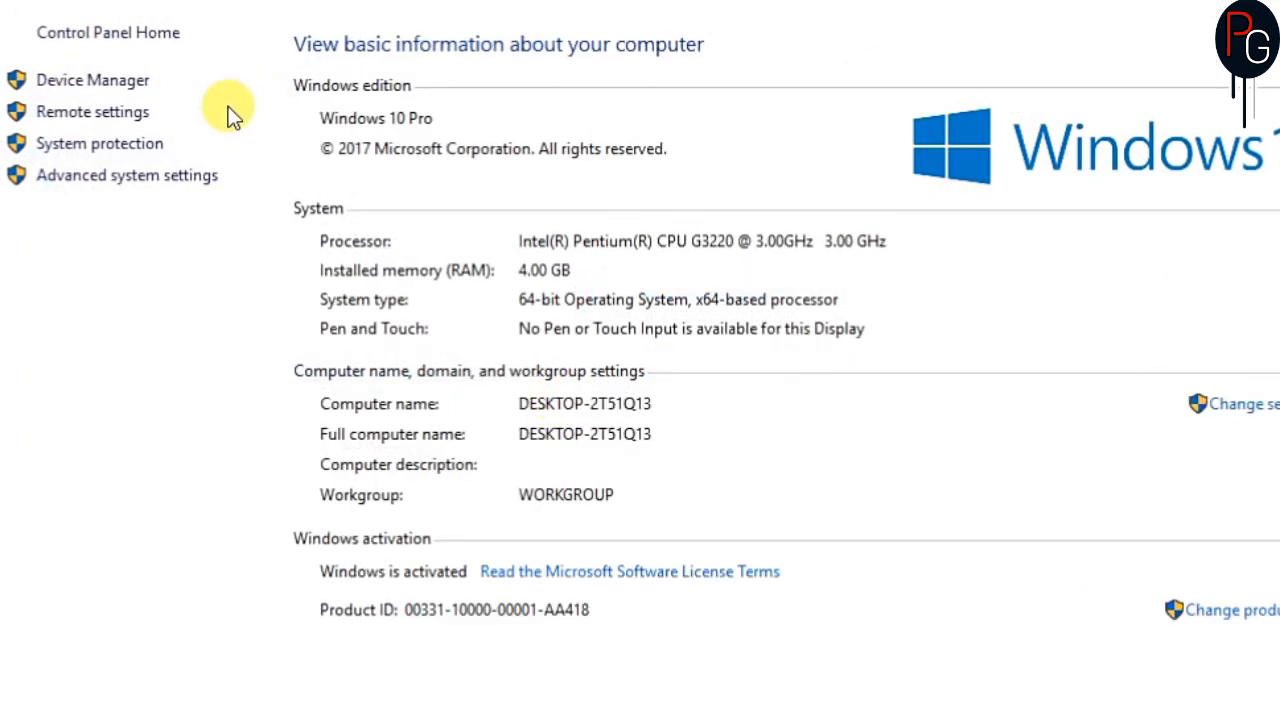
left_click(127, 175)
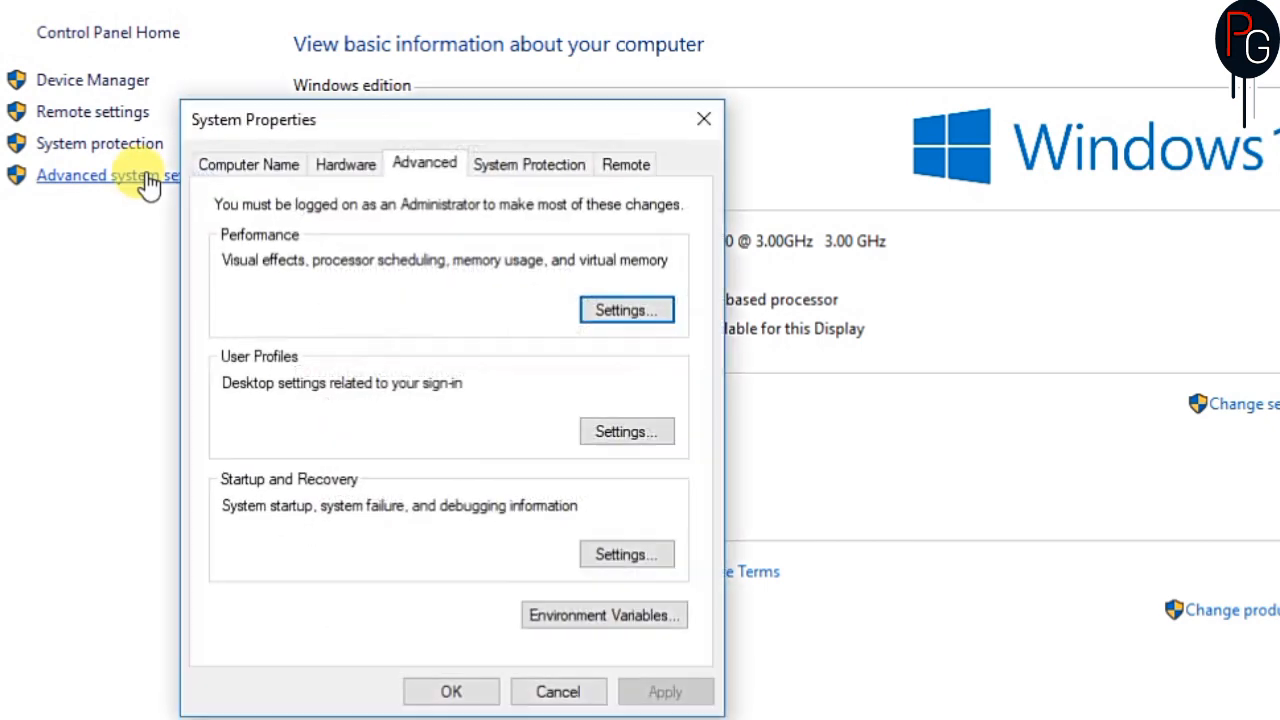
left_click(604, 615)
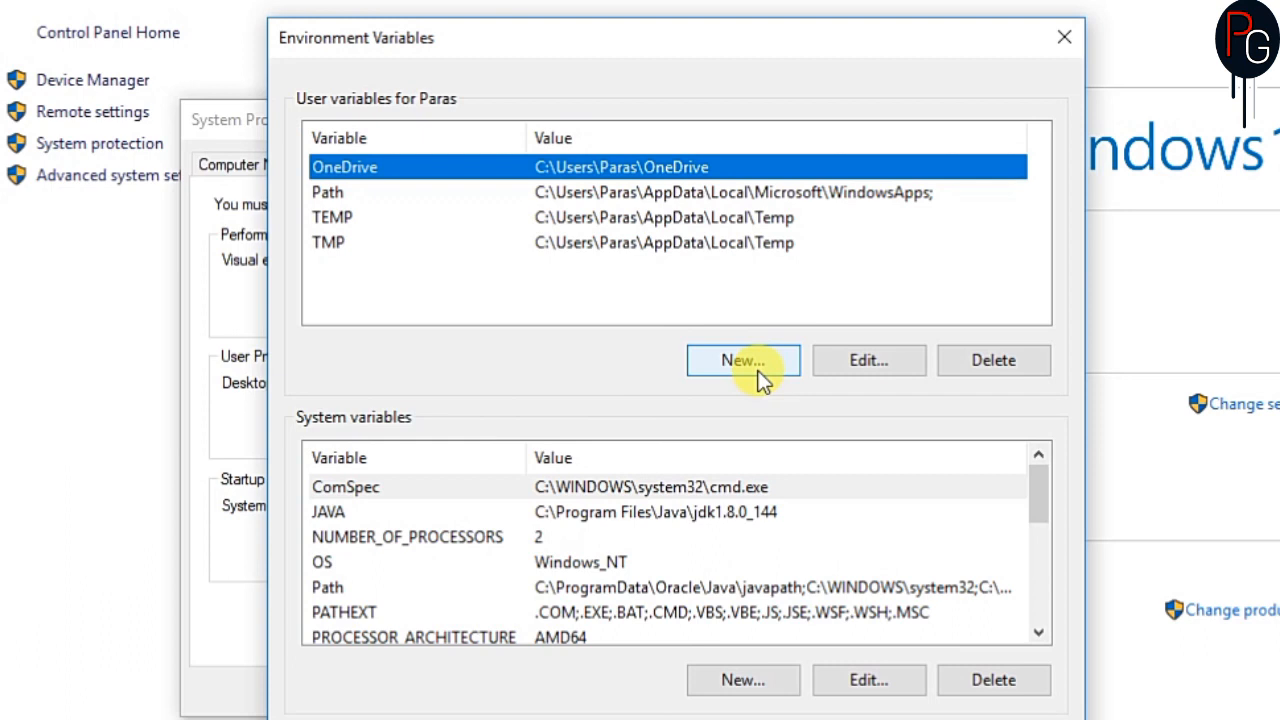
mouse_move(743, 680)
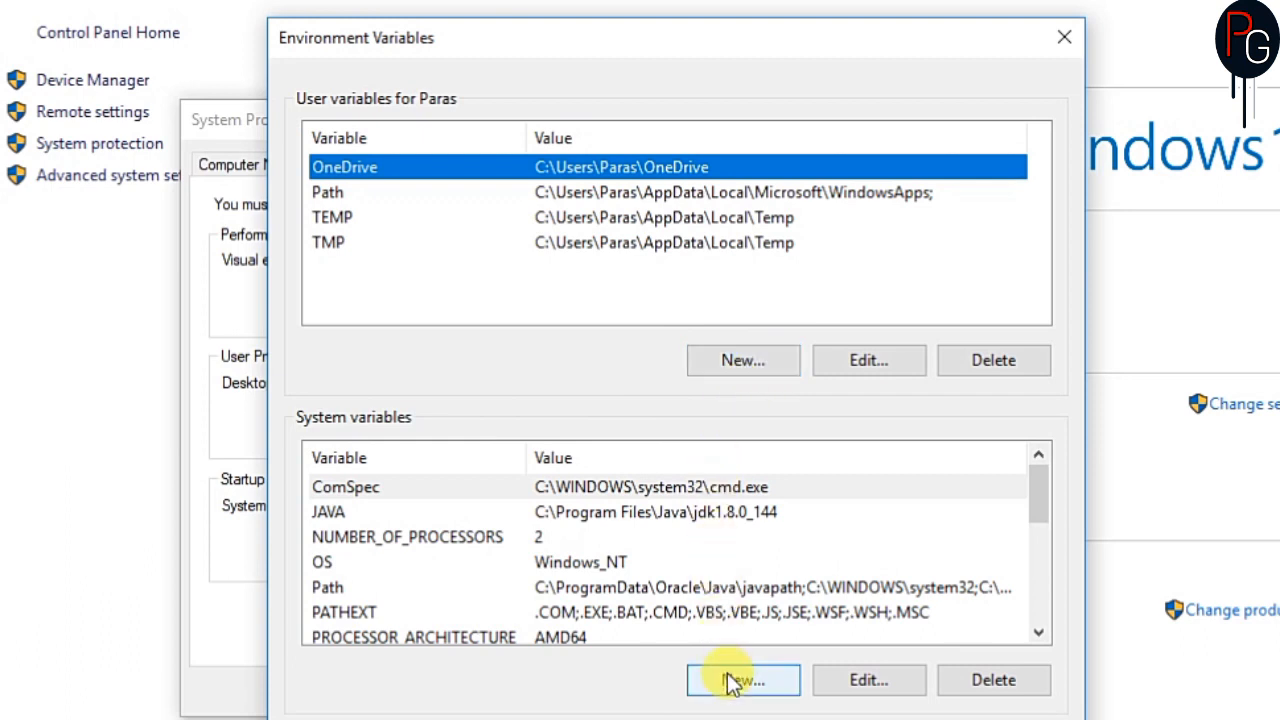
Add system variable JAVA_HOME pointing to C:\Program Files\Java\jdk1.8.0_144
left_click(742, 680)
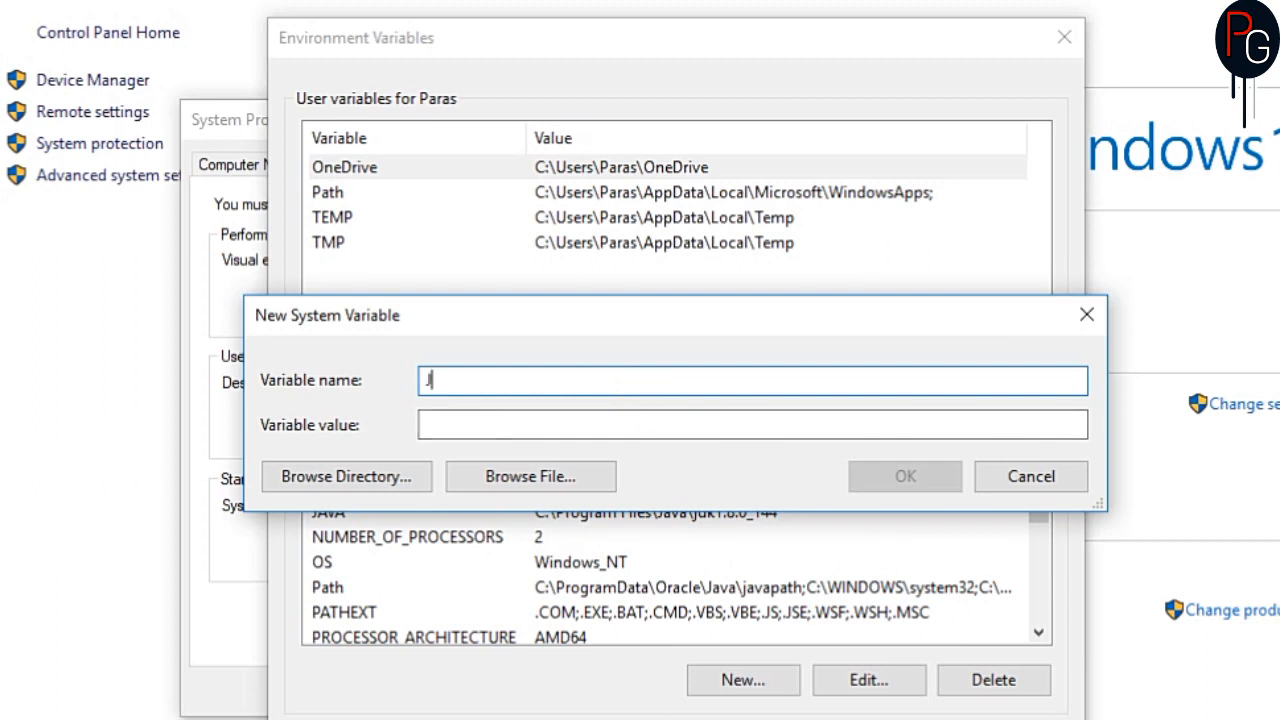
type("va\\\\")
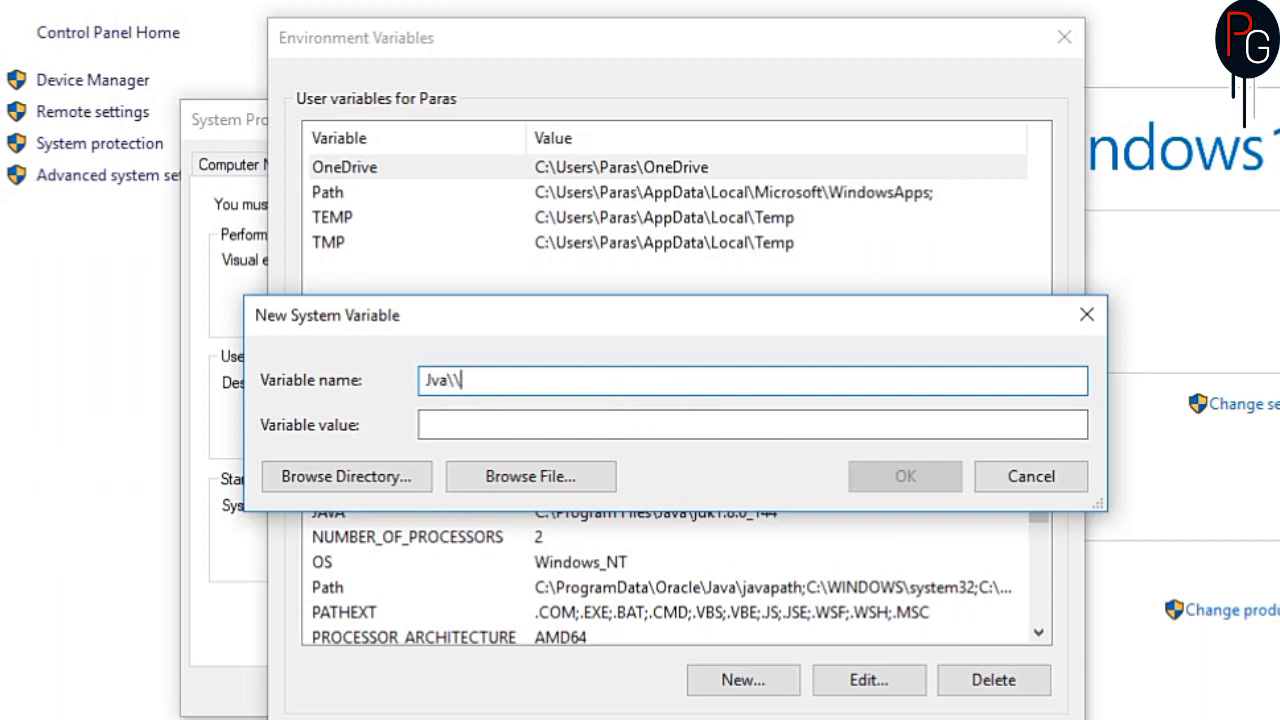
type("JAVA")
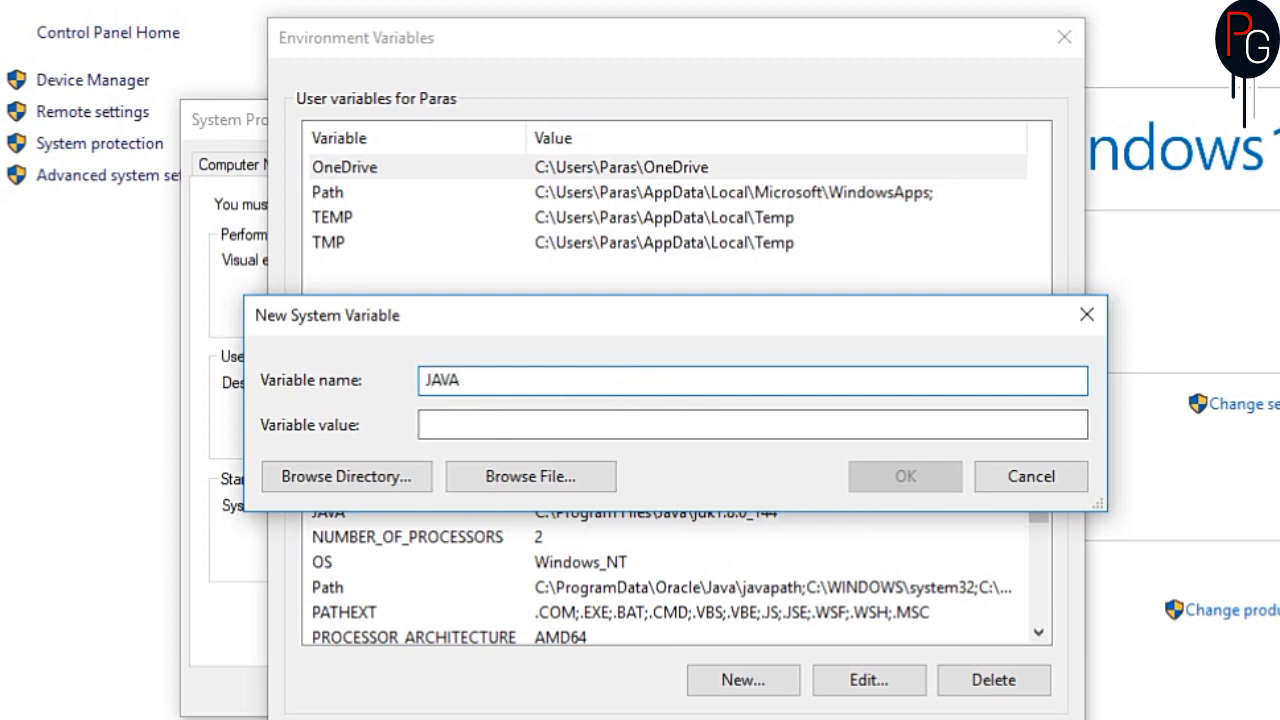
type("_HOME")
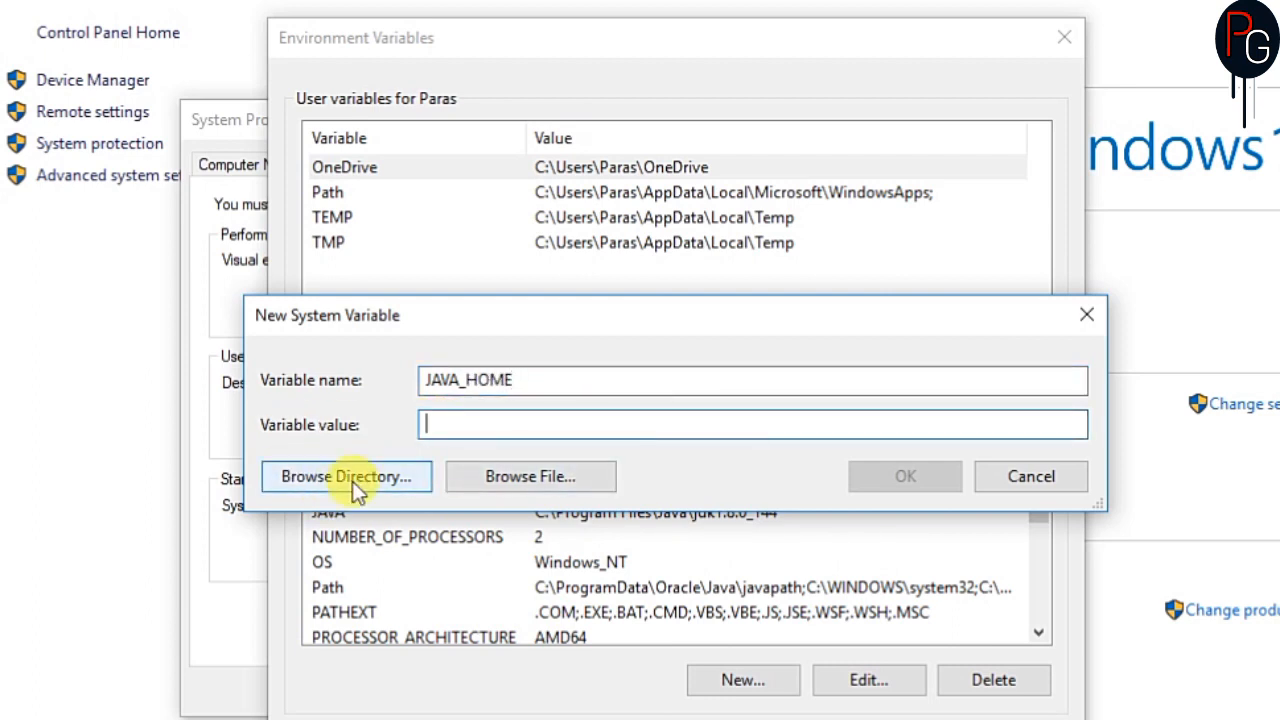
left_click(346, 476)
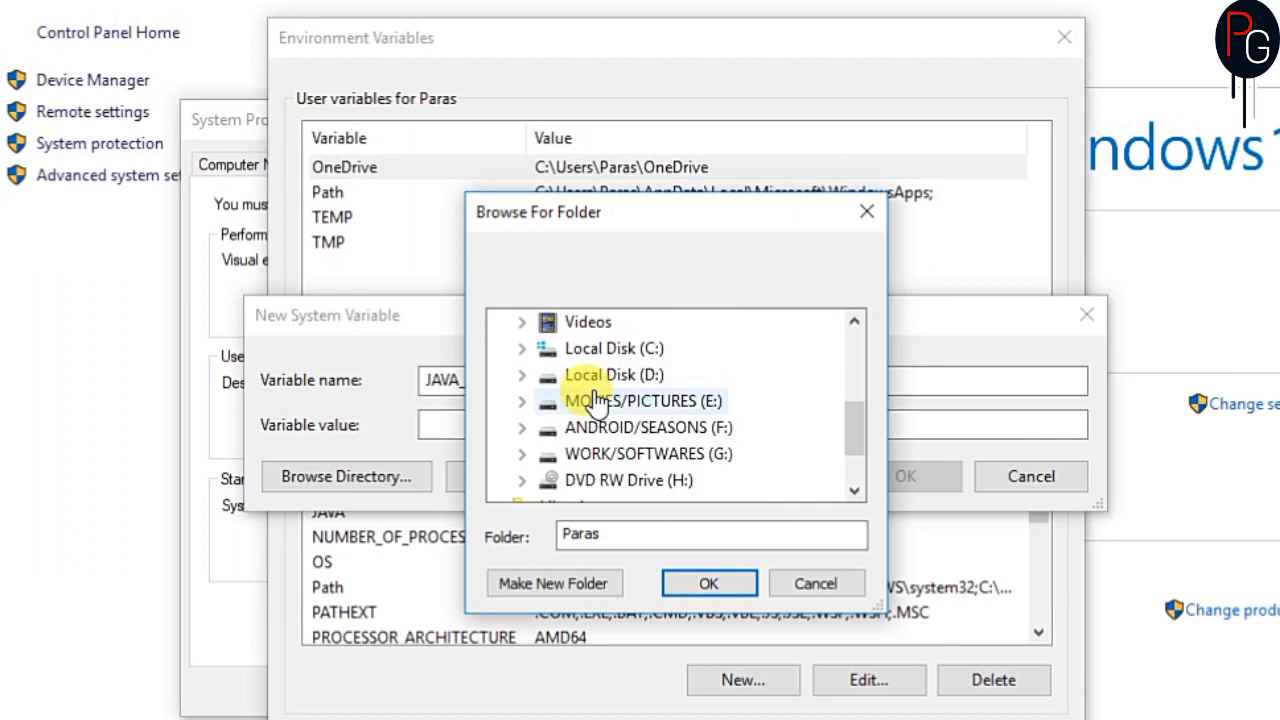
left_click(521, 348)
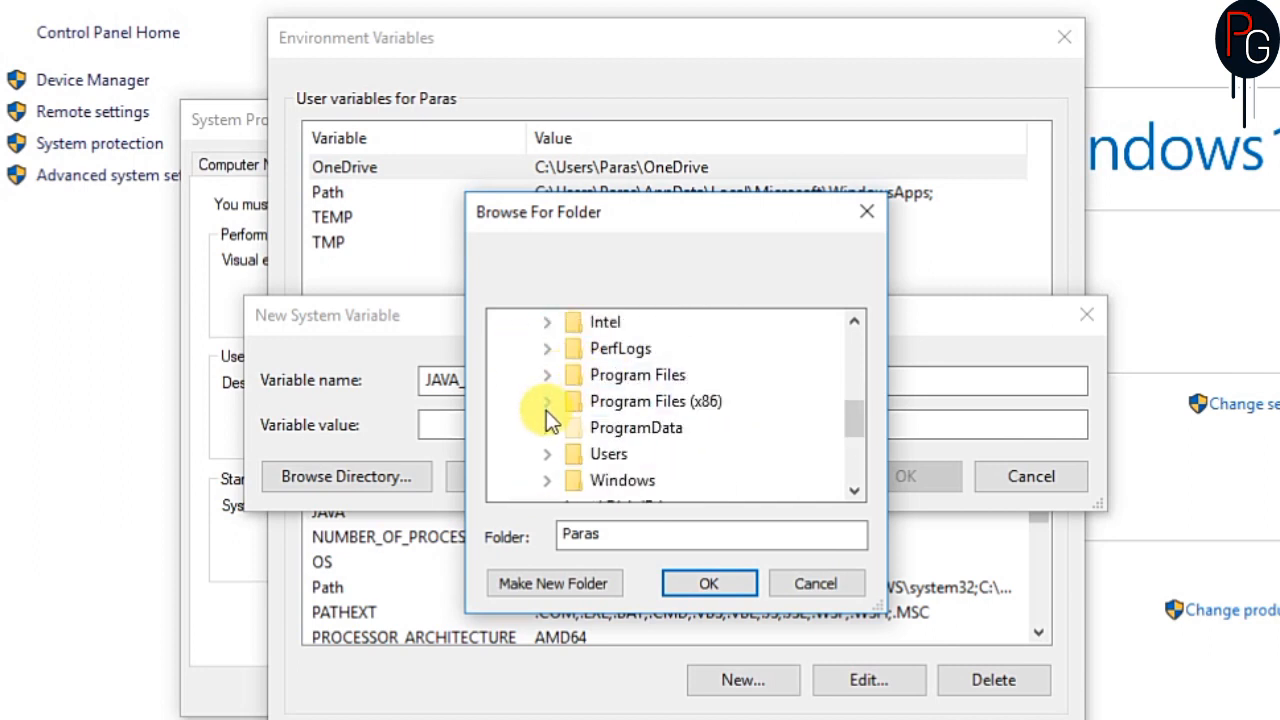
left_click(547, 401)
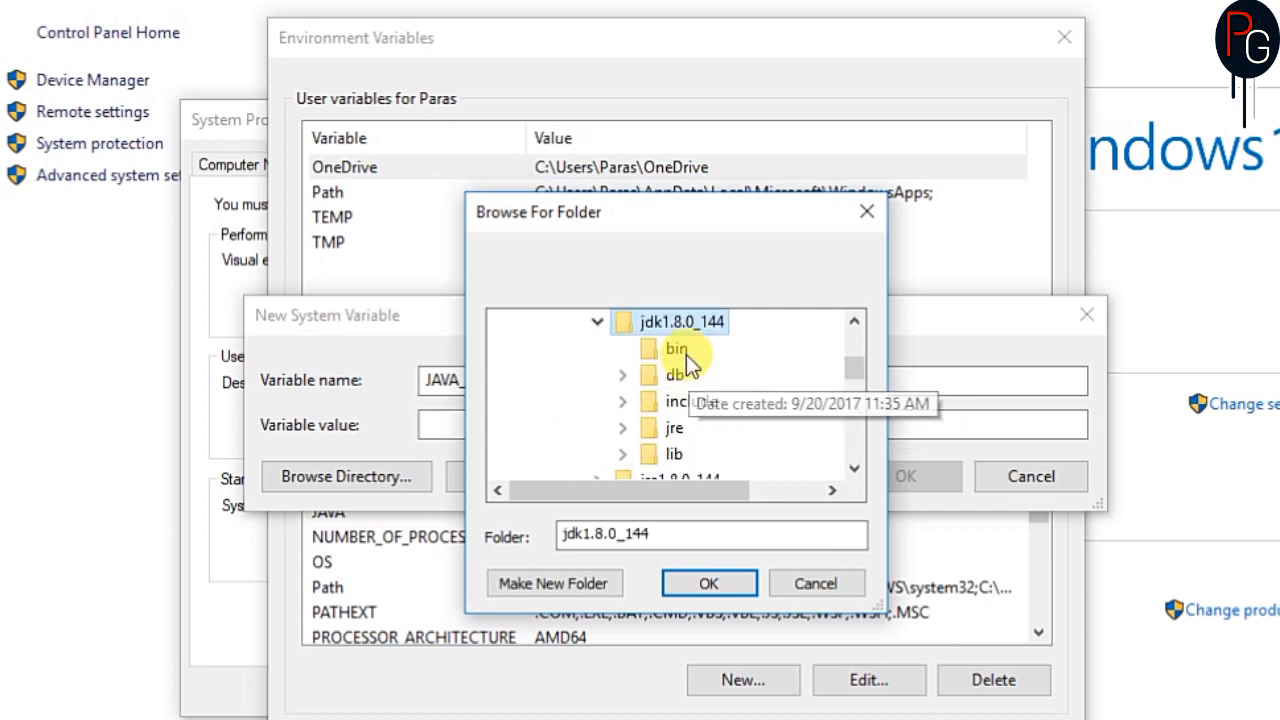
left_click(708, 583)
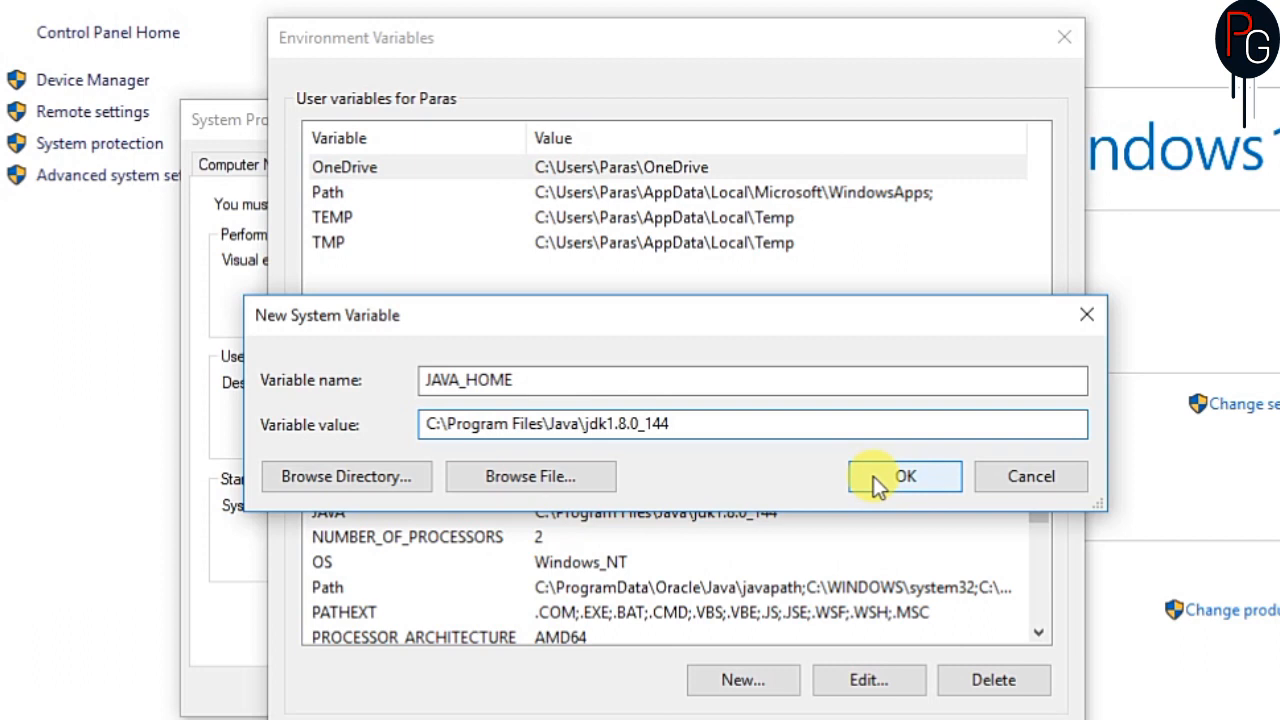
left_click(903, 476)
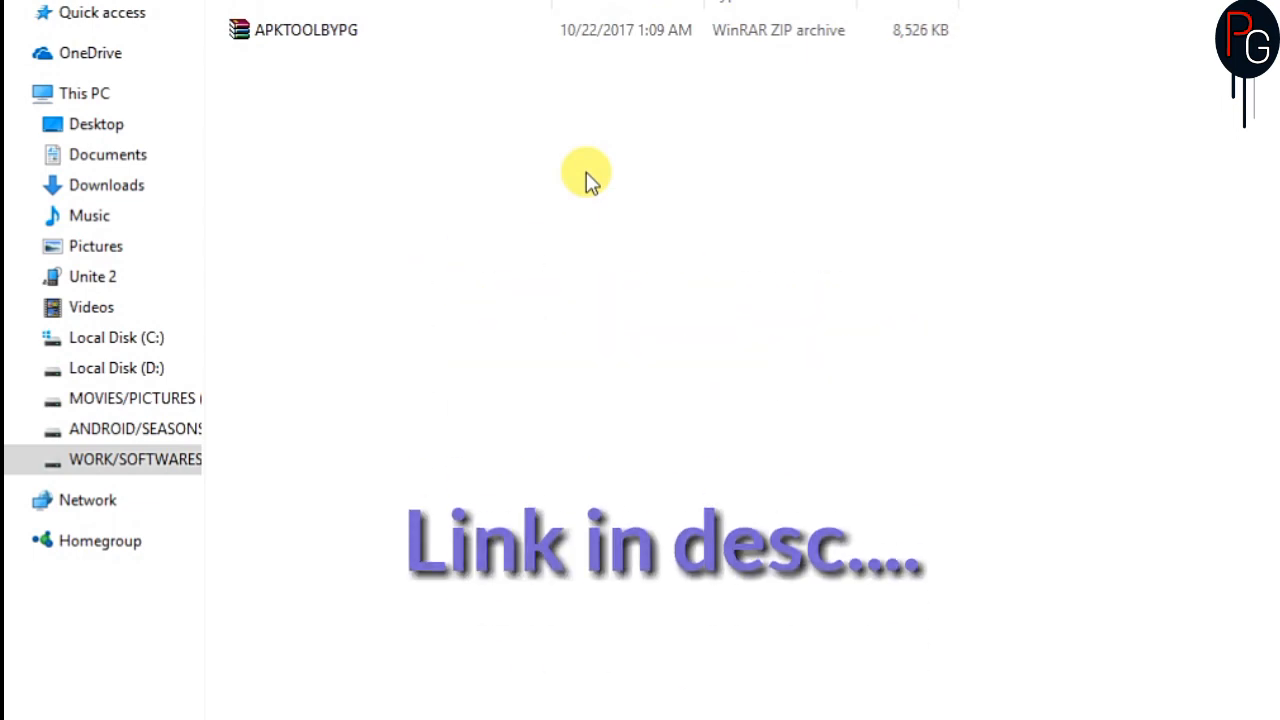
Open APKTOOLBYPG.zip in WinRAR and look through files like smali.jar and sign.txt
left_click(305, 30)
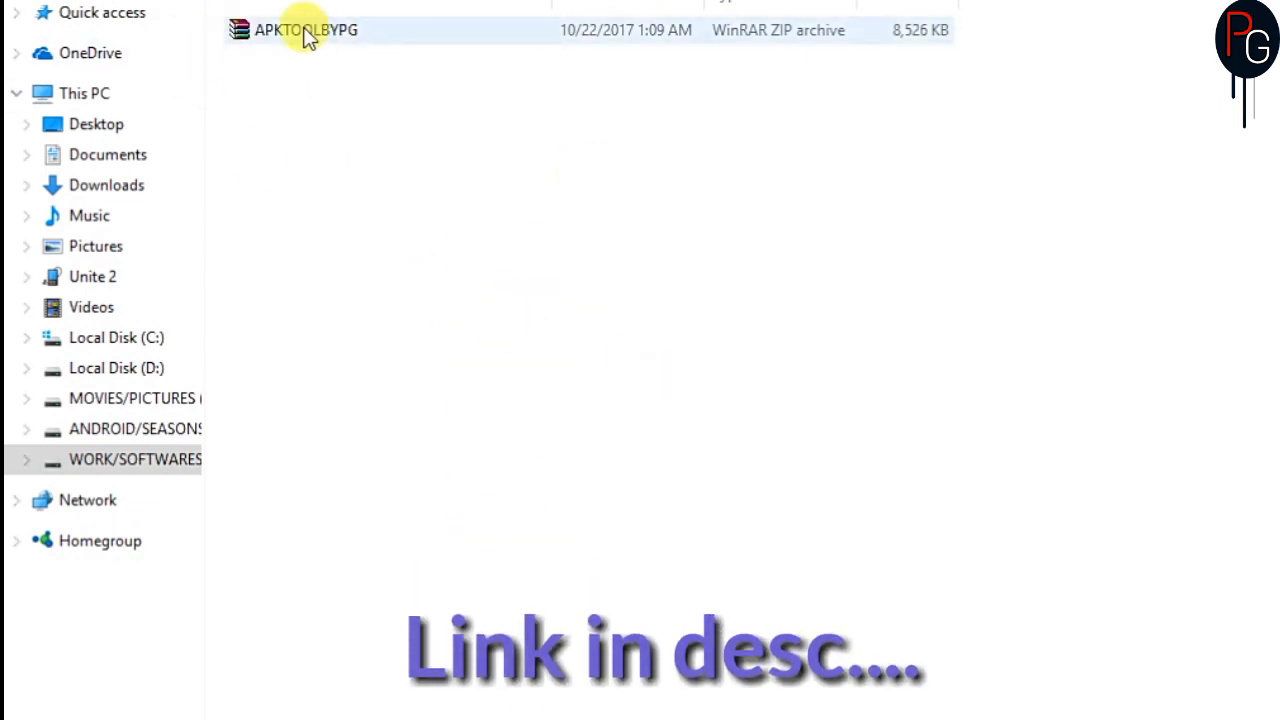
double_click(306, 30)
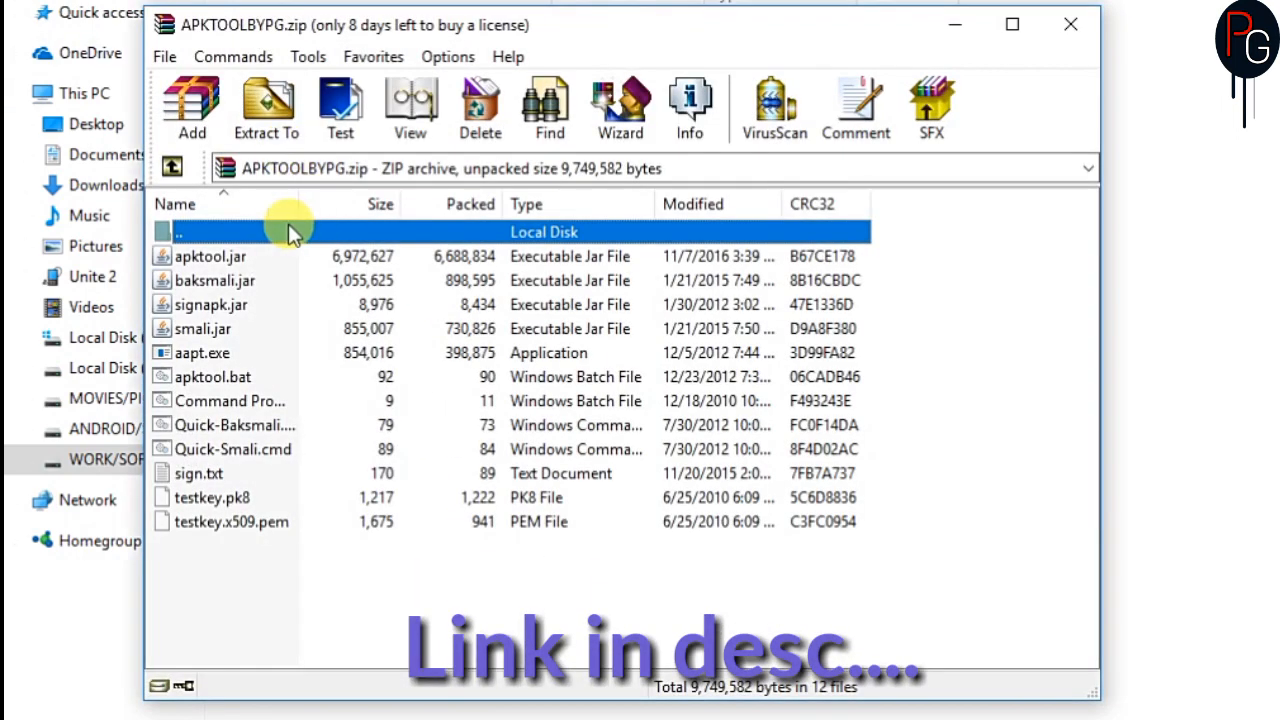
left_click(202, 328)
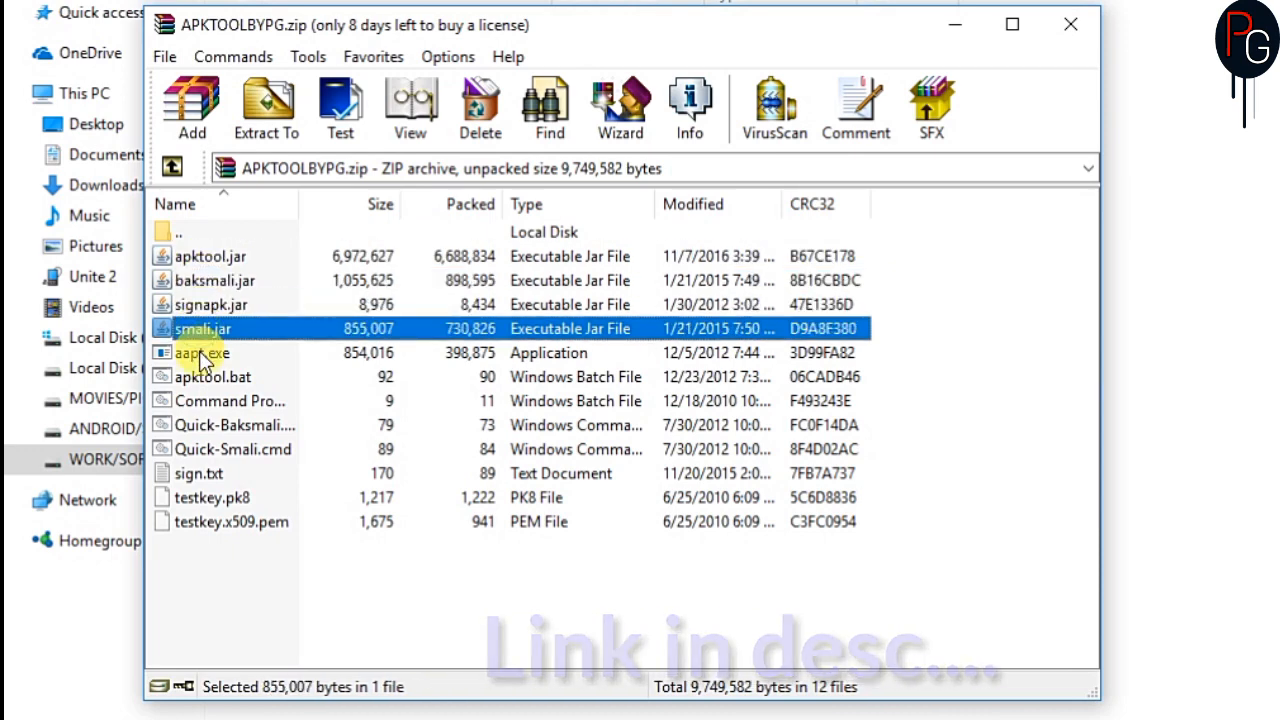
left_click(200, 473)
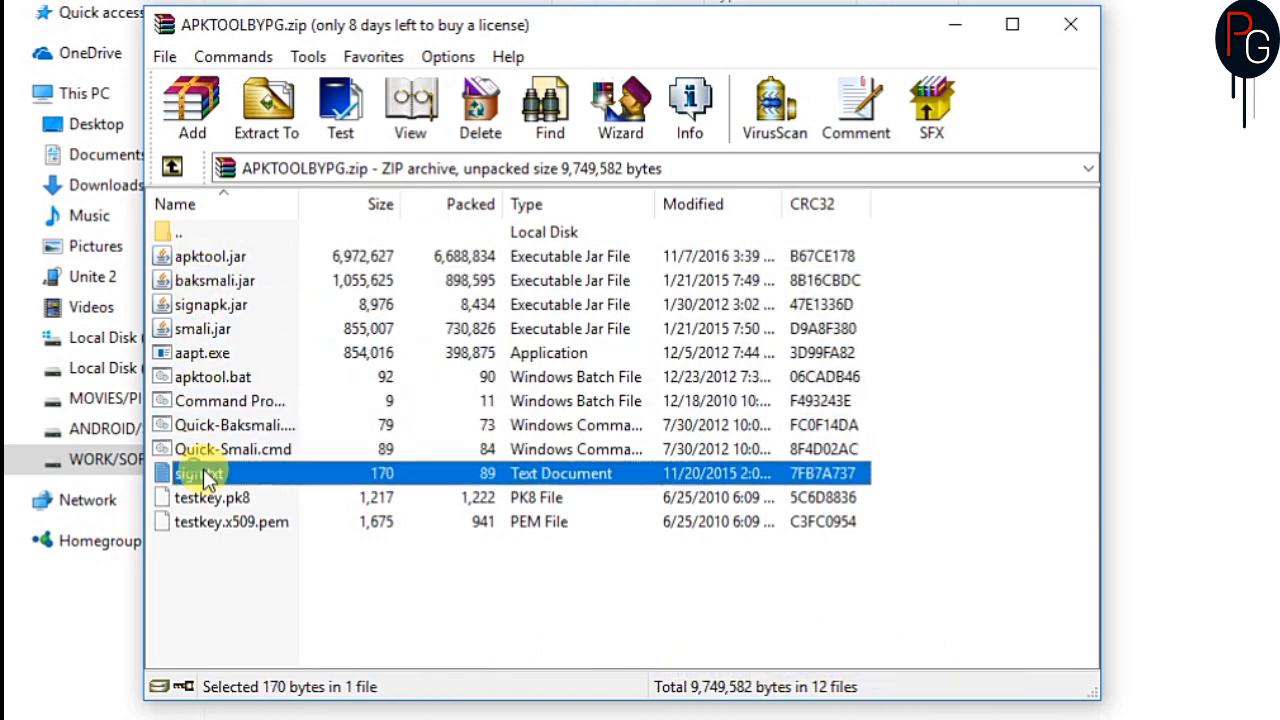
left_click(230, 521)
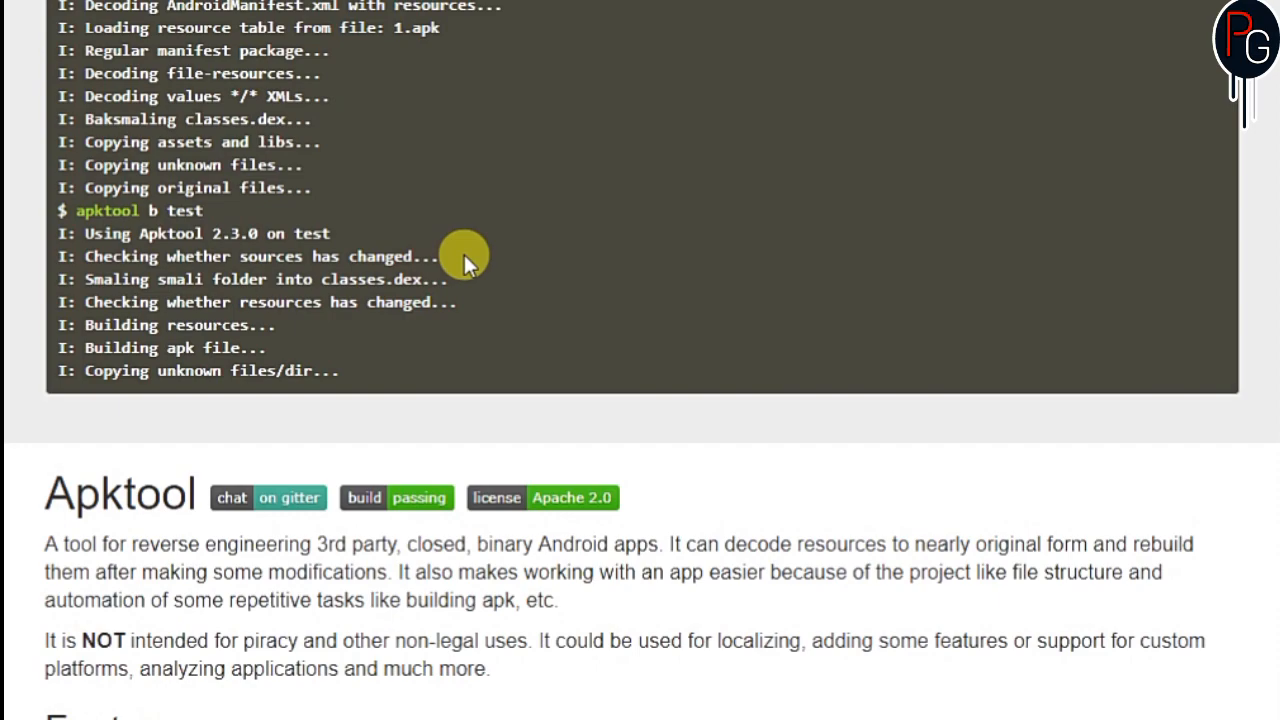
Download Apktool v2.3.0 and keep the flagged 5.6 MB apktool_2.3.0.jar file
scroll("down", 3)
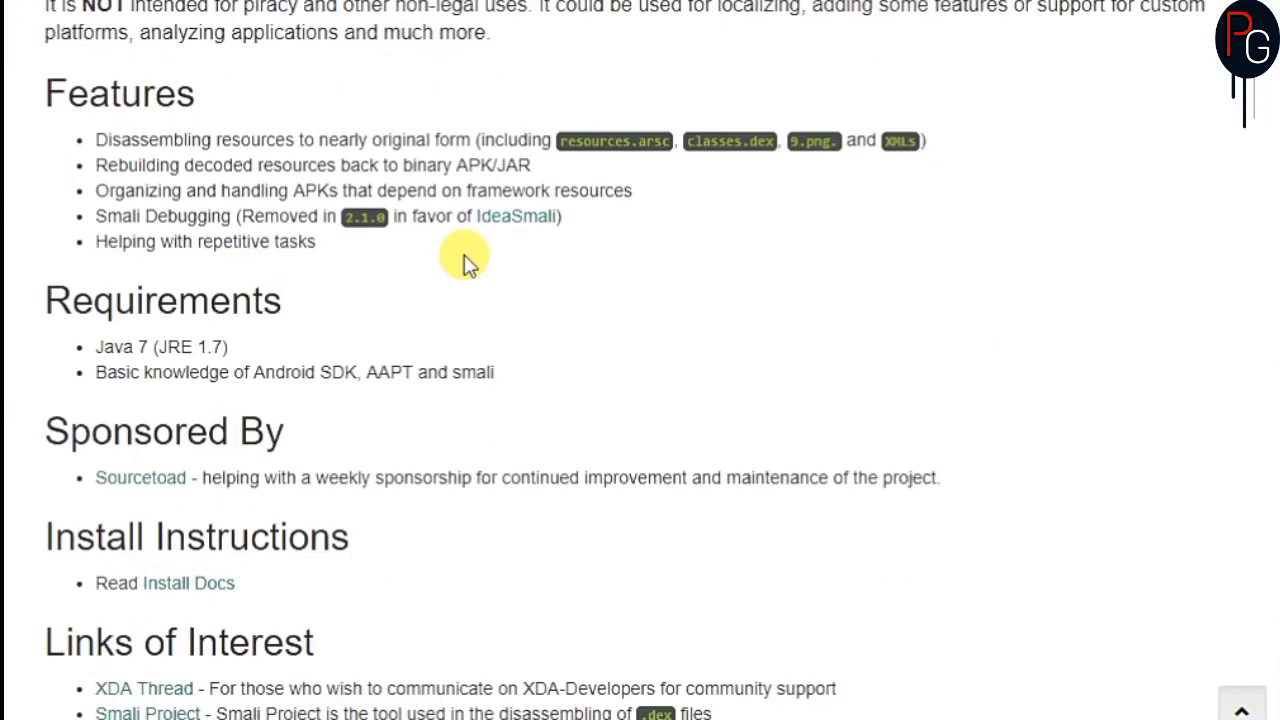
scroll("down", 3)
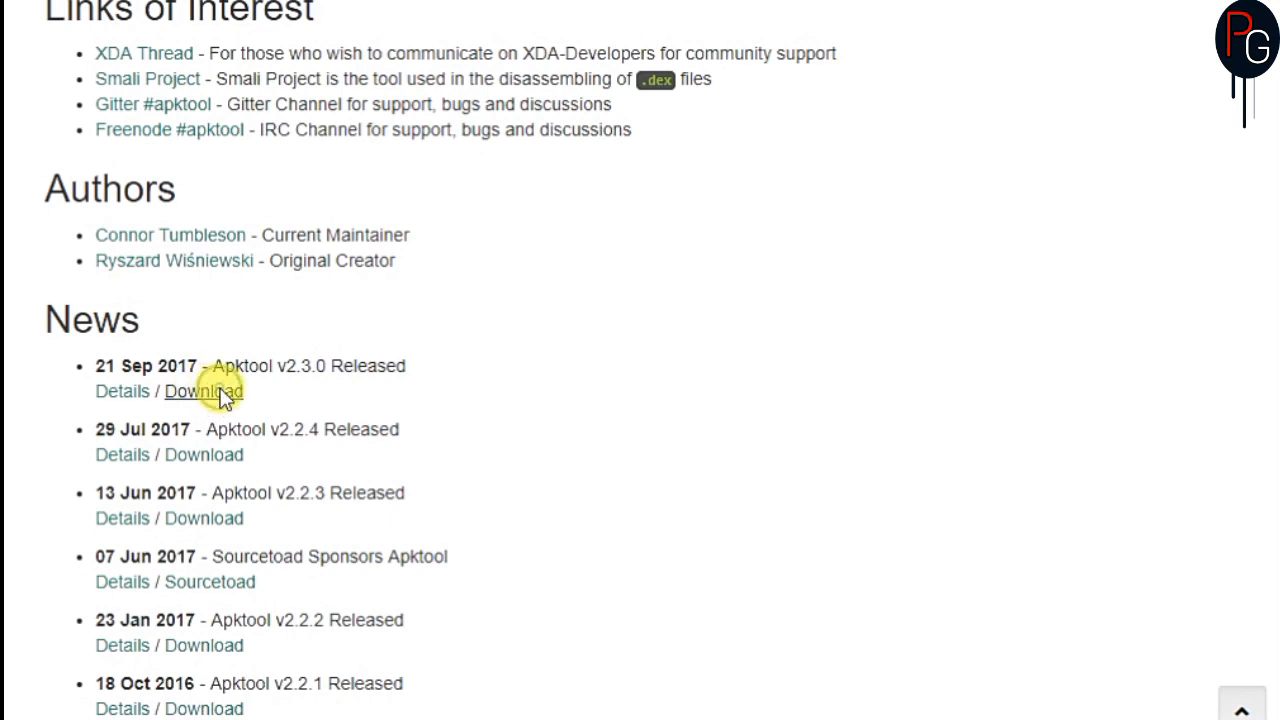
left_click(203, 390)
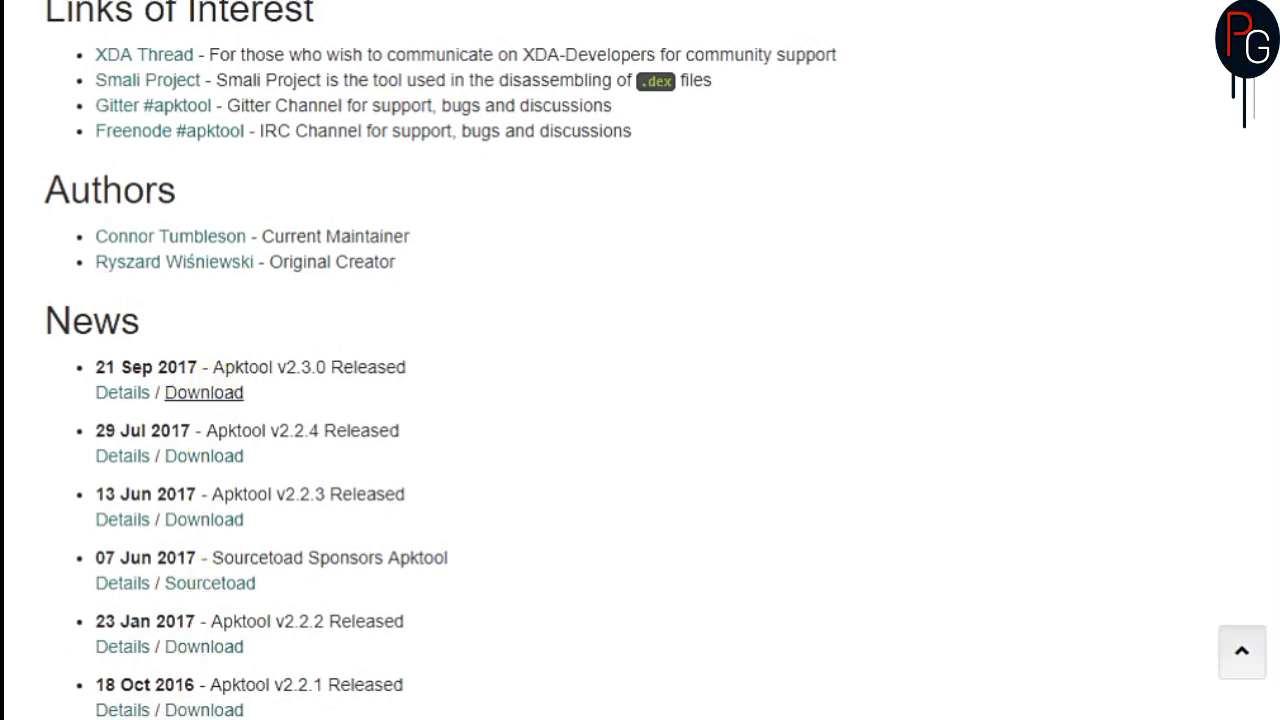
left_click(203, 392)
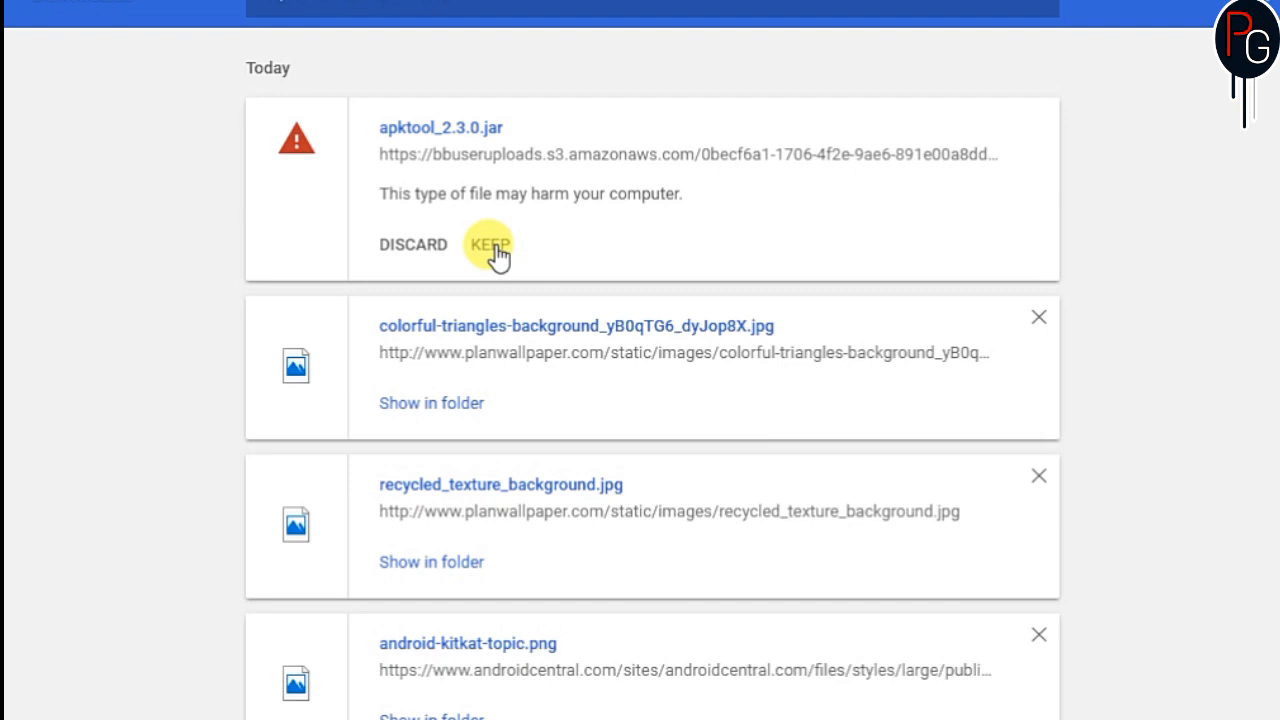
left_click(488, 244)
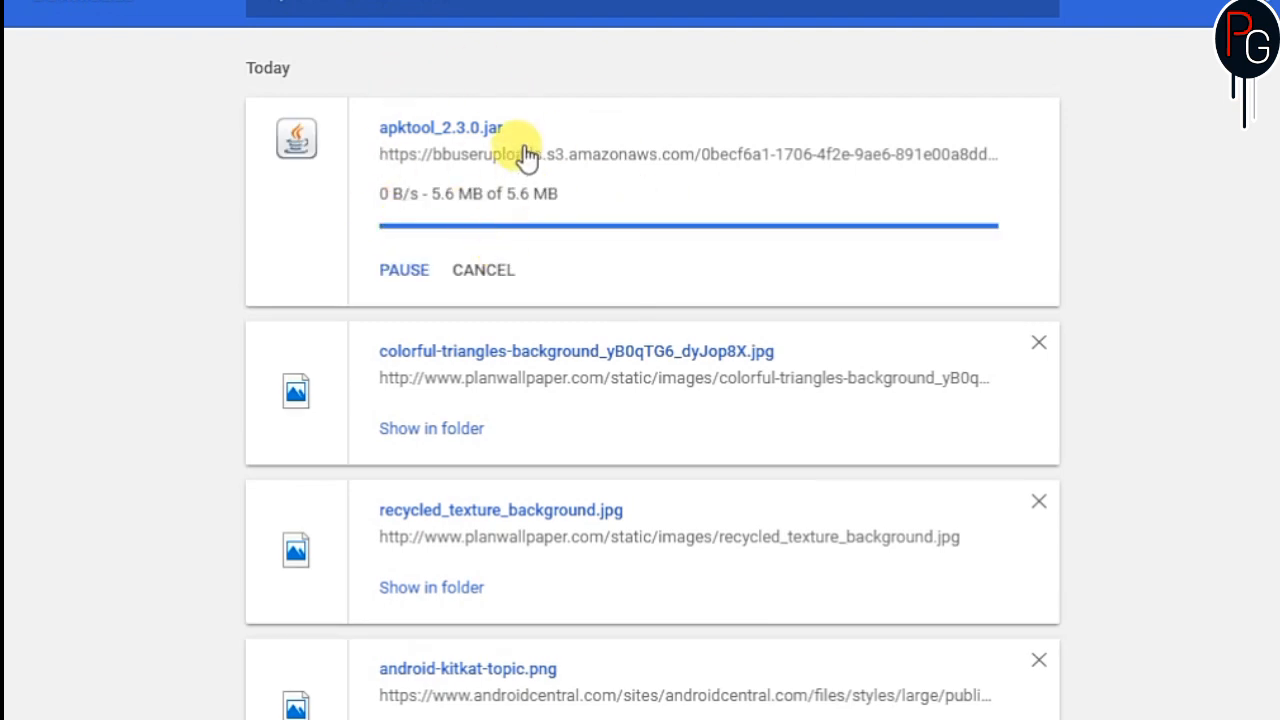
mouse_move(327, 77)
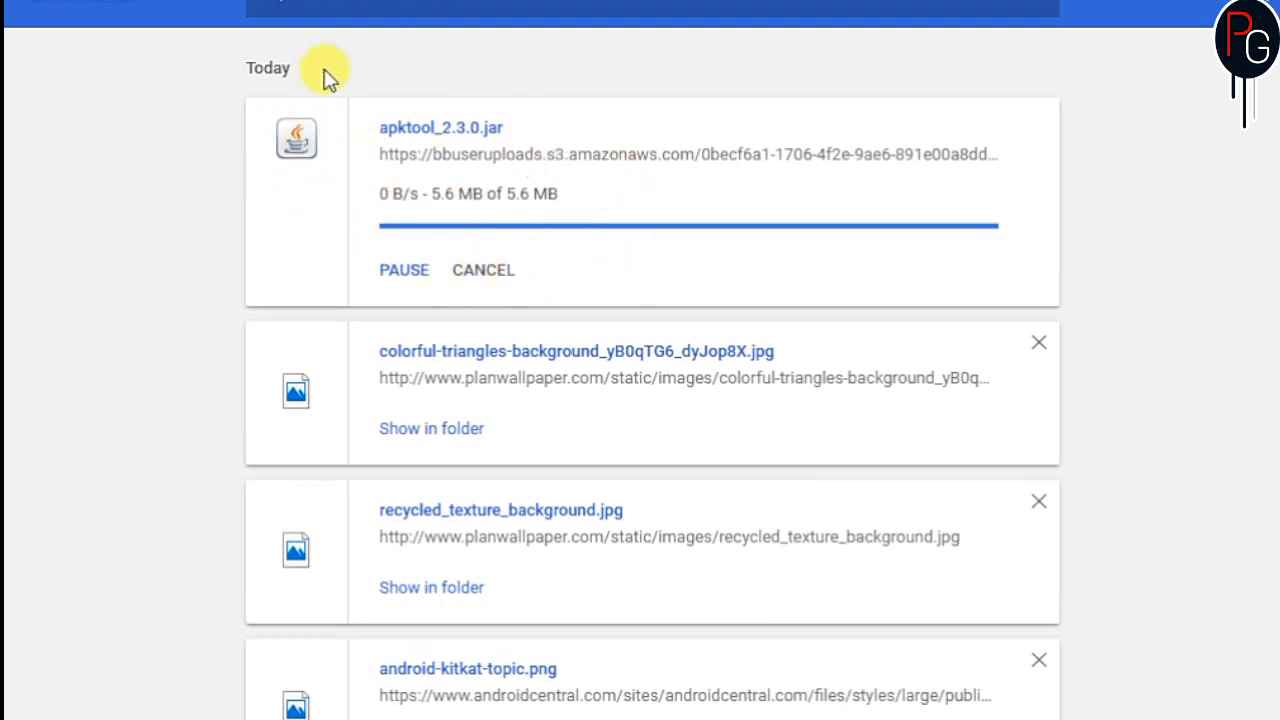
mouse_move(440, 135)
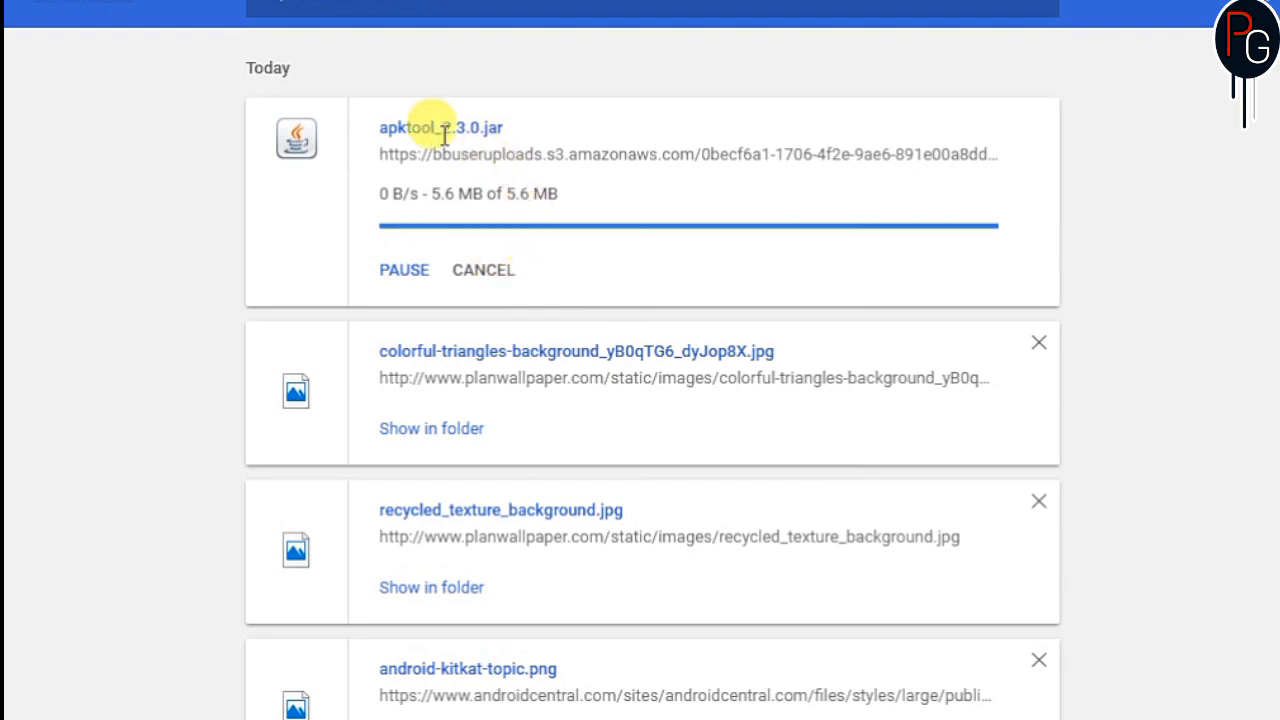
mouse_move(867, 188)
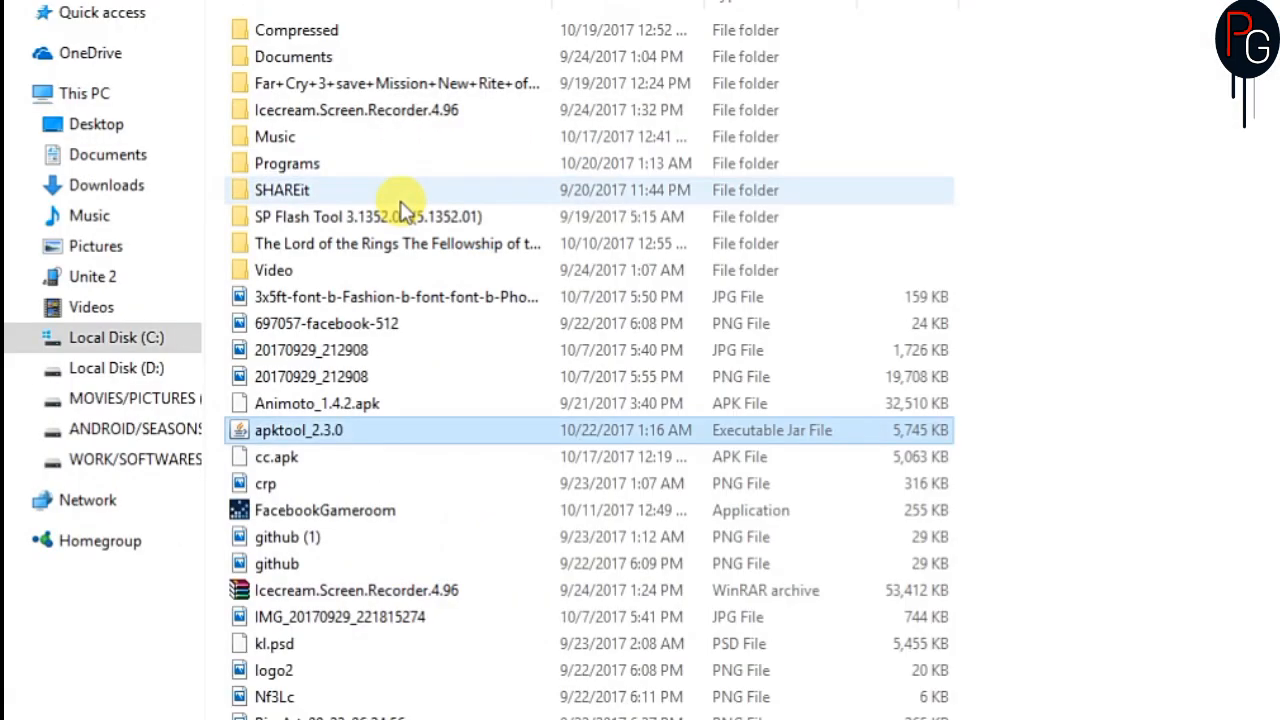
mouse_move(280, 440)
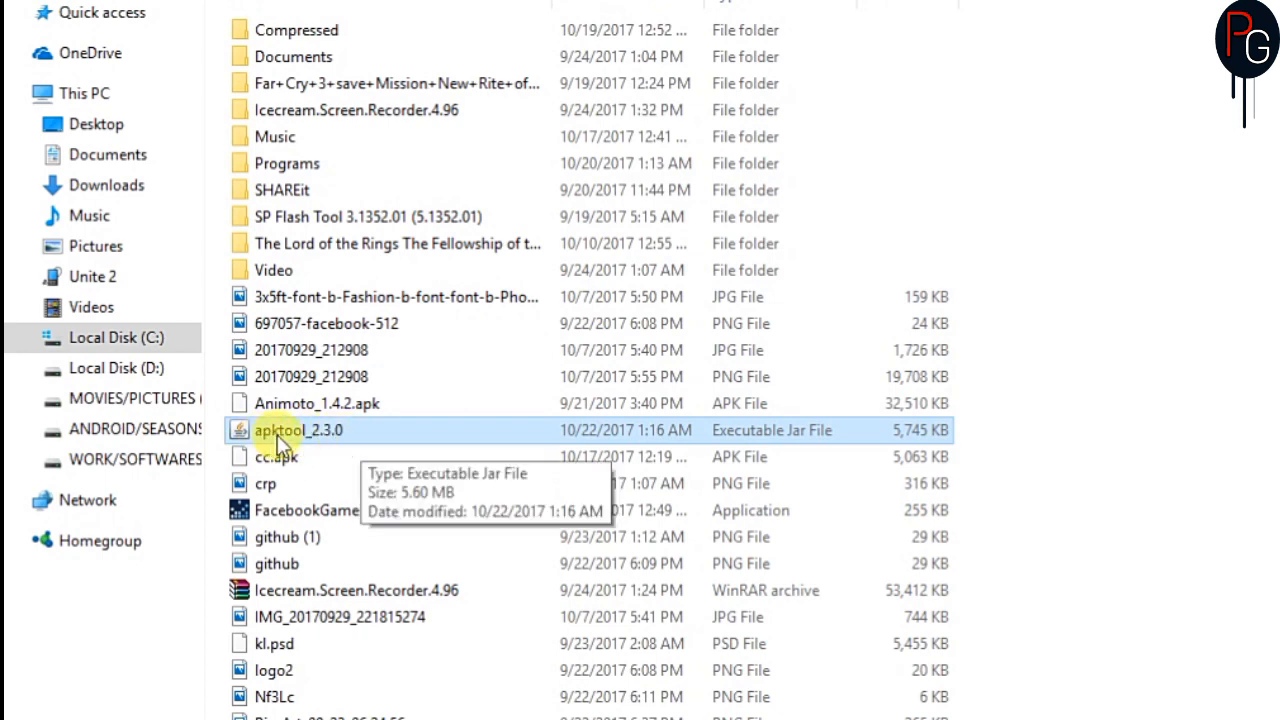
Copy apktool_2.3.0 from Local Disk (C:) and move to the Android system folder
right_click(297, 430)
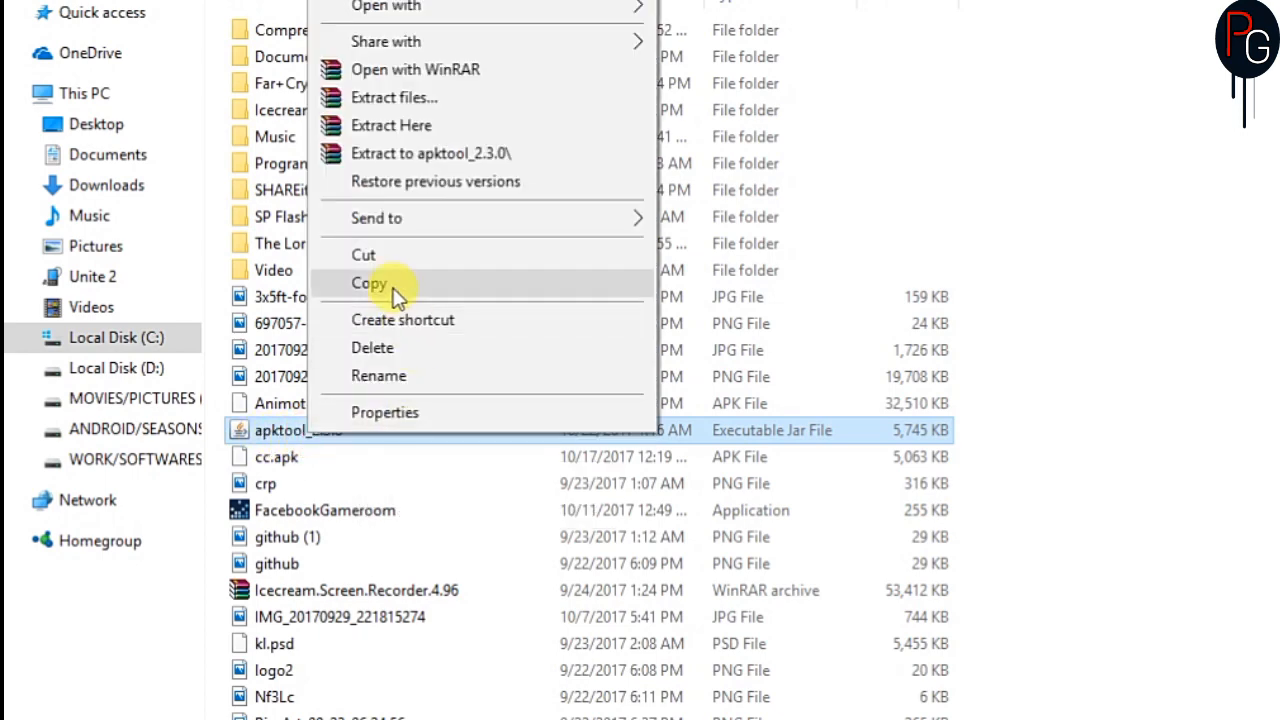
left_click(368, 283)
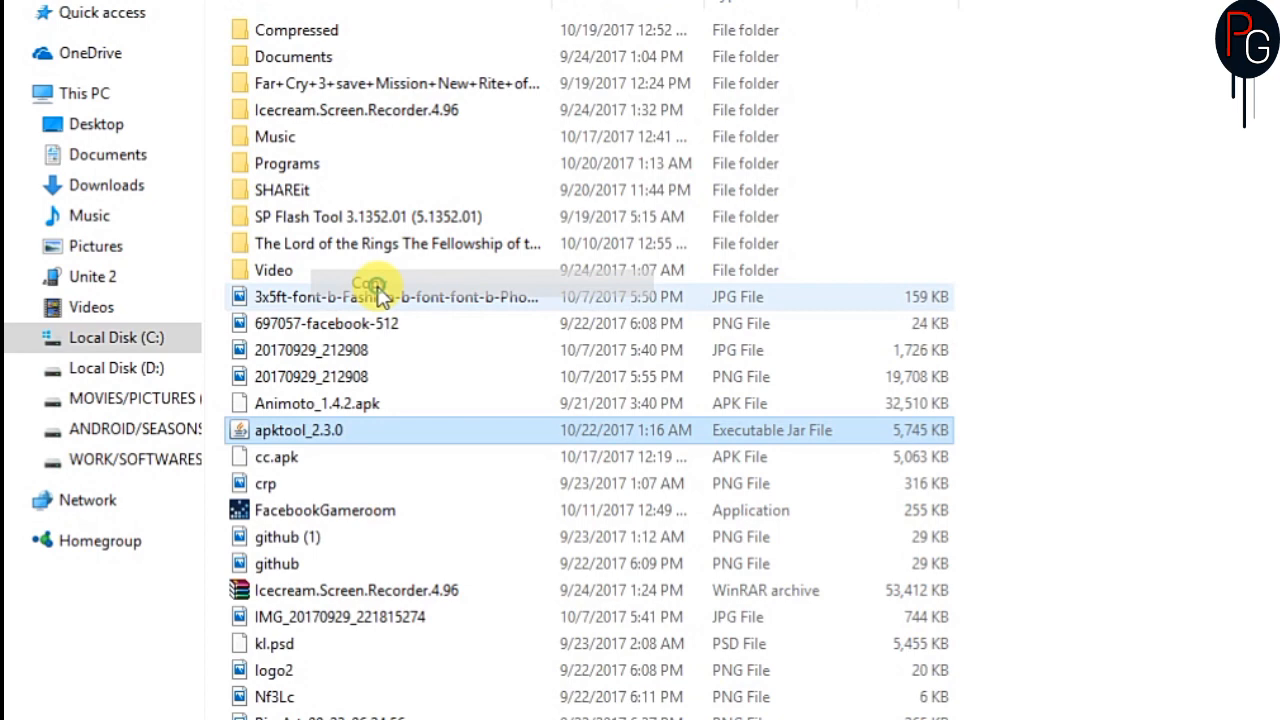
left_click(135, 459)
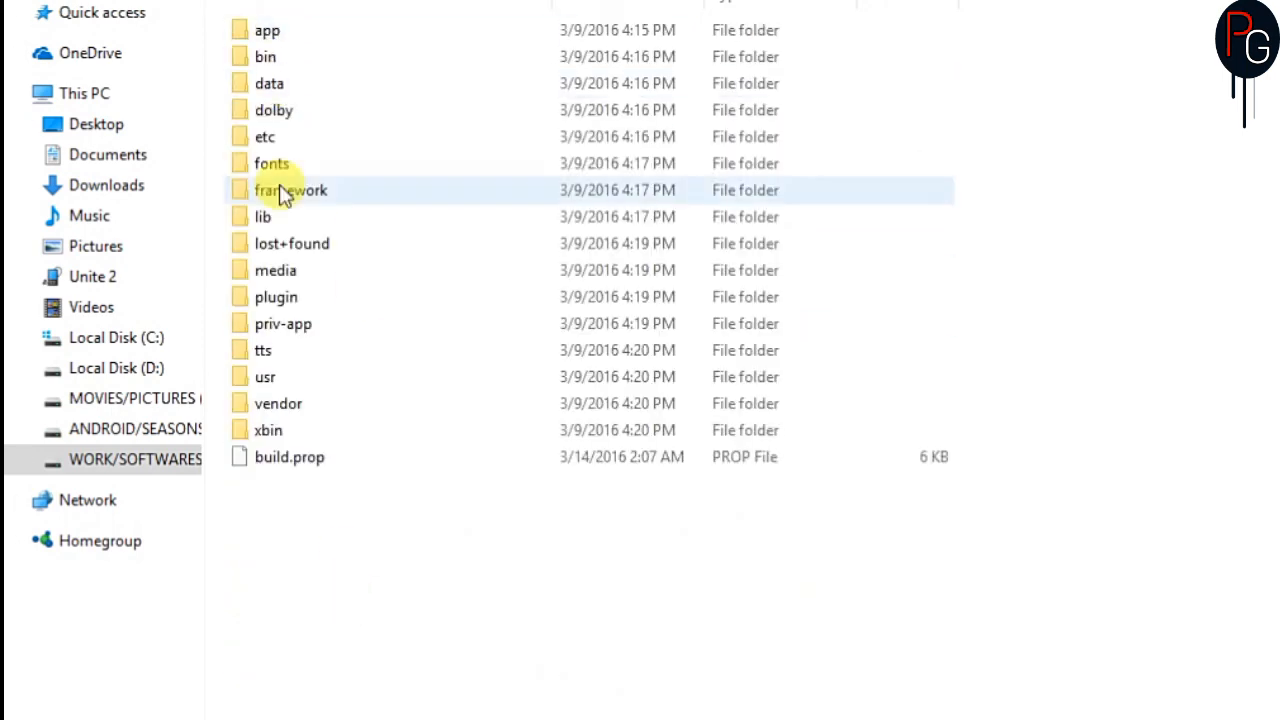
Open the system framework folder and place framework-res.apk and mediatek-res.apk in the Apktool folder
double_click(290, 190)
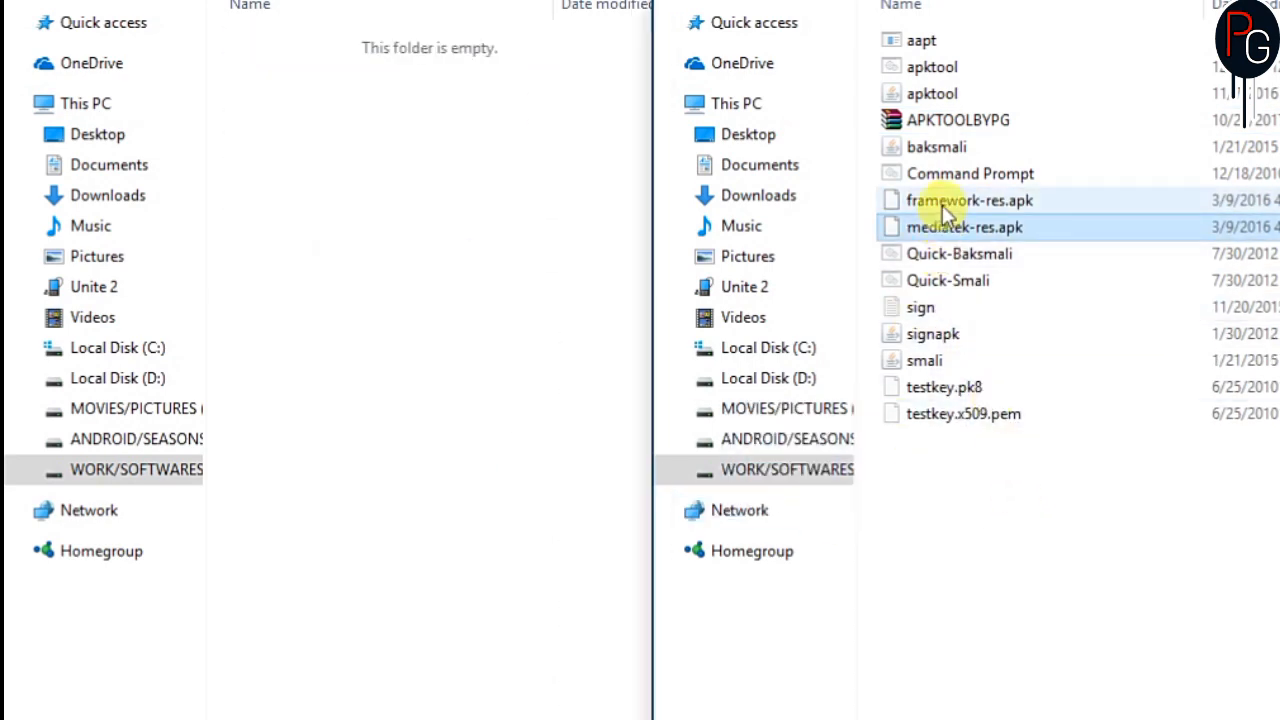
double_click(964, 226)
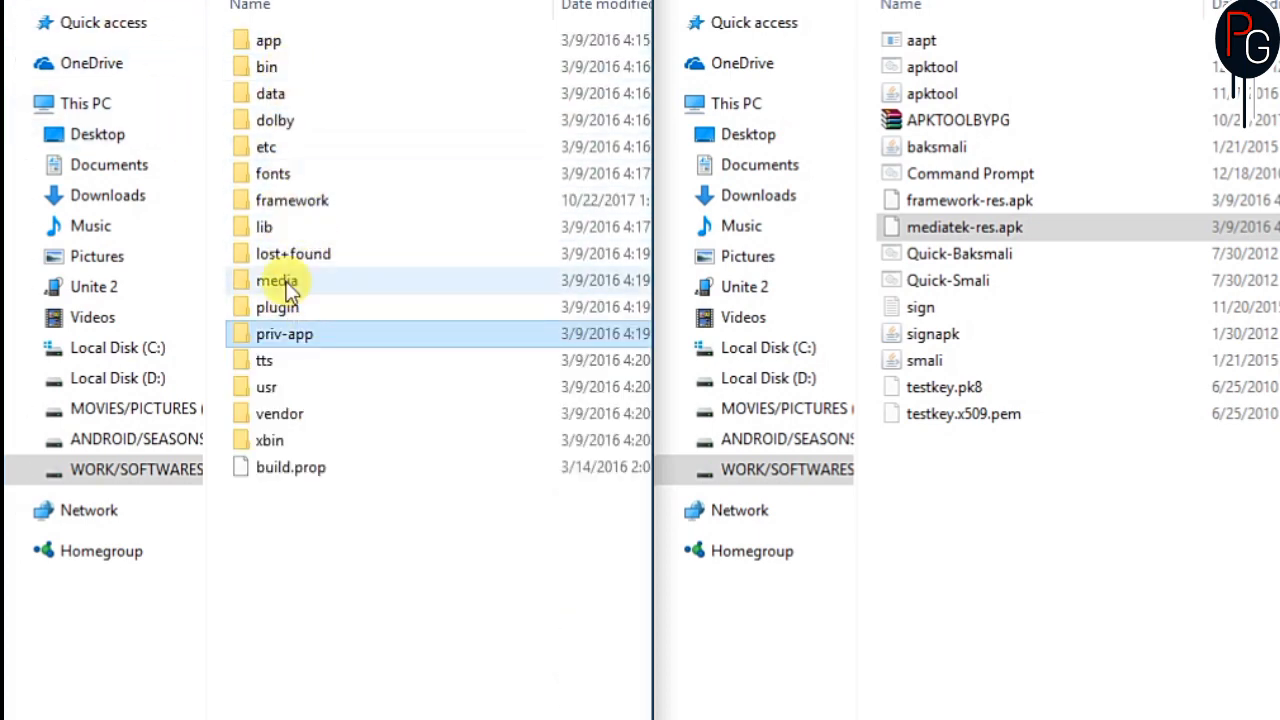
mouse_move(293, 199)
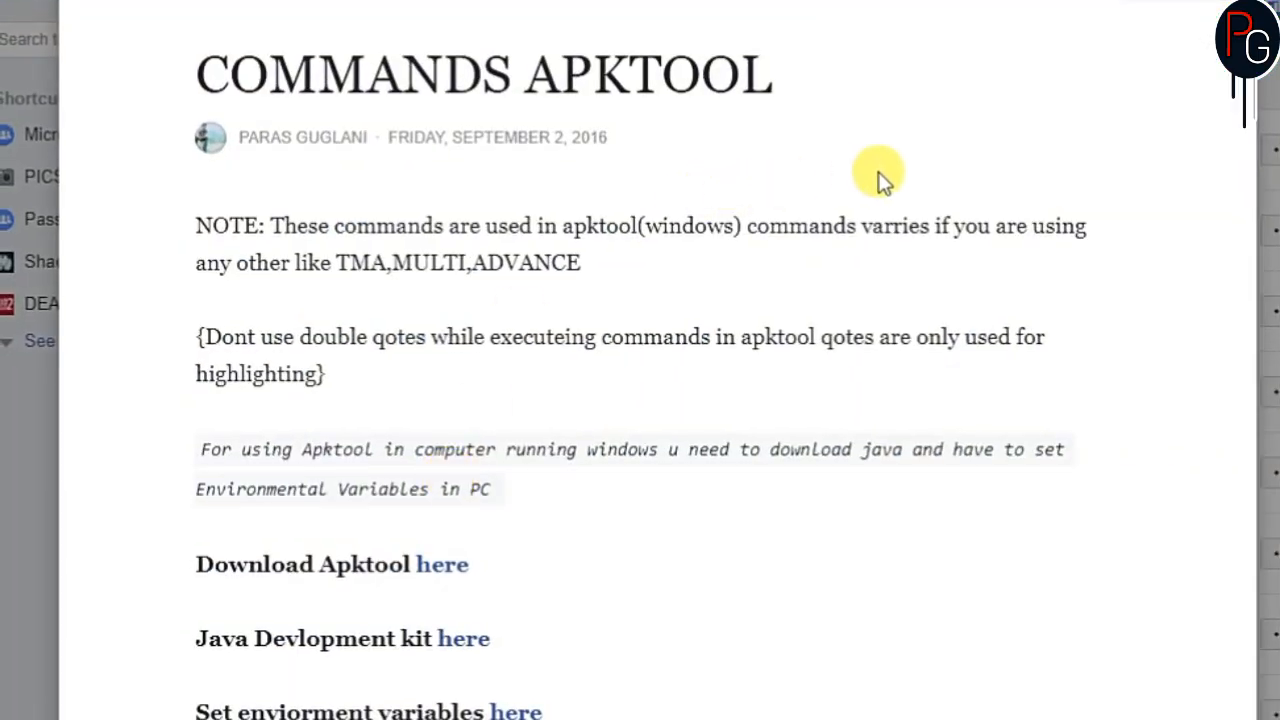
Scroll through the COMMANDS APKTOOL post's install, decompile, recompile and sign commands
scroll("down", 3)
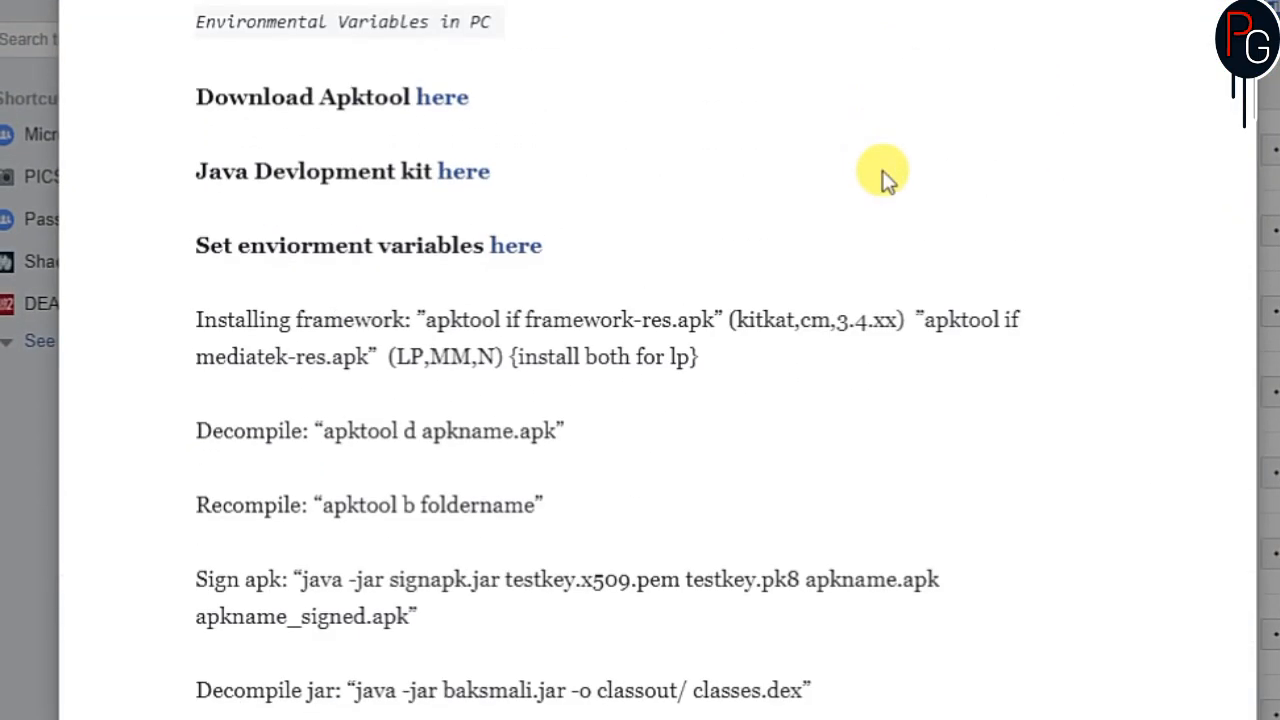
scroll("up", 3)
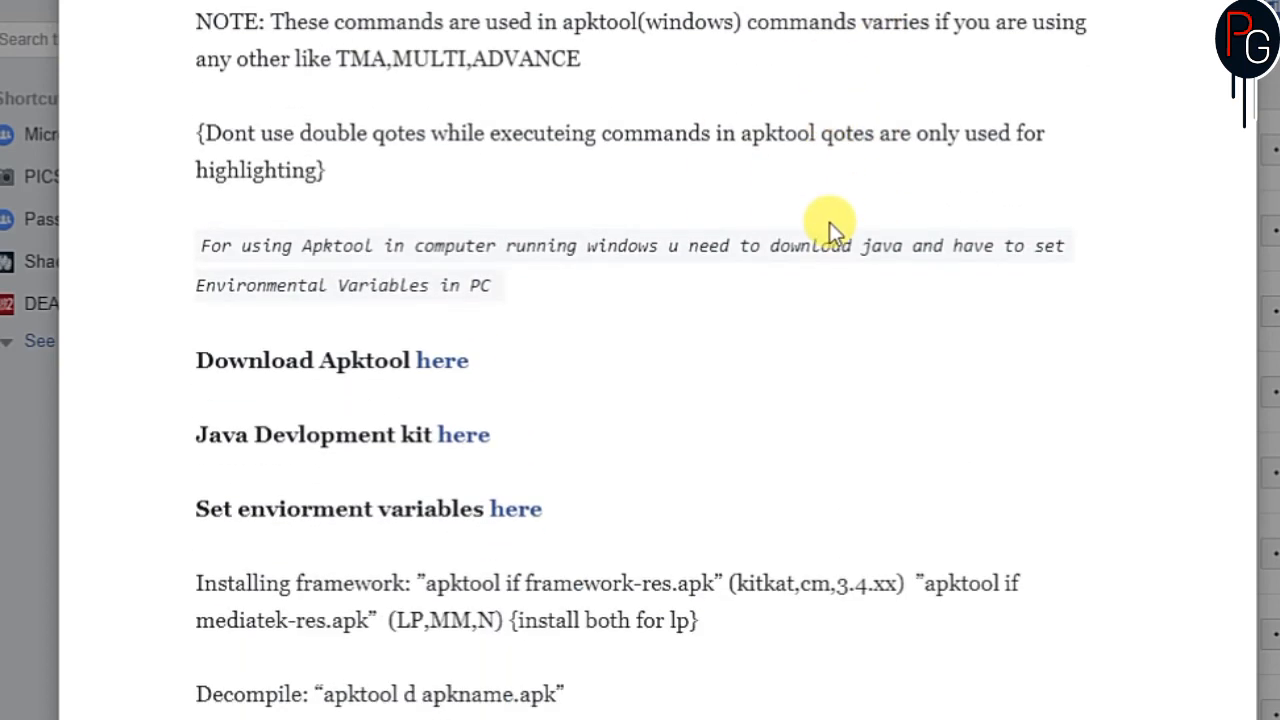
scroll("down", 3)
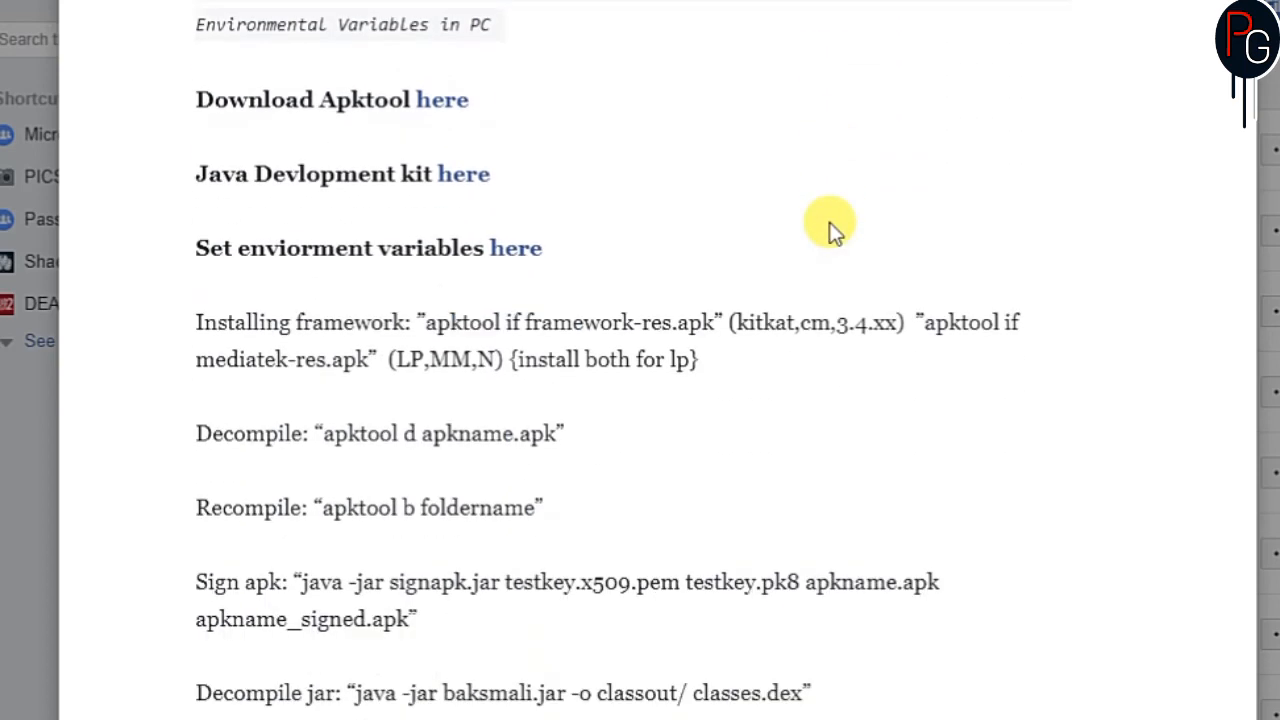
scroll("down", 3)
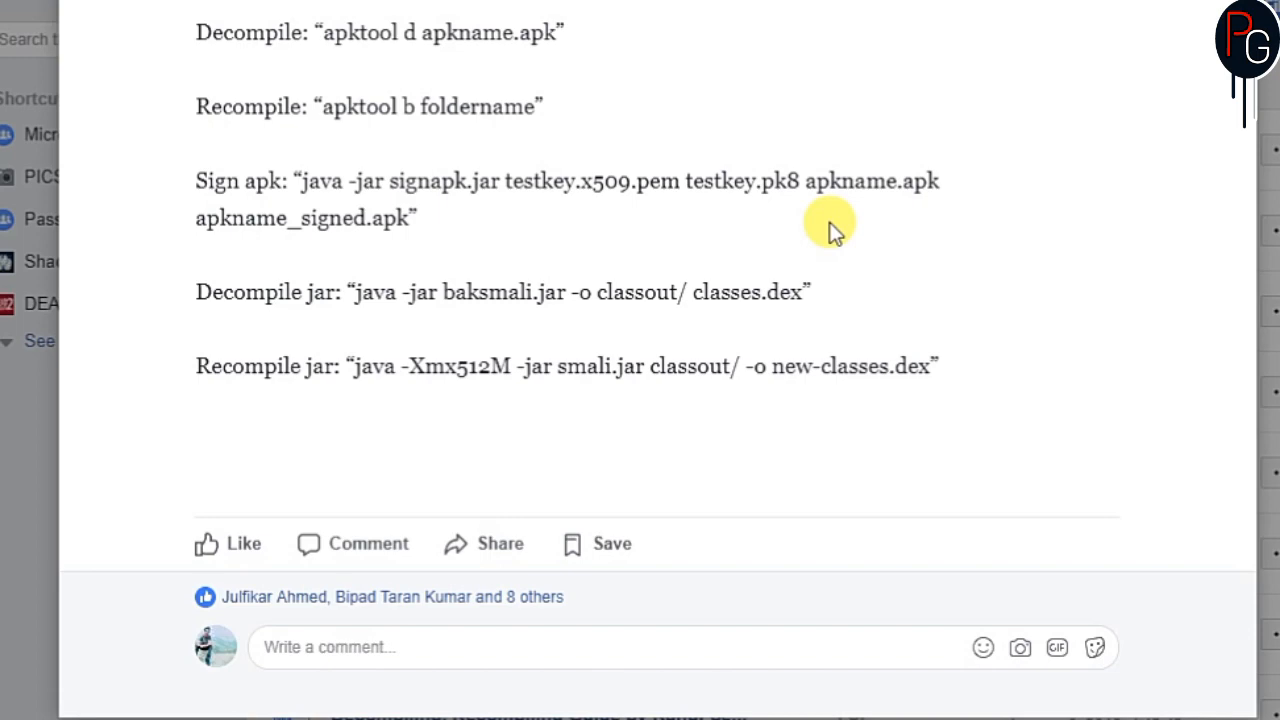
scroll("up", 3)
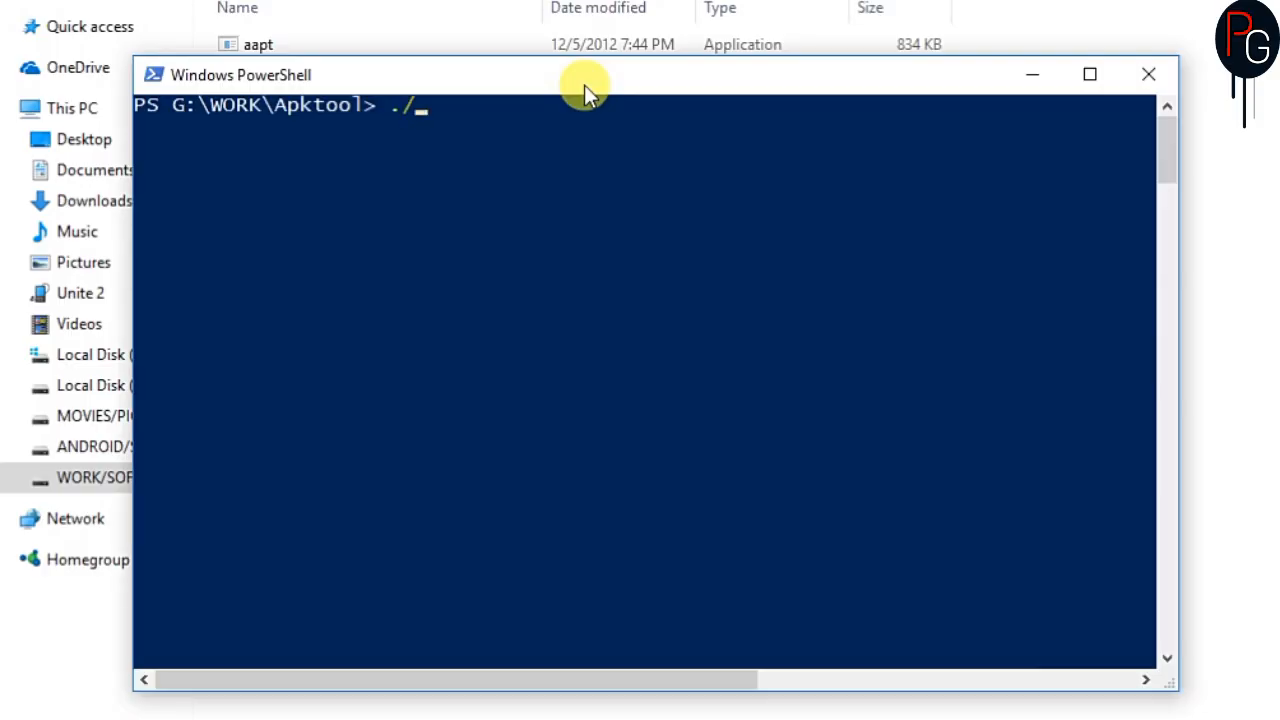
Install framework-res.apk and mediatek-res.apk as frameworks with ./apktool if
type("apktool")
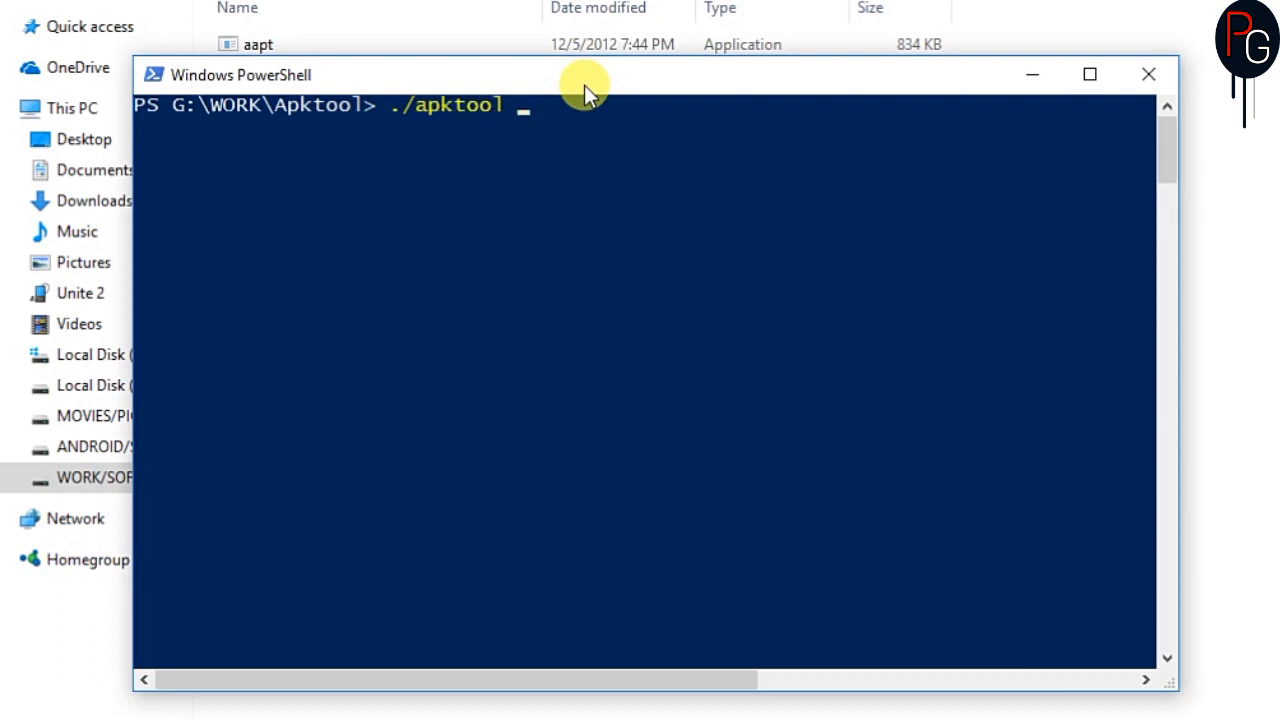
type("if framw")
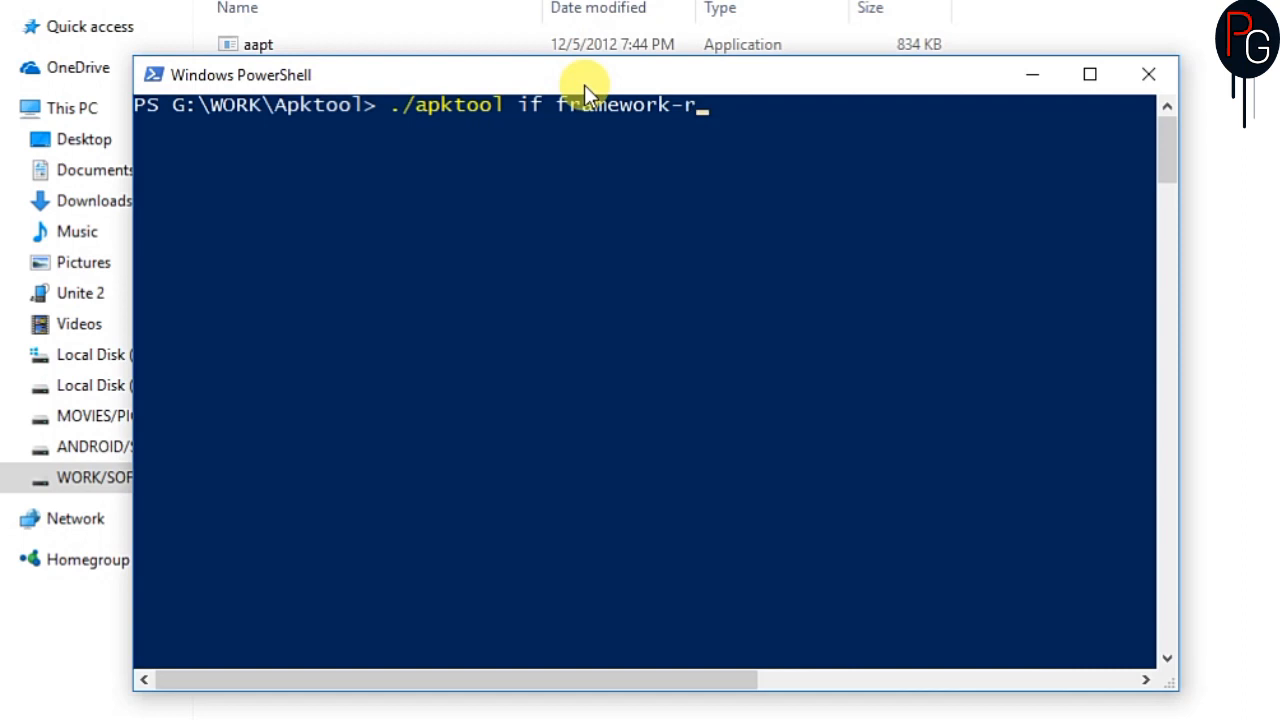
type("es.apk")
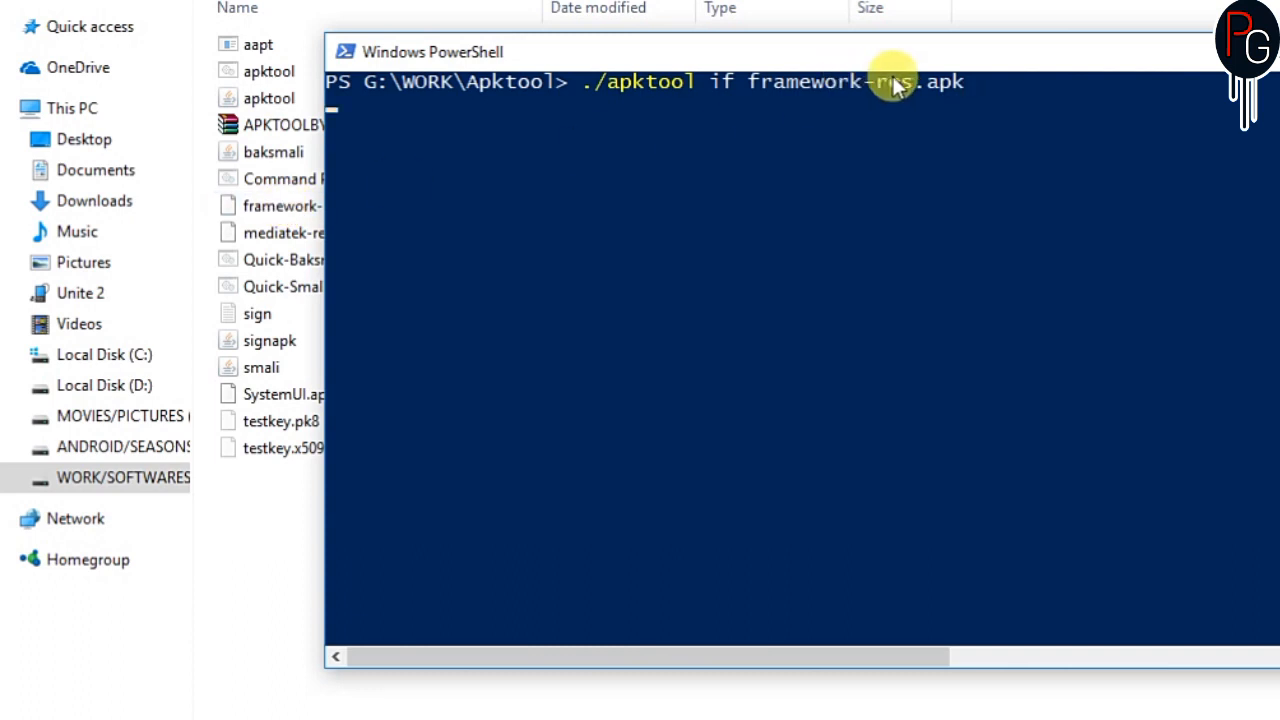
key("Return")
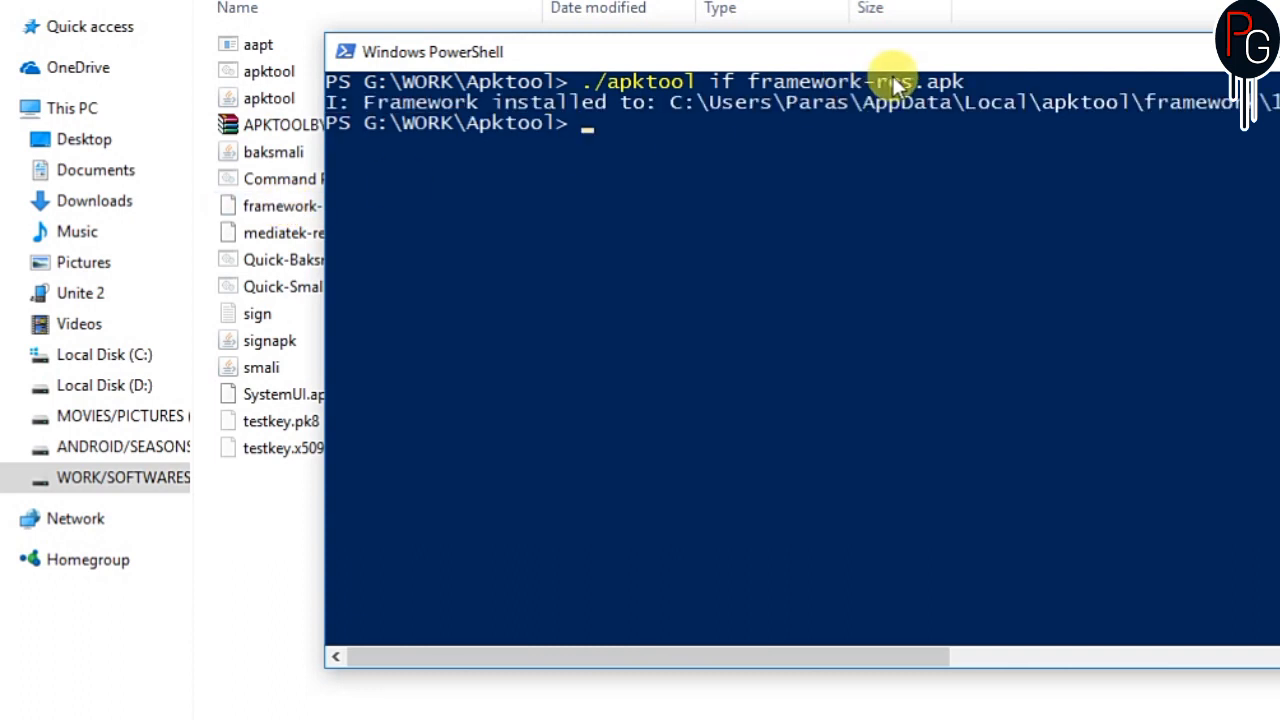
type("apktool")
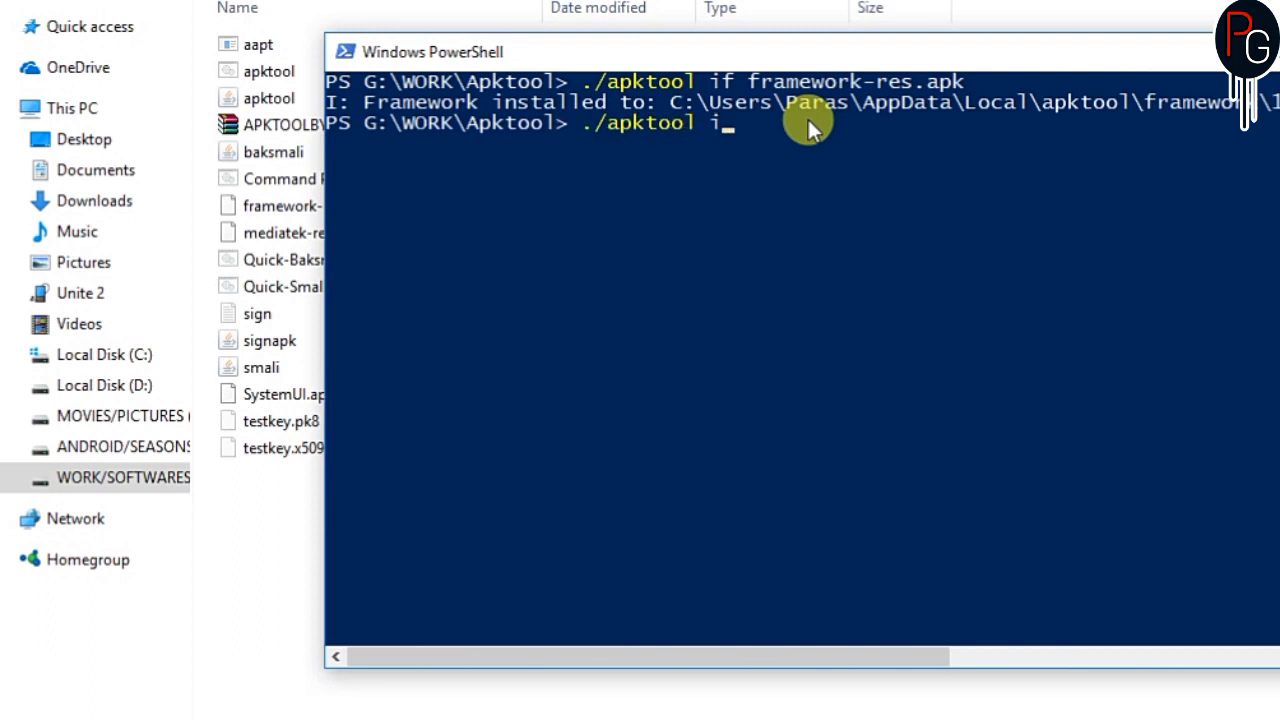
type("if mediate")
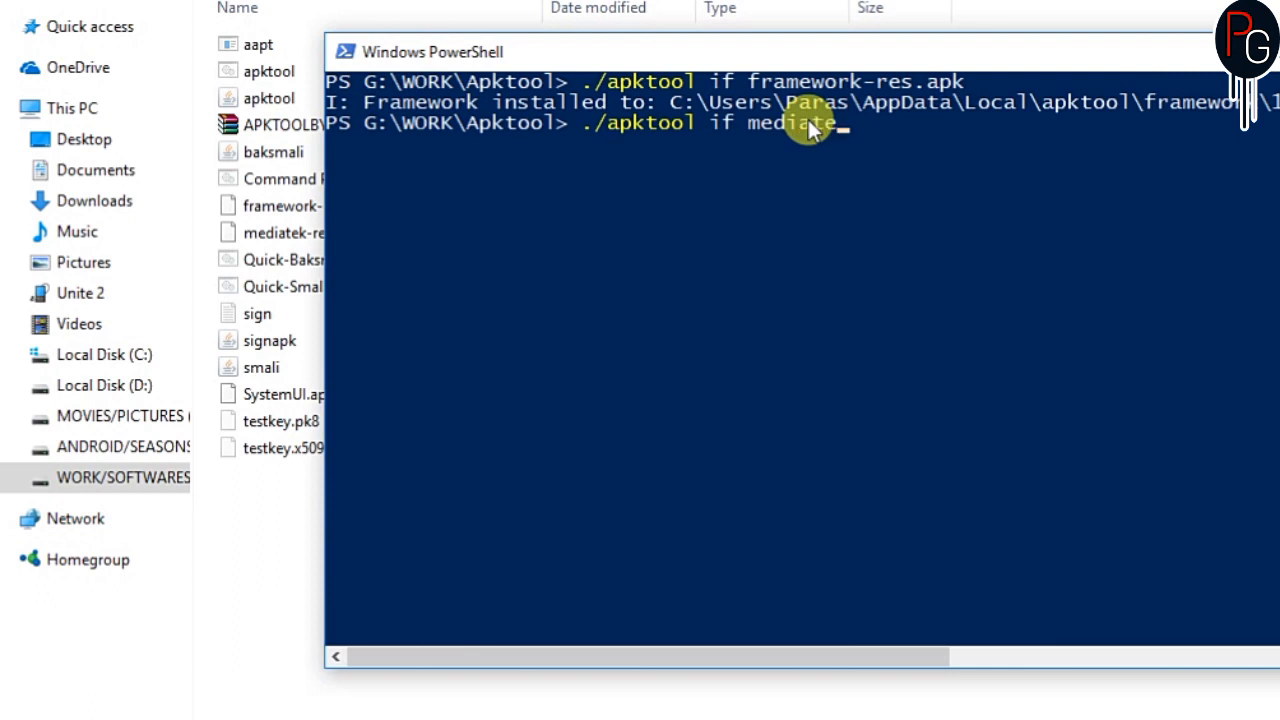
type("-res.PK")
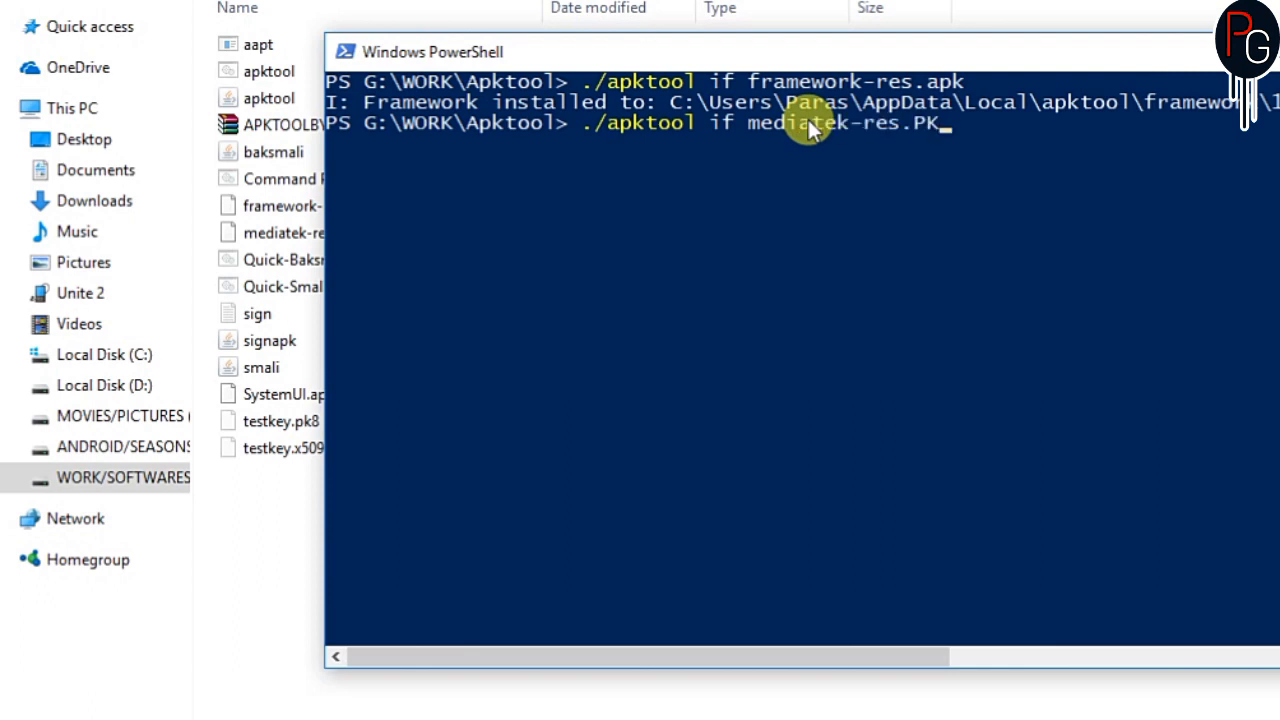
type("a")
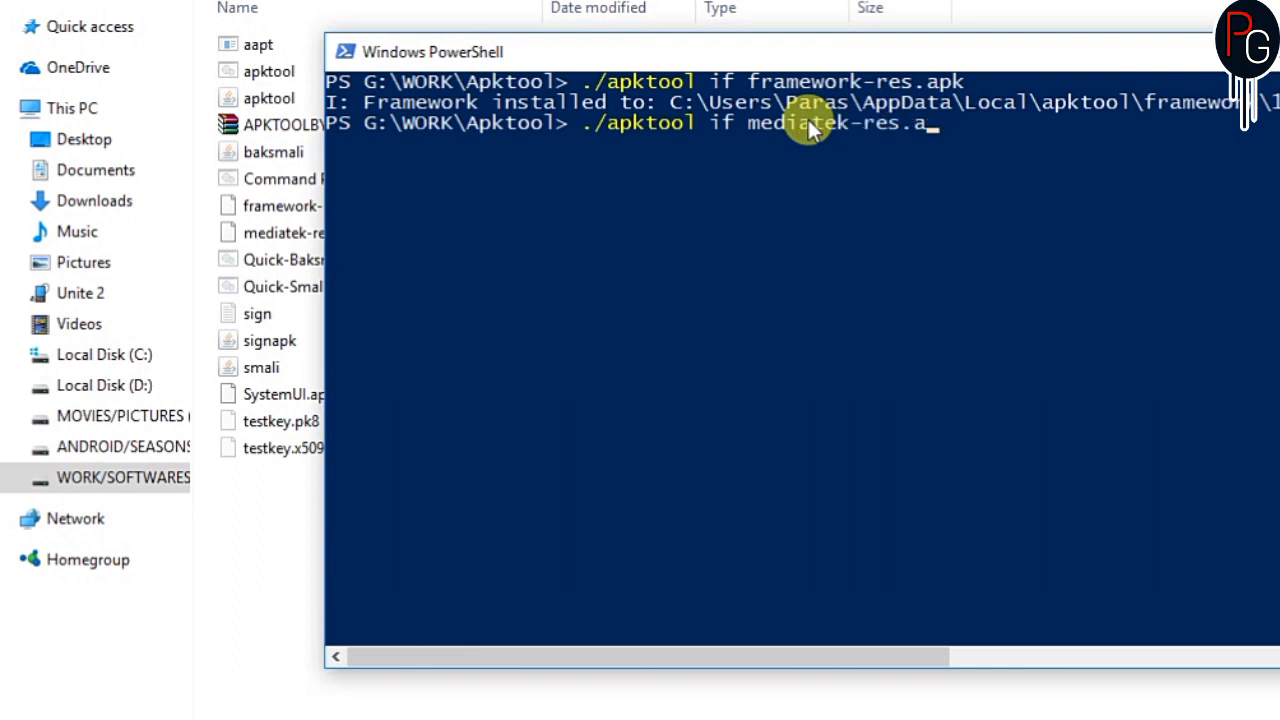
key("Return")
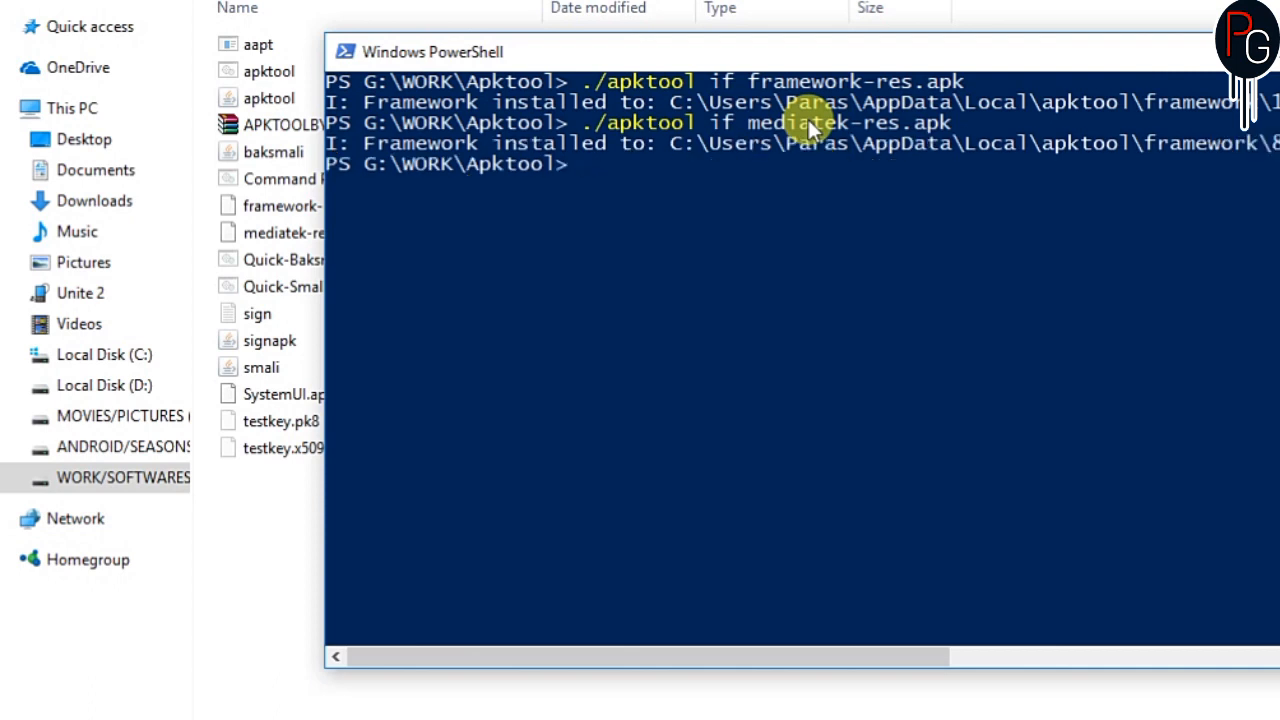
Start decompiling SystemUI.apk with ./apktool d SystemUI.apk
type("apktoo")
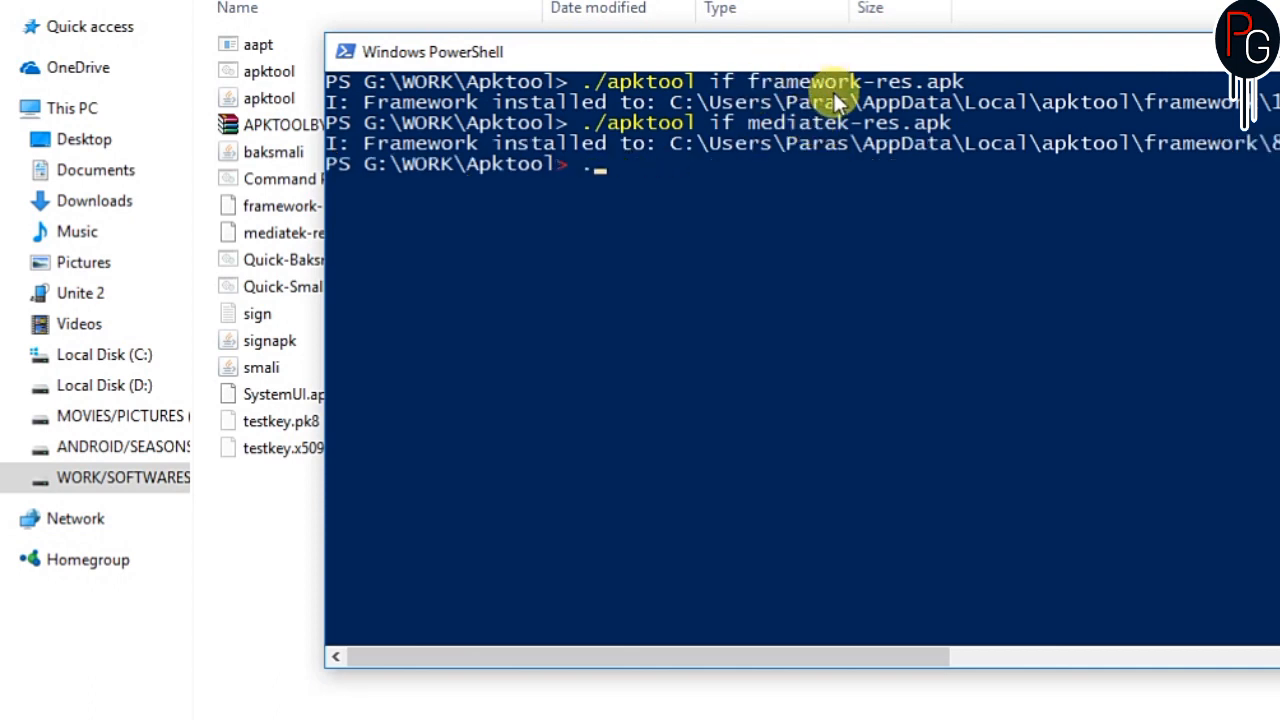
type("./apktool d")
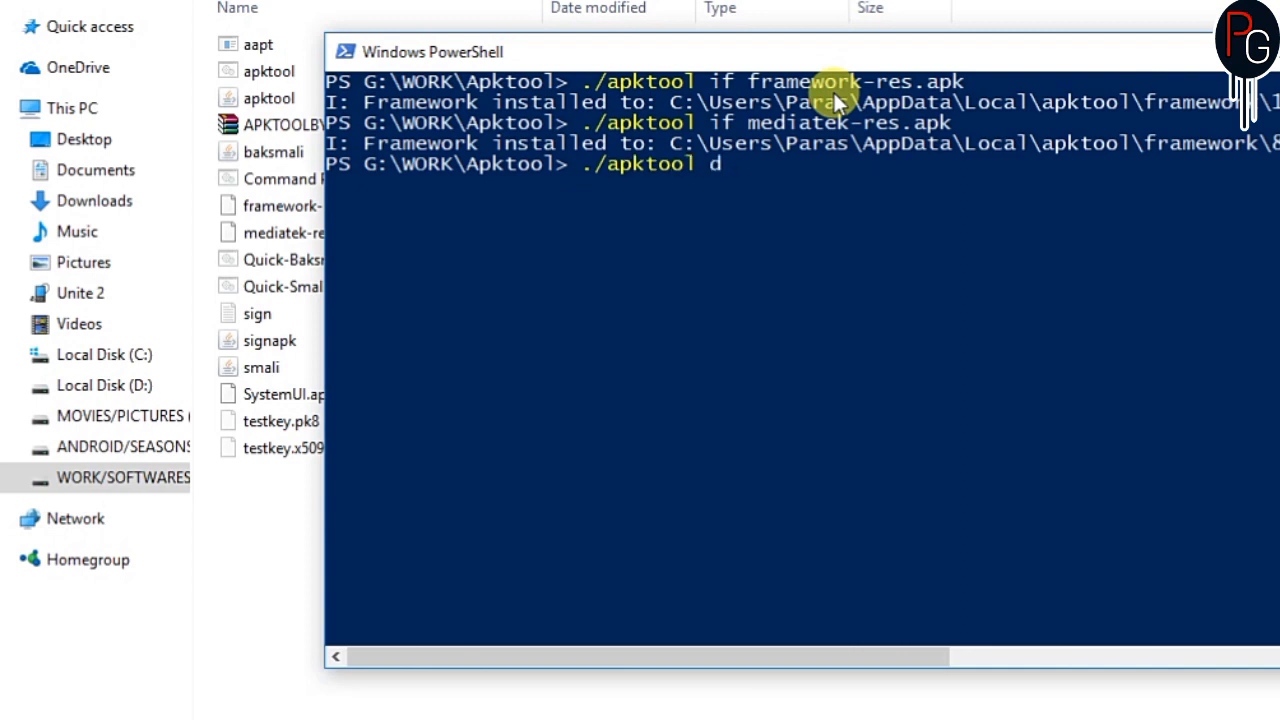
type("SystemUI")
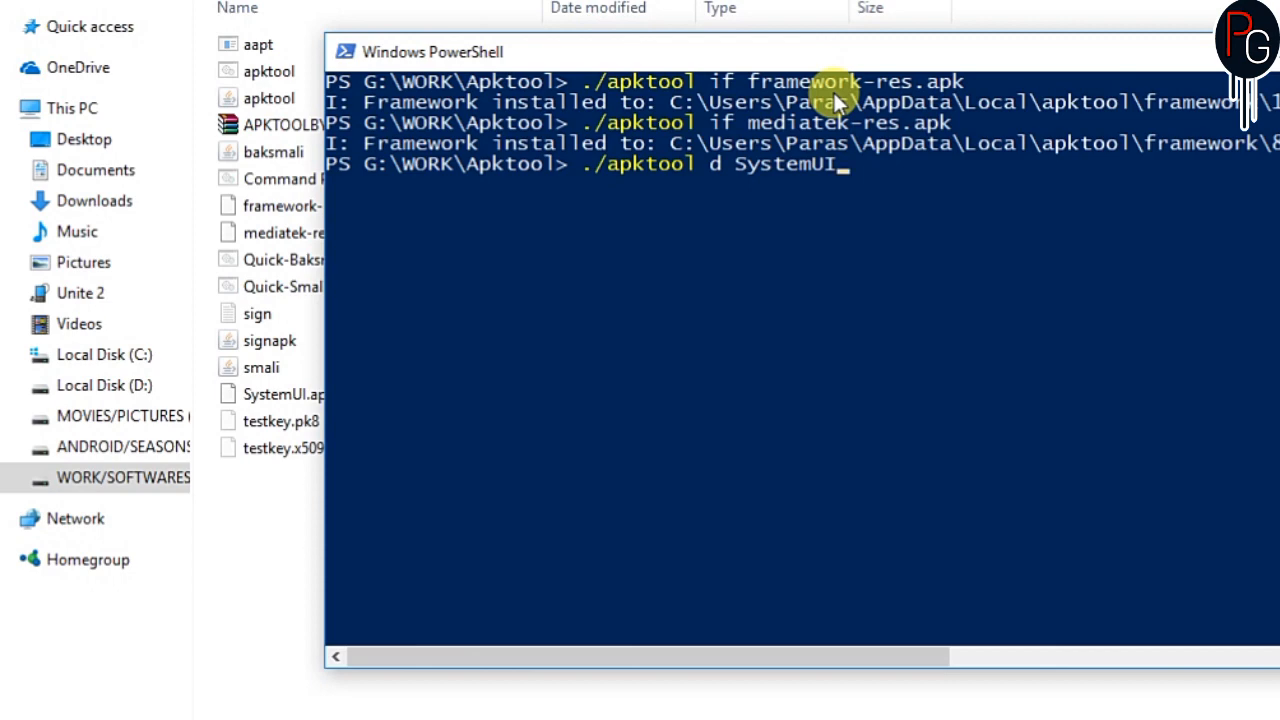
key("Return")
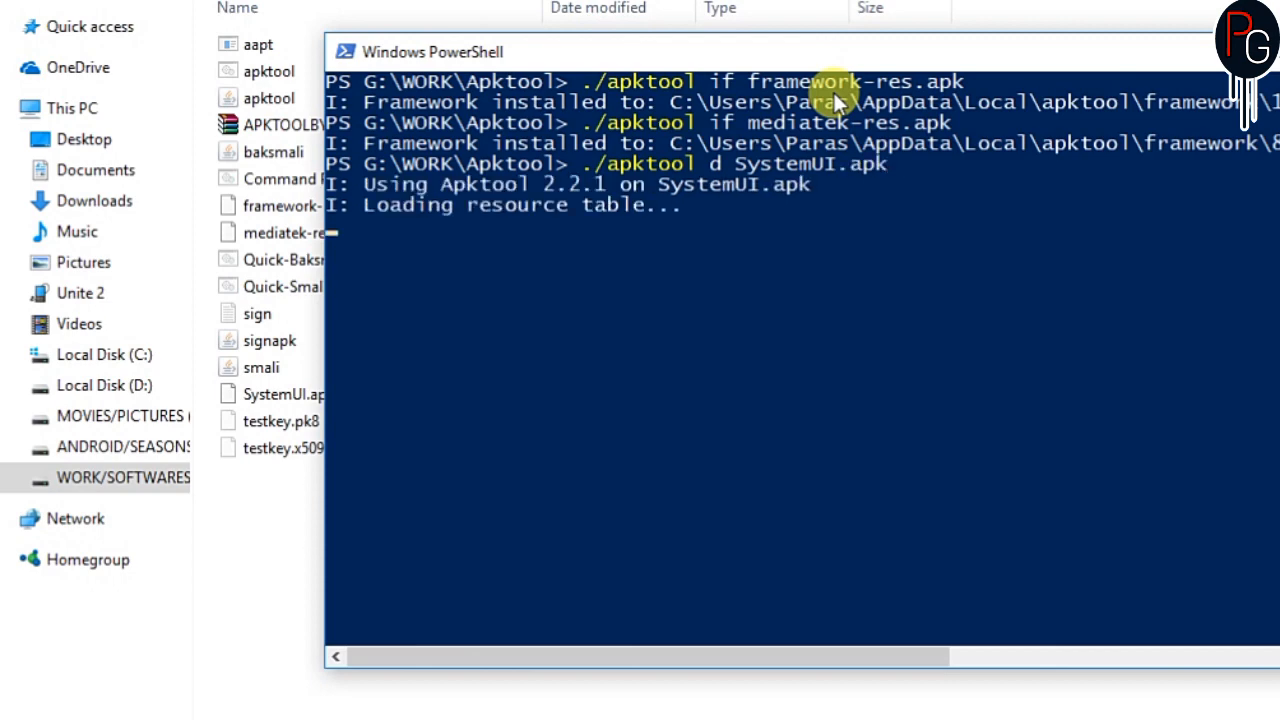